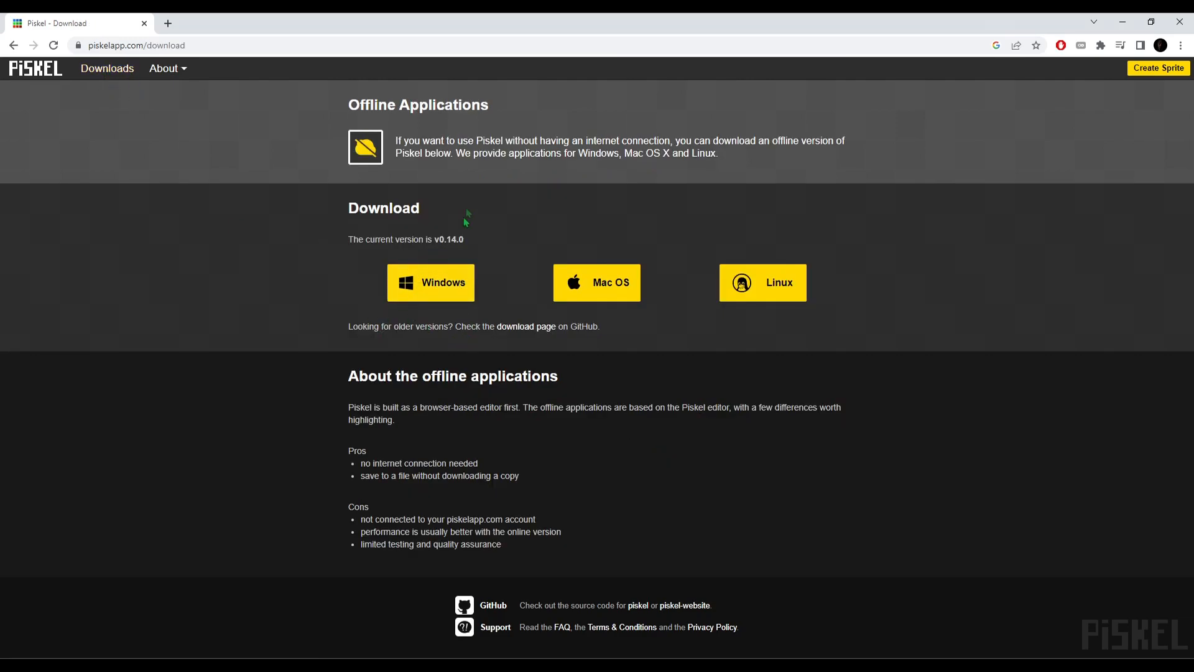
mouse_move(761, 357)
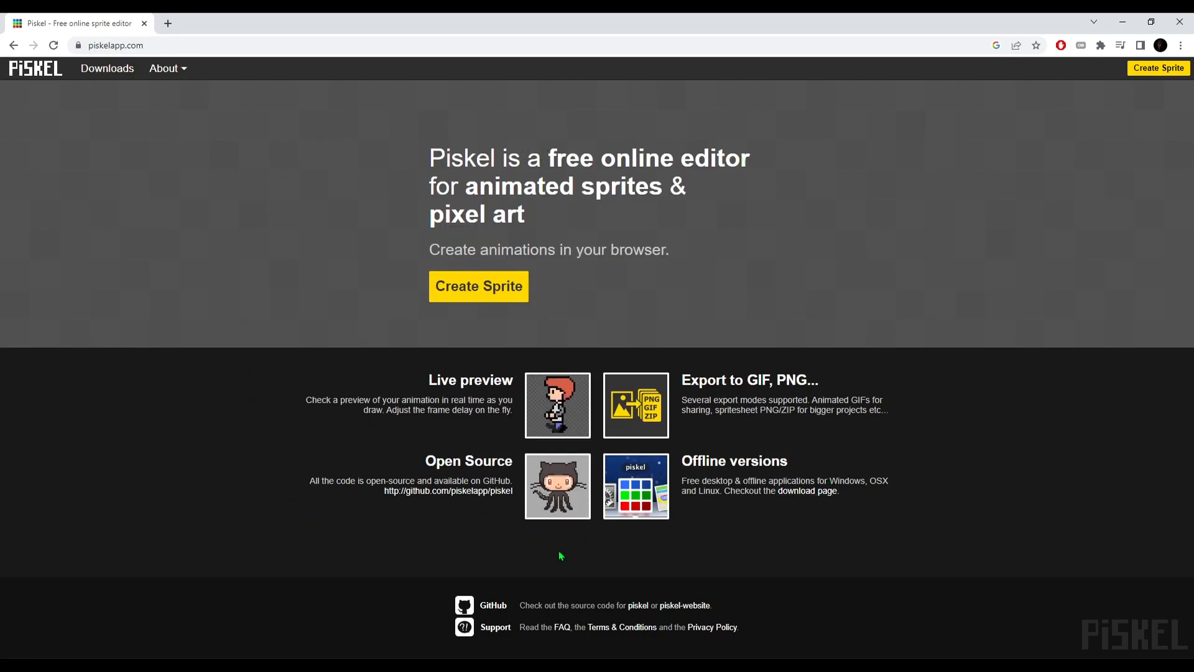
mouse_move(250, 382)
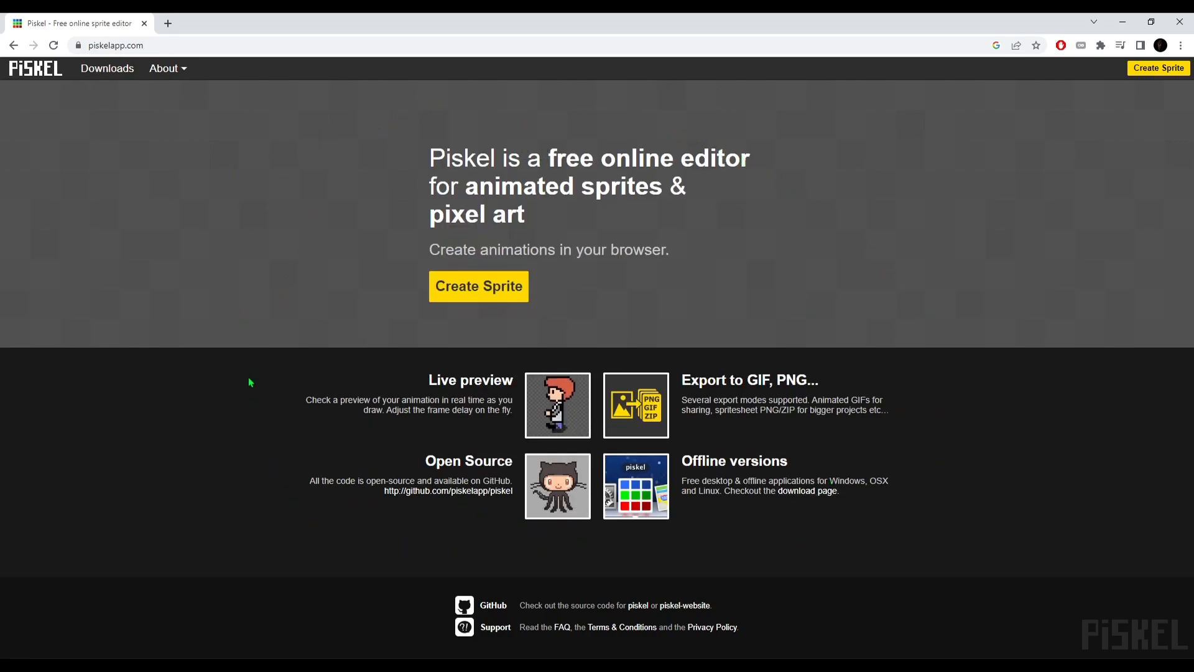
mouse_move(806, 535)
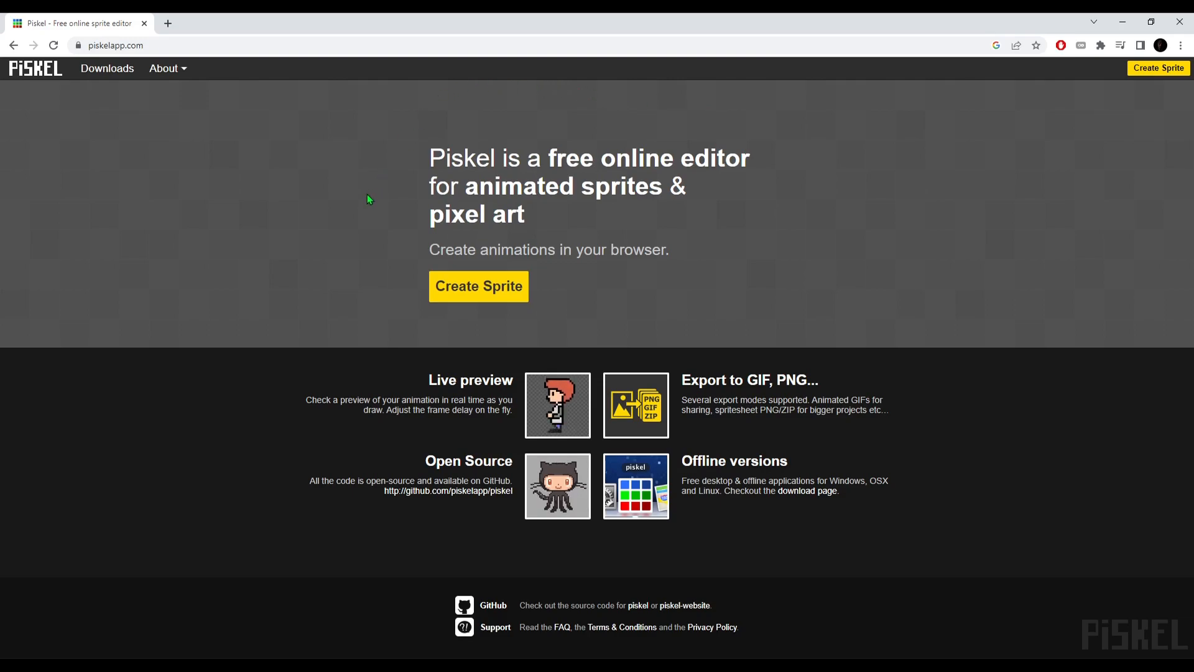
mouse_move(701, 212)
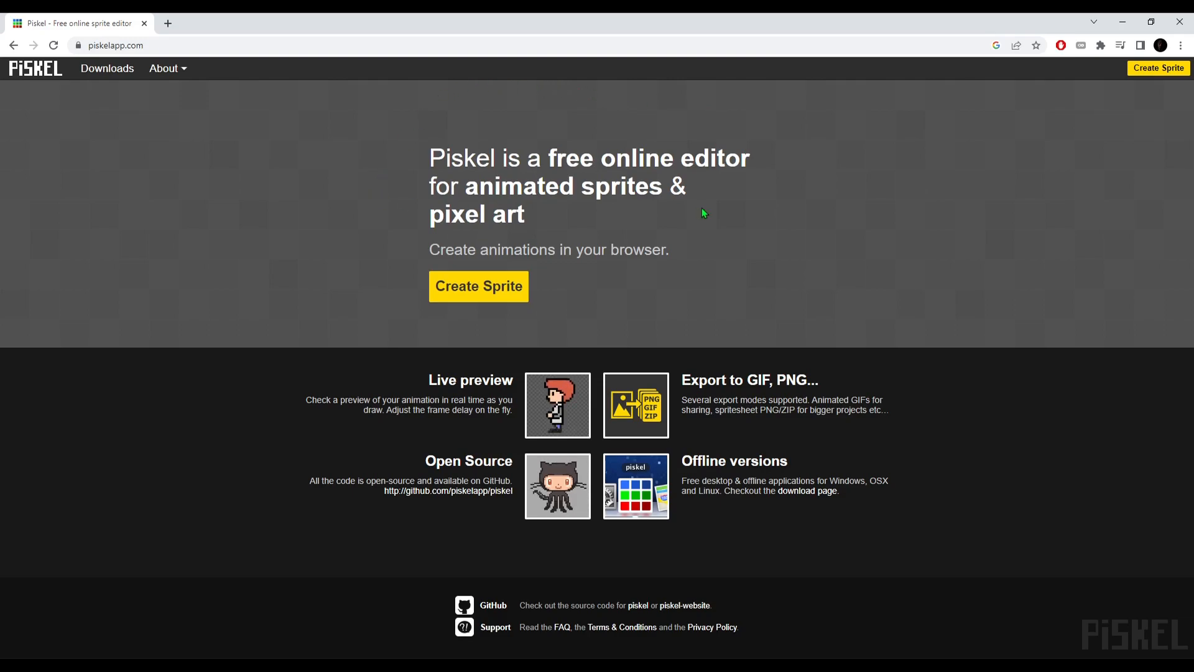
mouse_move(881, 554)
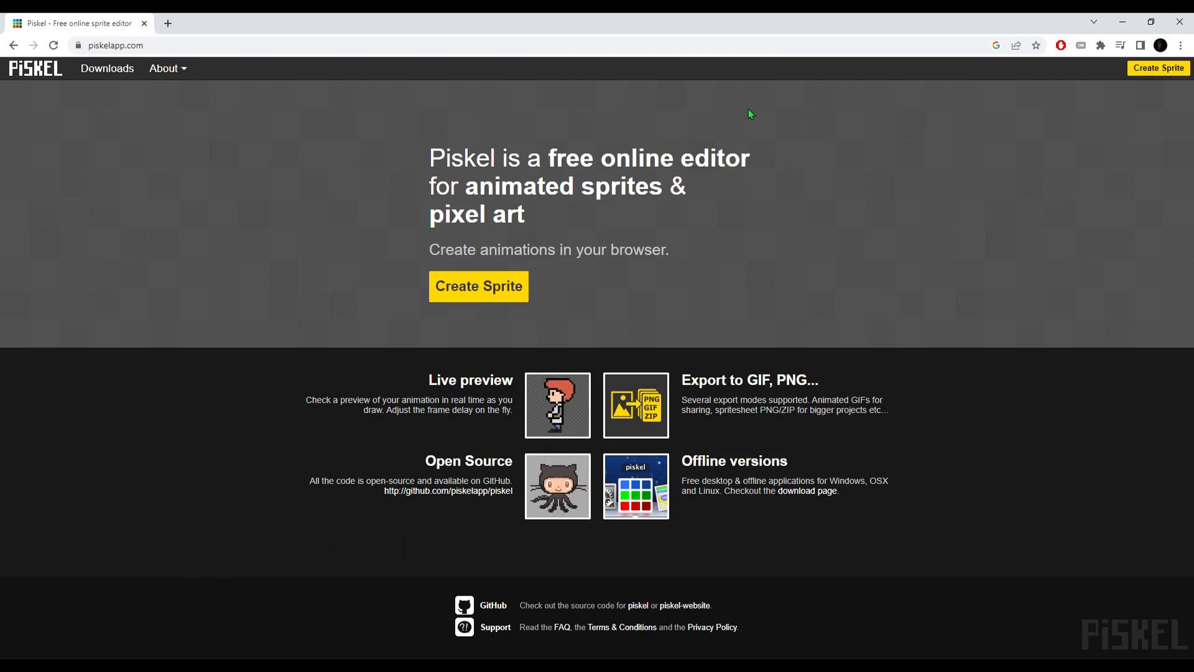
mouse_move(255, 331)
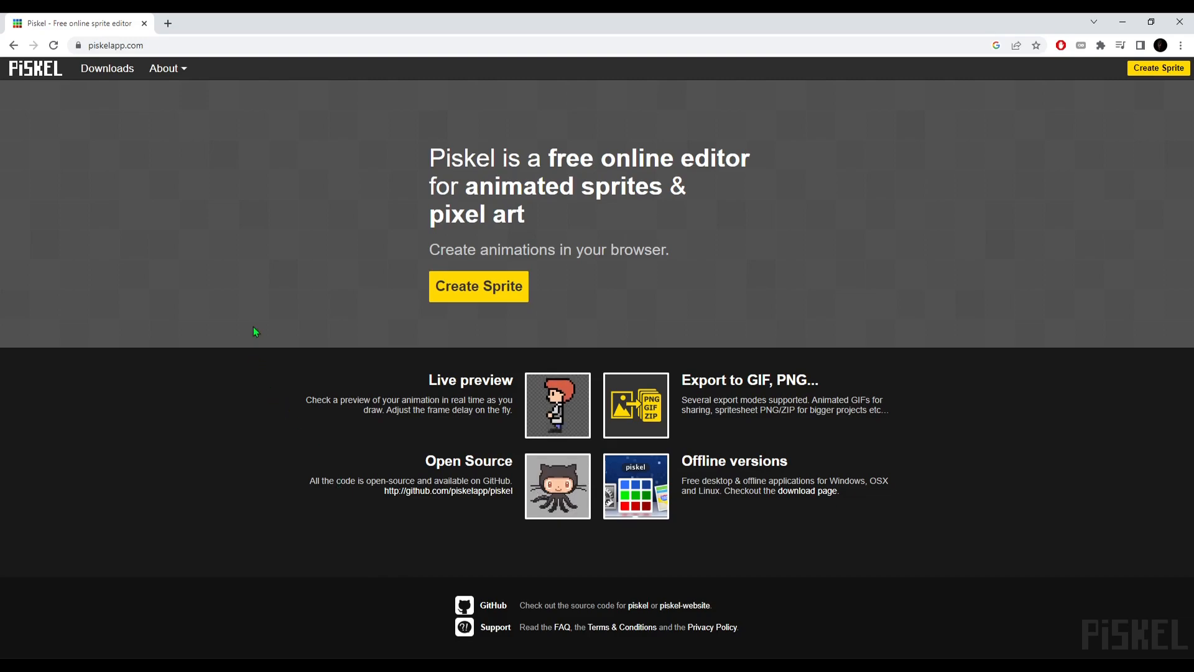
- Start a new blank sprite from the Piskel home page
left_click(478, 286)
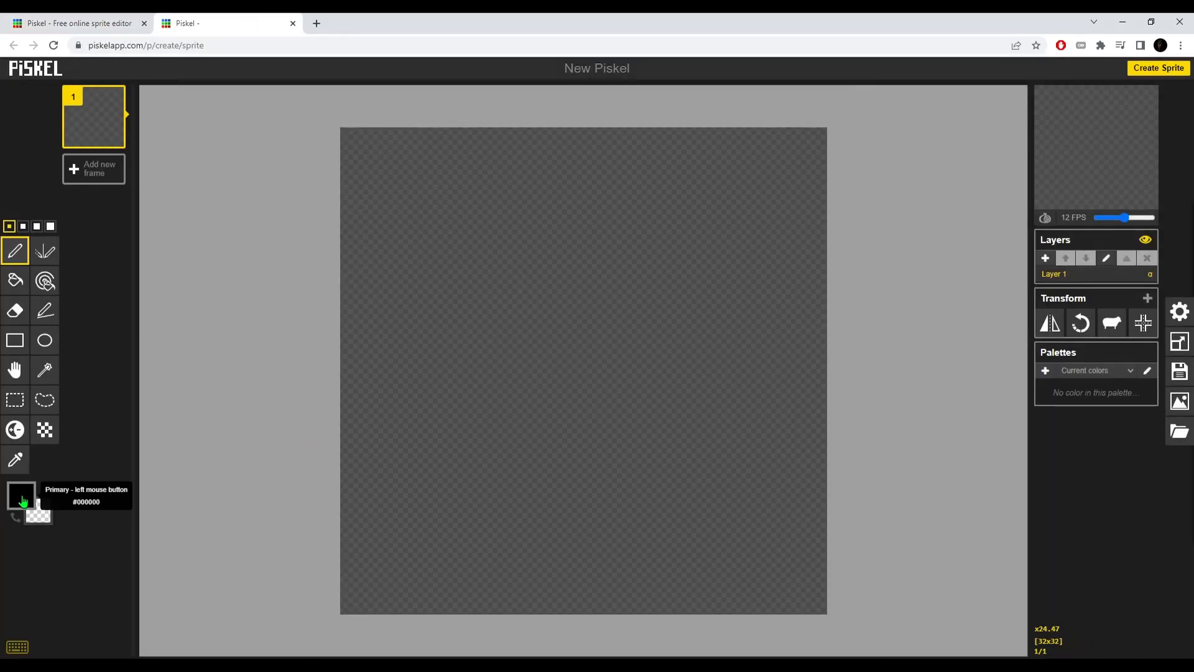
- Name the pixel-art sprite 'games' in the Save panel's Title field
left_click(22, 495)
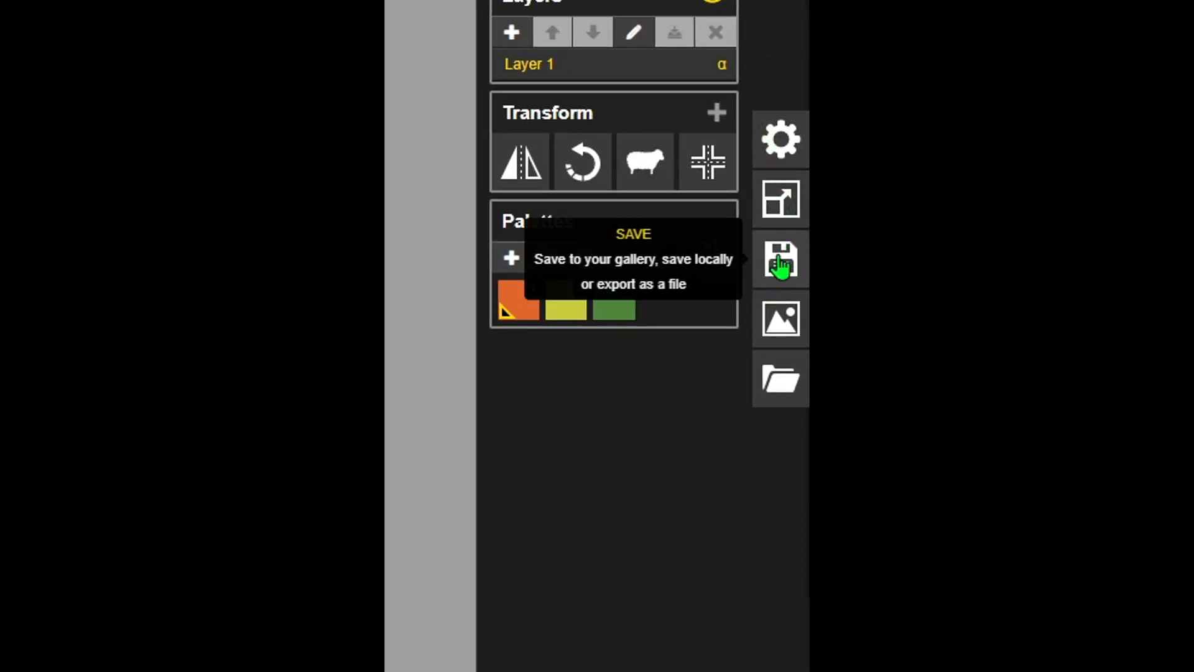
left_click(778, 258)
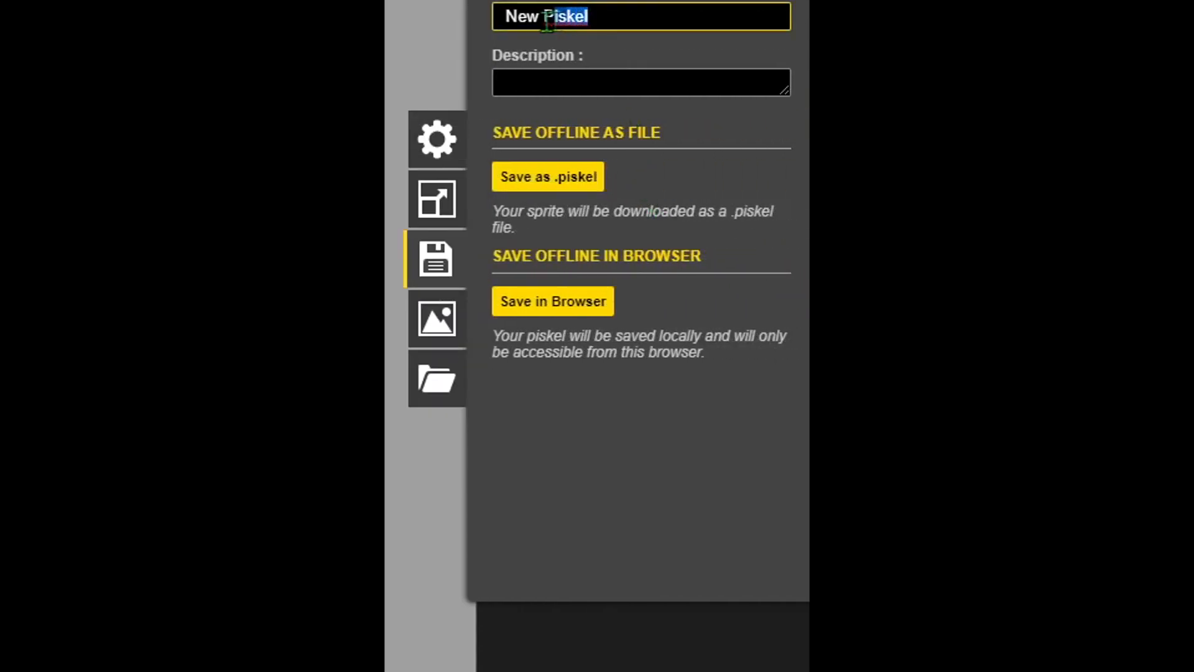
type("games")
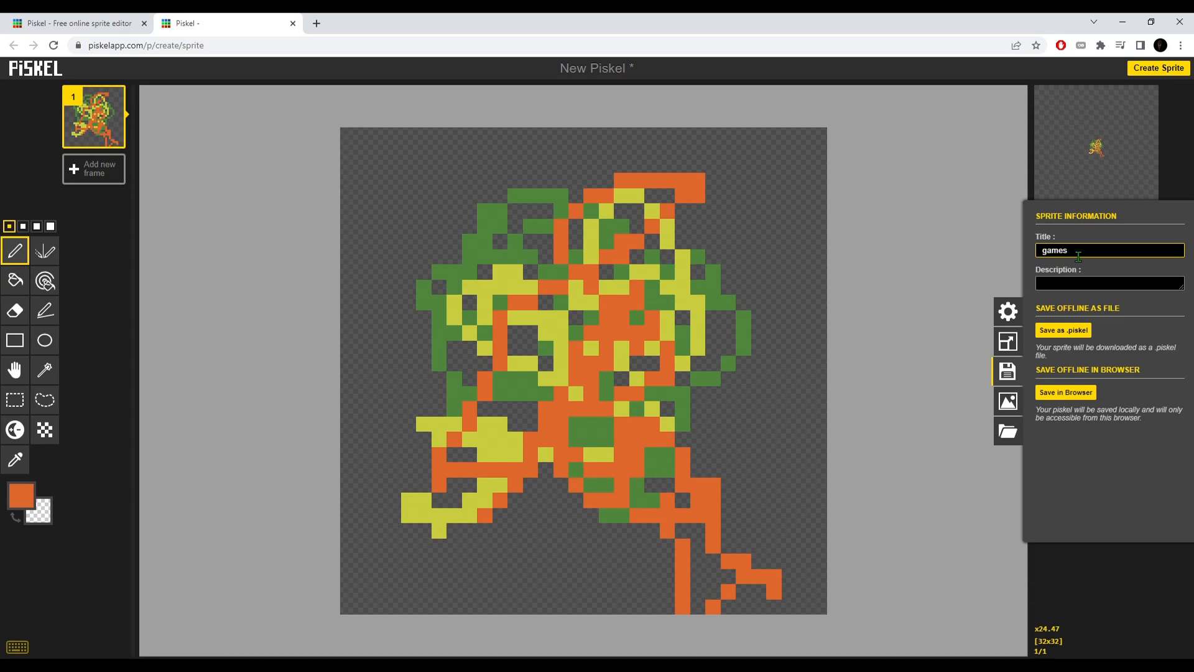
left_click(1065, 392)
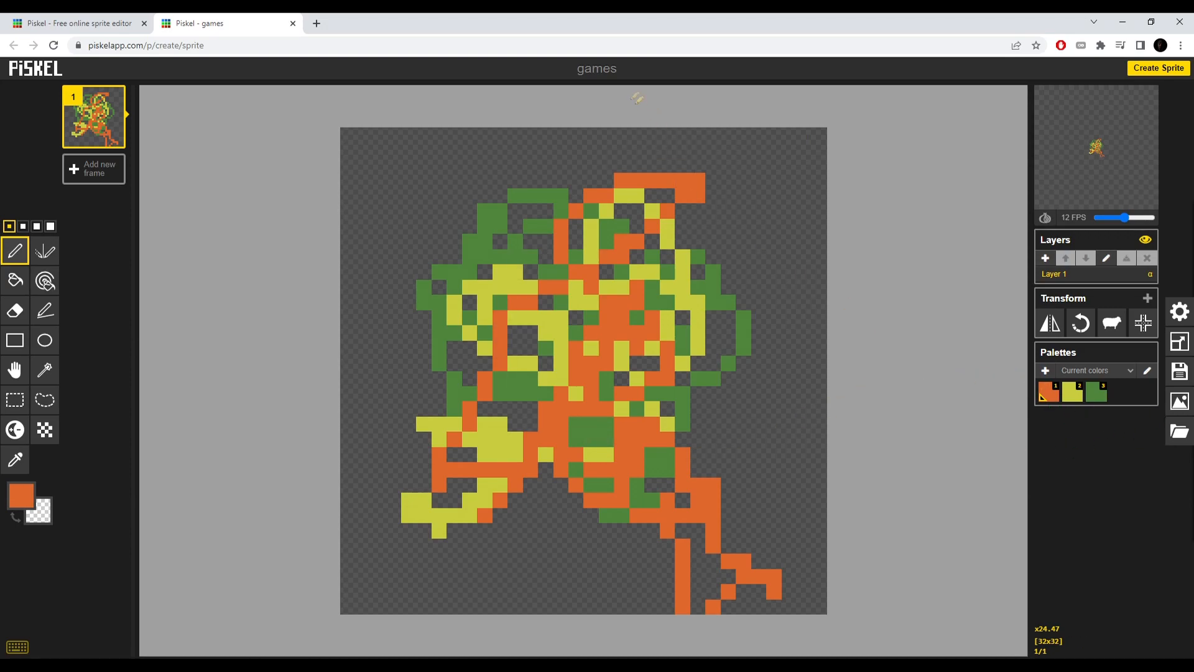
mouse_move(1180, 432)
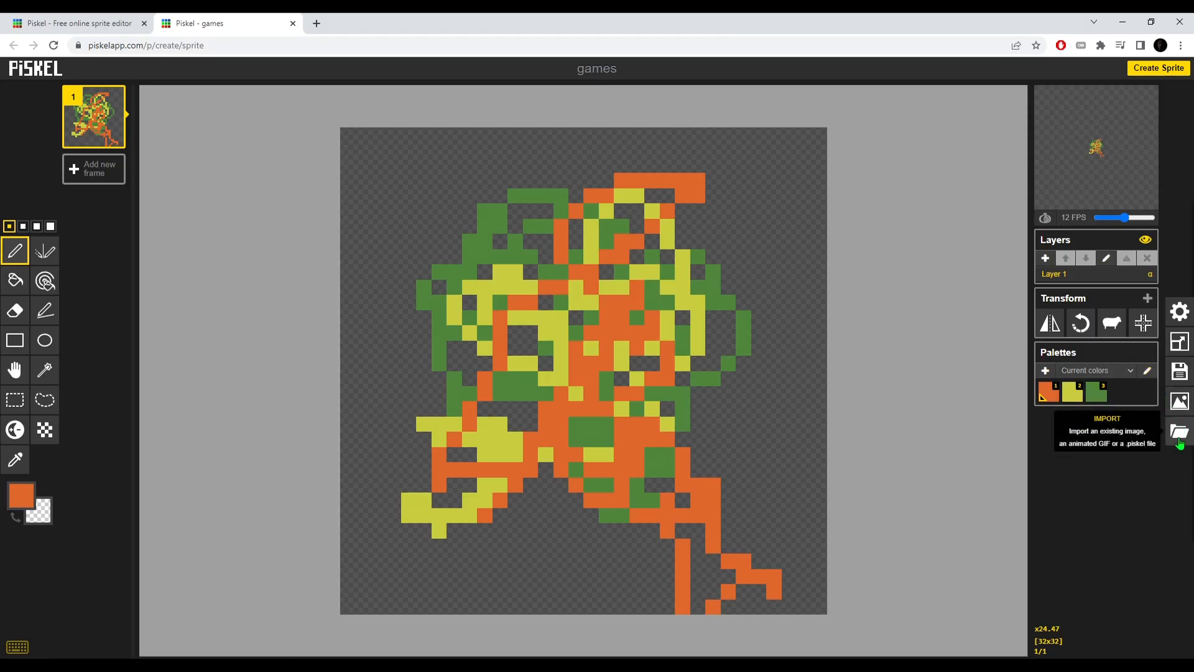
- Save 'games' in the browser and confirm it in the local saves list
left_click(1179, 431)
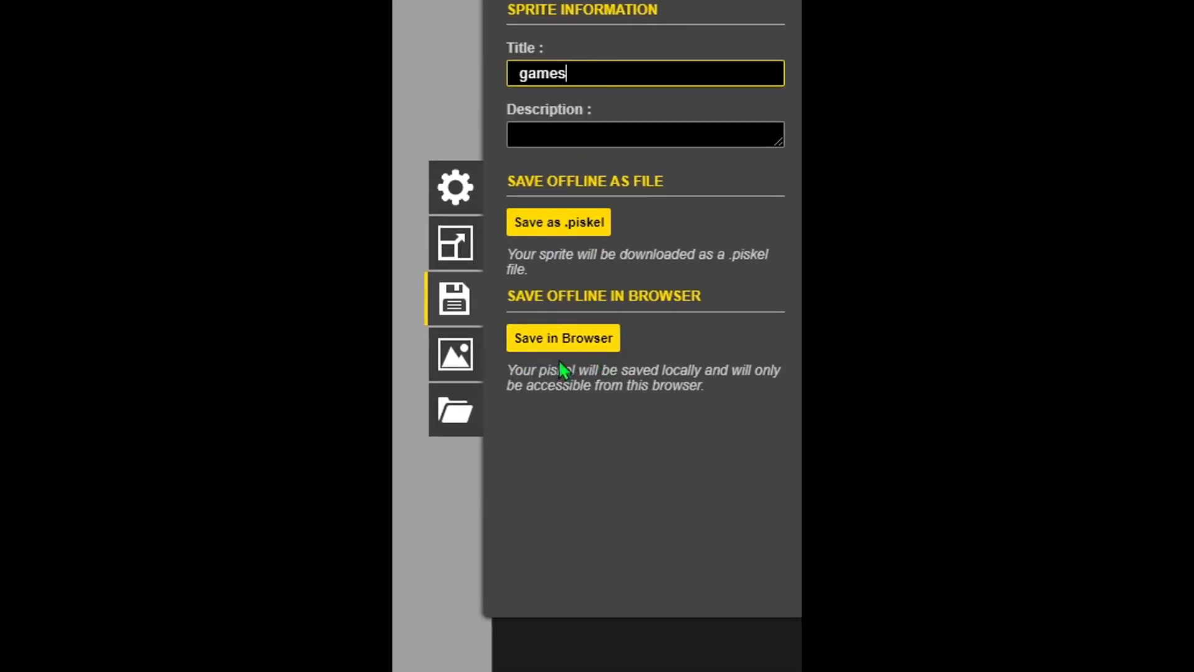
left_click(455, 409)
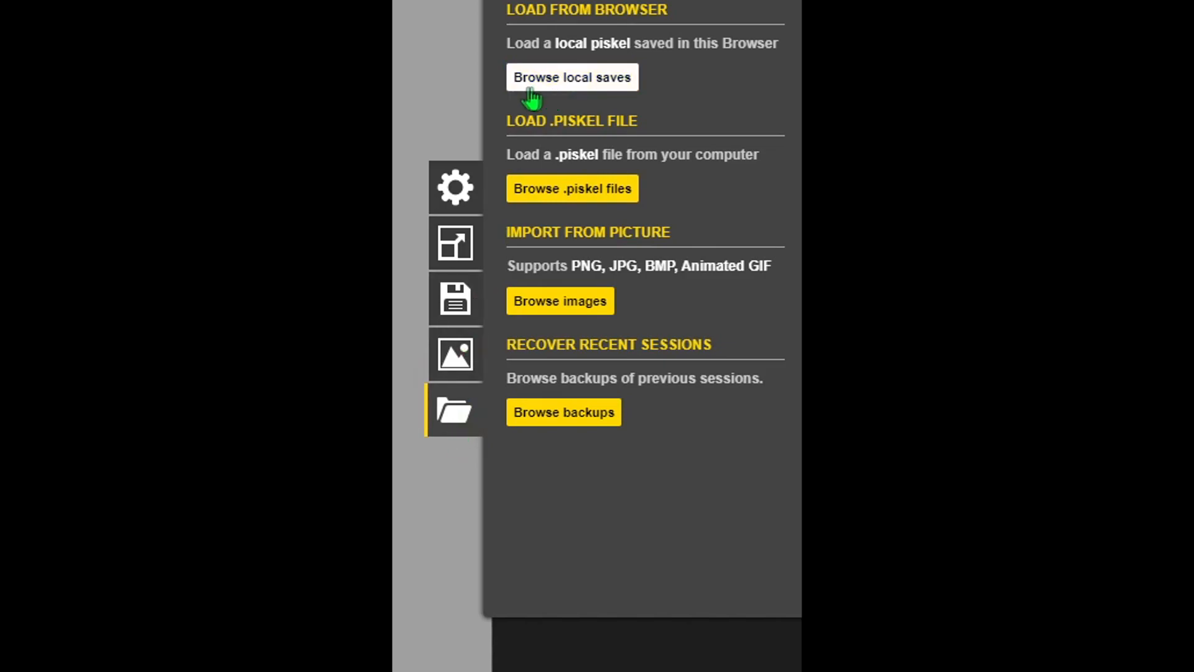
left_click(571, 77)
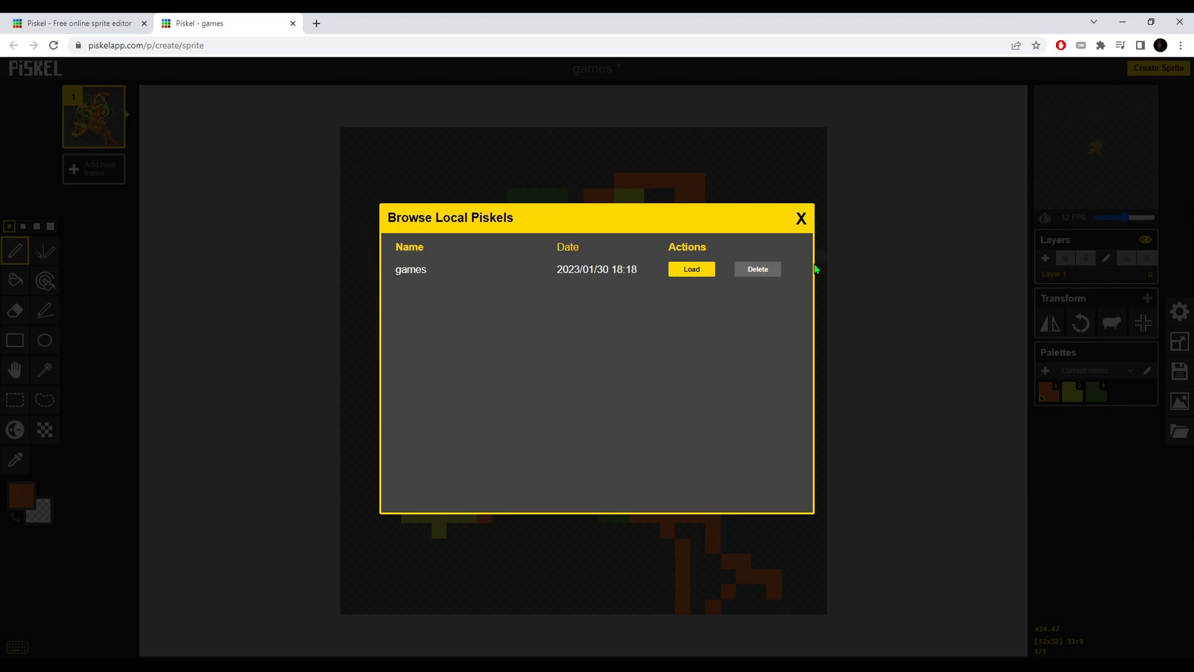
mouse_move(365, 287)
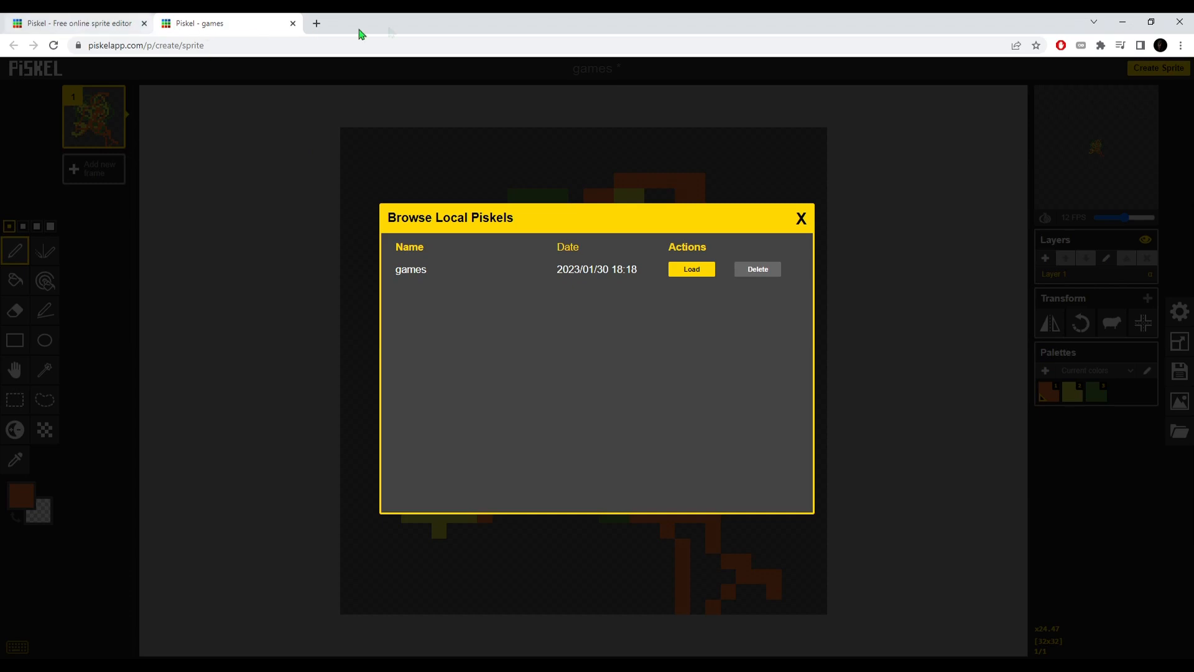
mouse_move(545, 510)
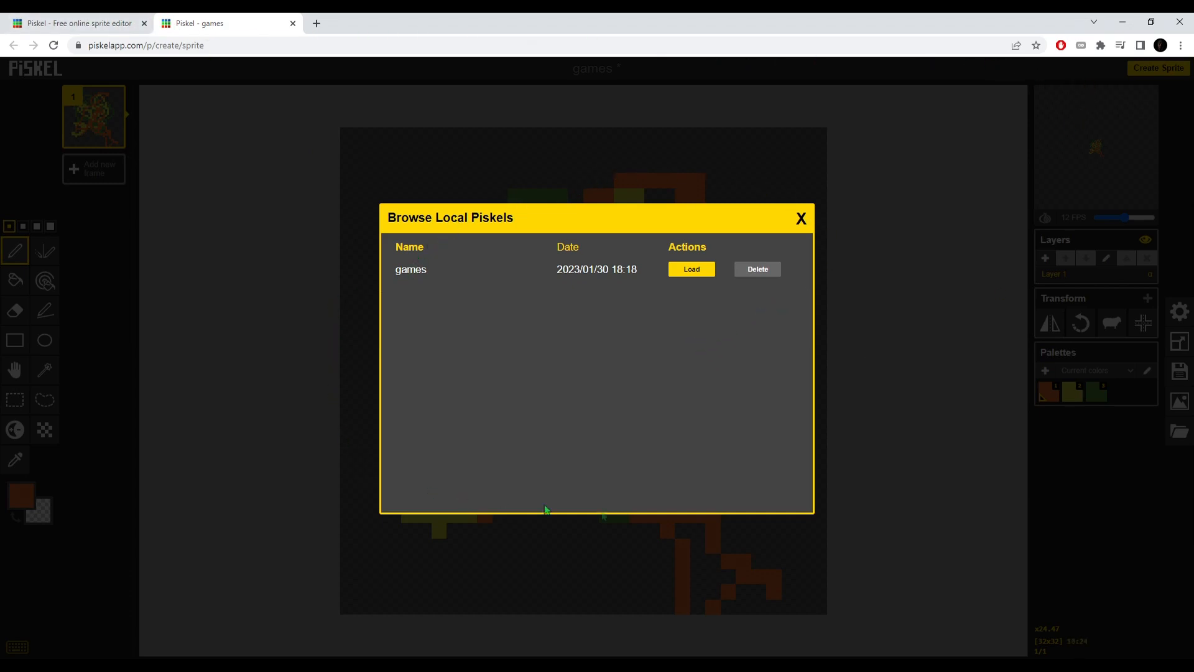
left_click(691, 269)
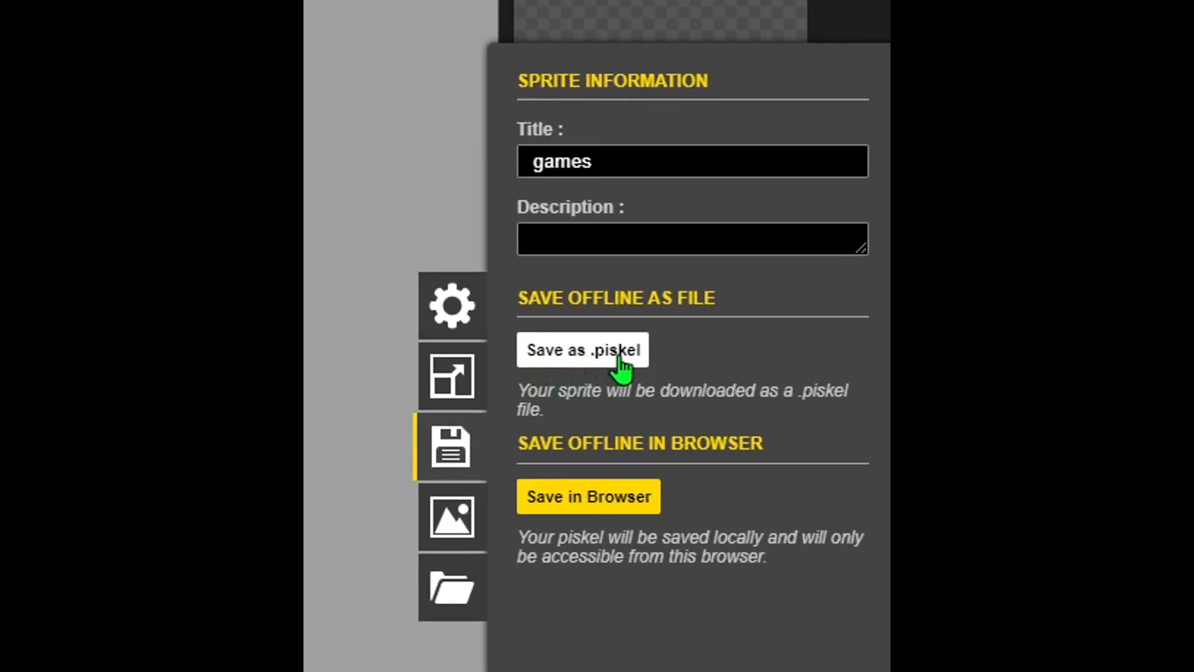
- Download games as a .piskel file, move it into the youtube work folder, and close the editor
left_click(583, 350)
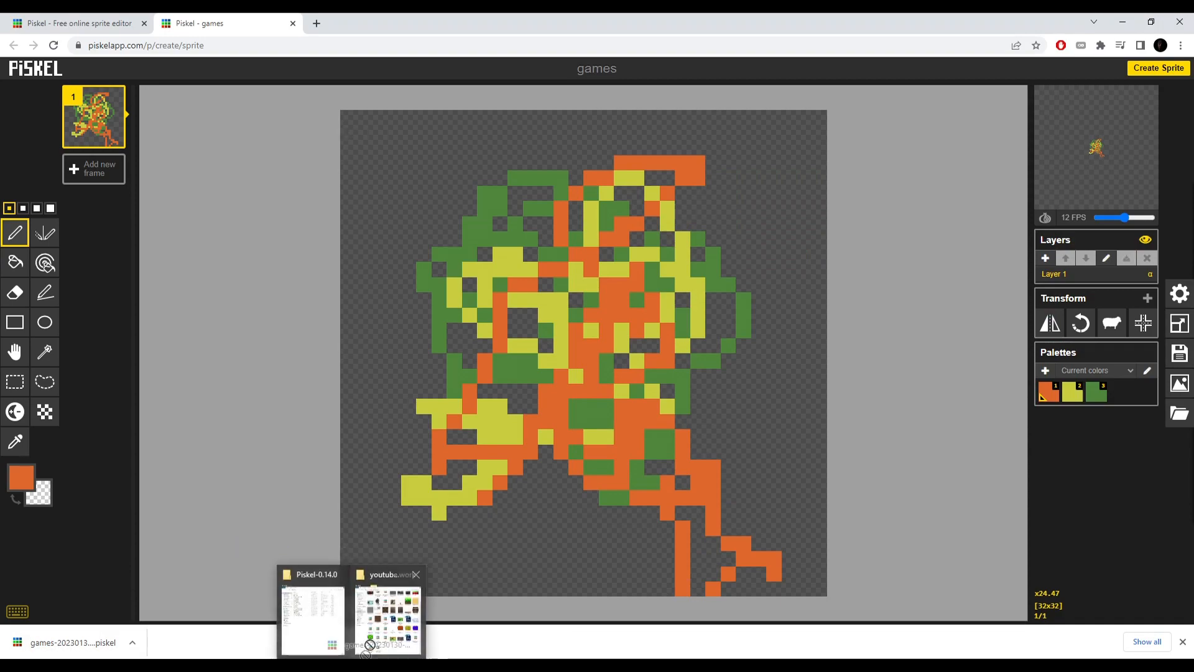
left_click(387, 614)
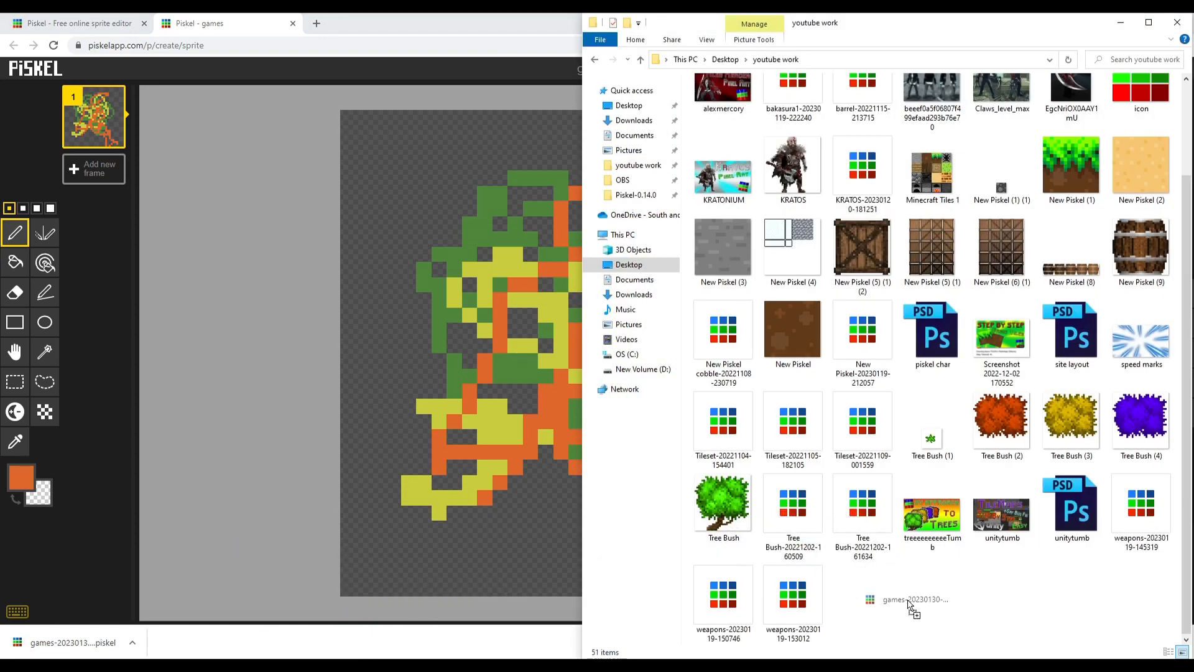
left_click(862, 590)
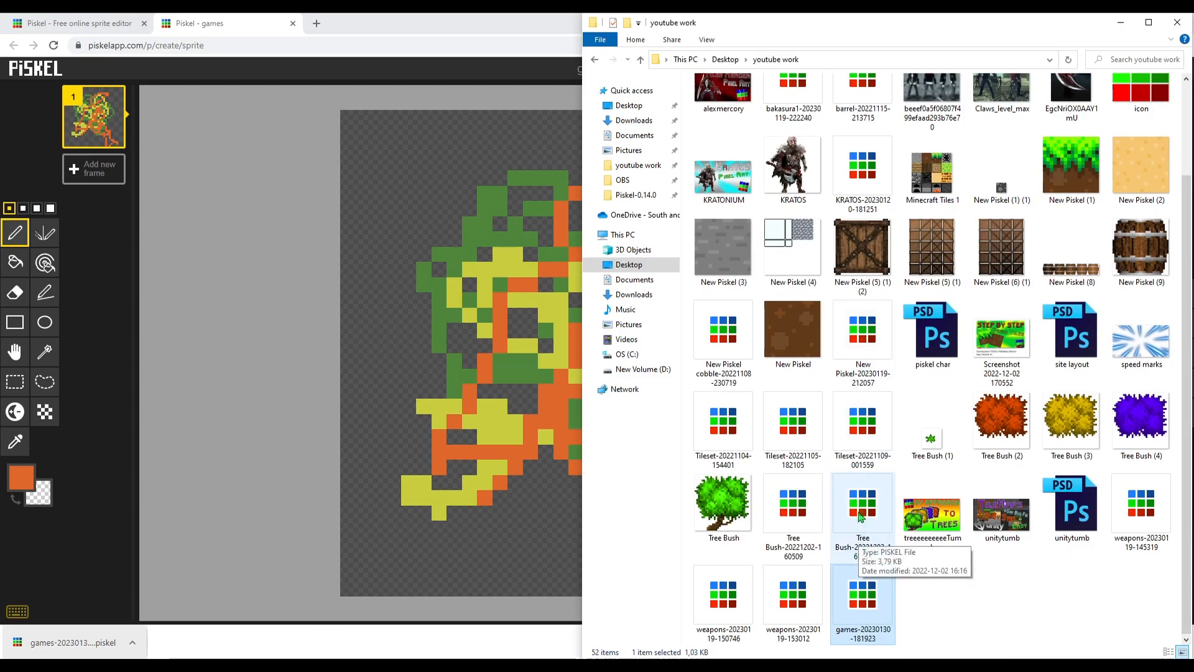
mouse_move(843, 512)
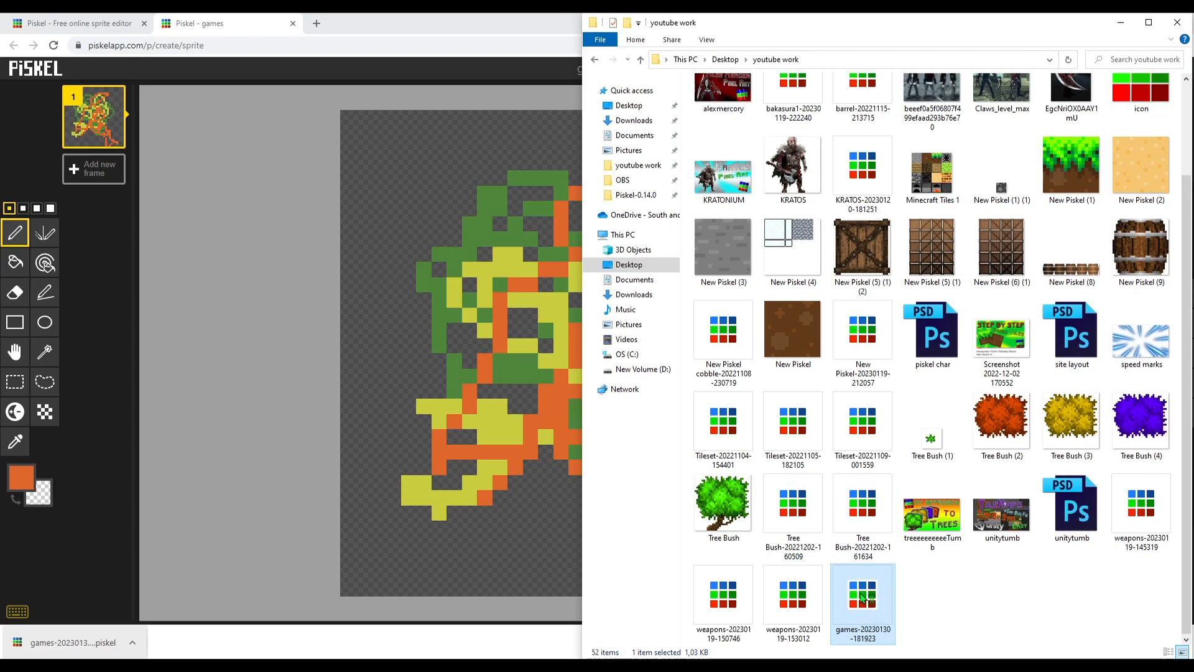
mouse_move(864, 599)
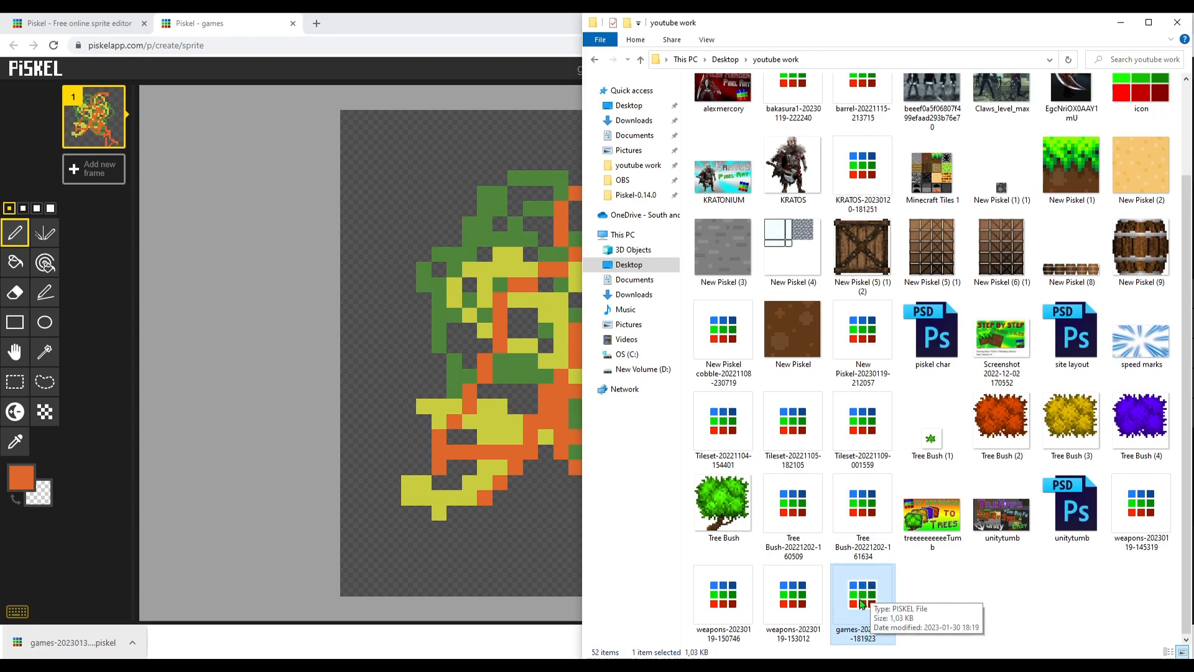
mouse_move(873, 602)
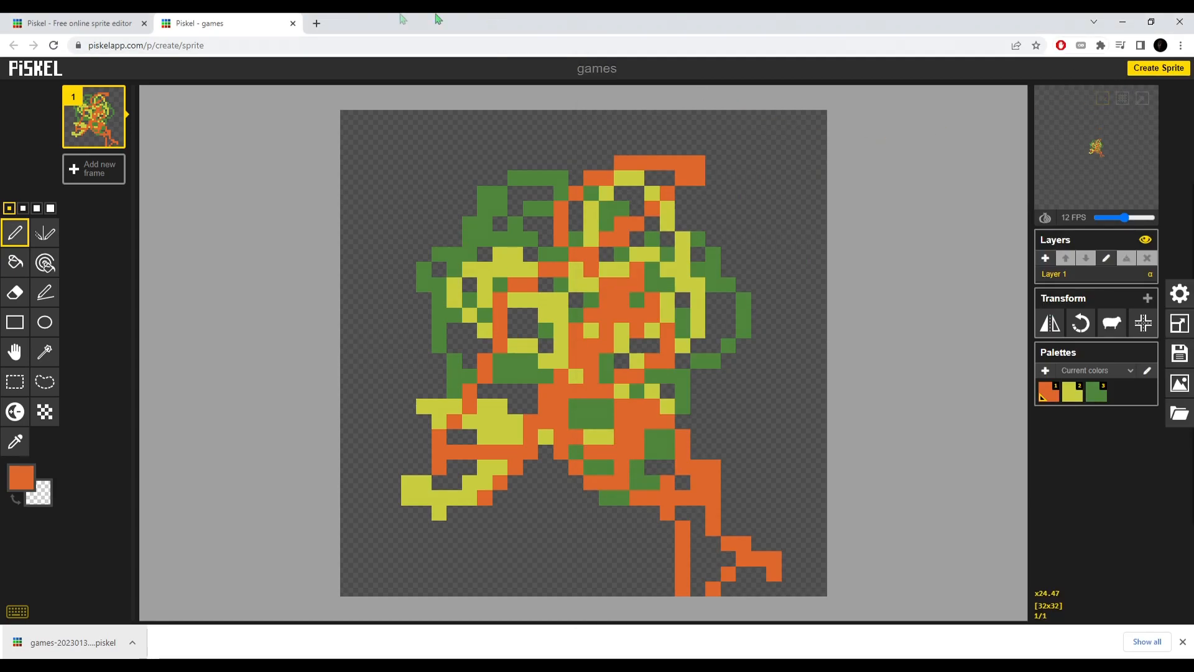
left_click(292, 23)
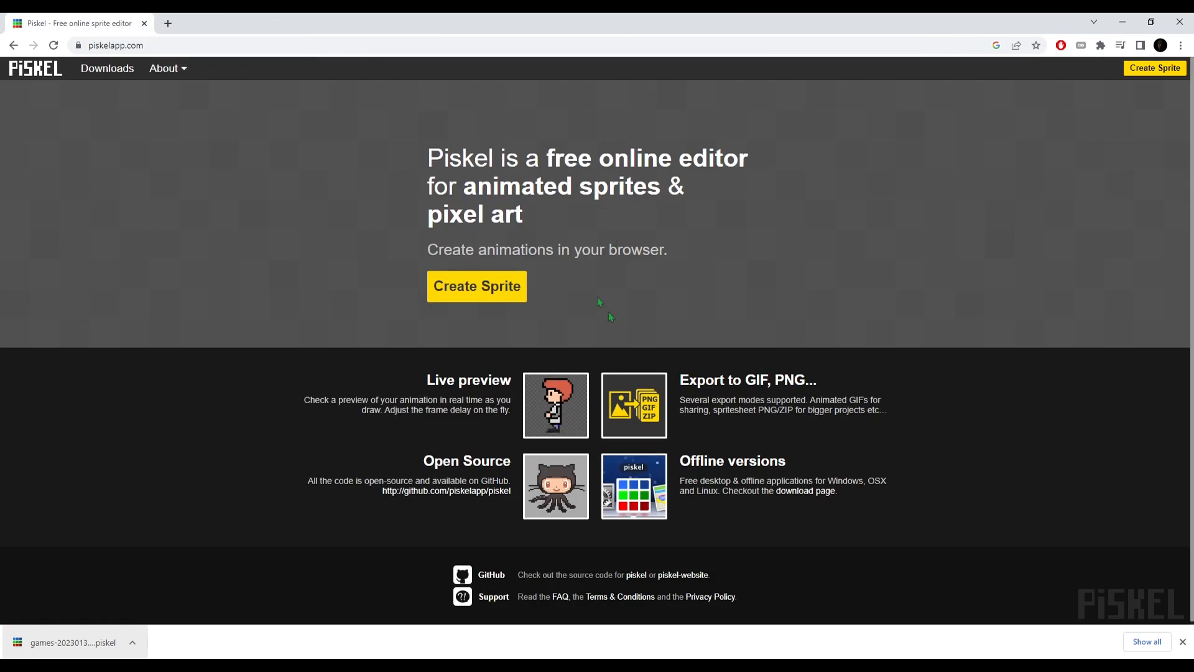
- Drop the games .piskel file onto a fresh sprite and confirm replacing the animation
left_click(477, 286)
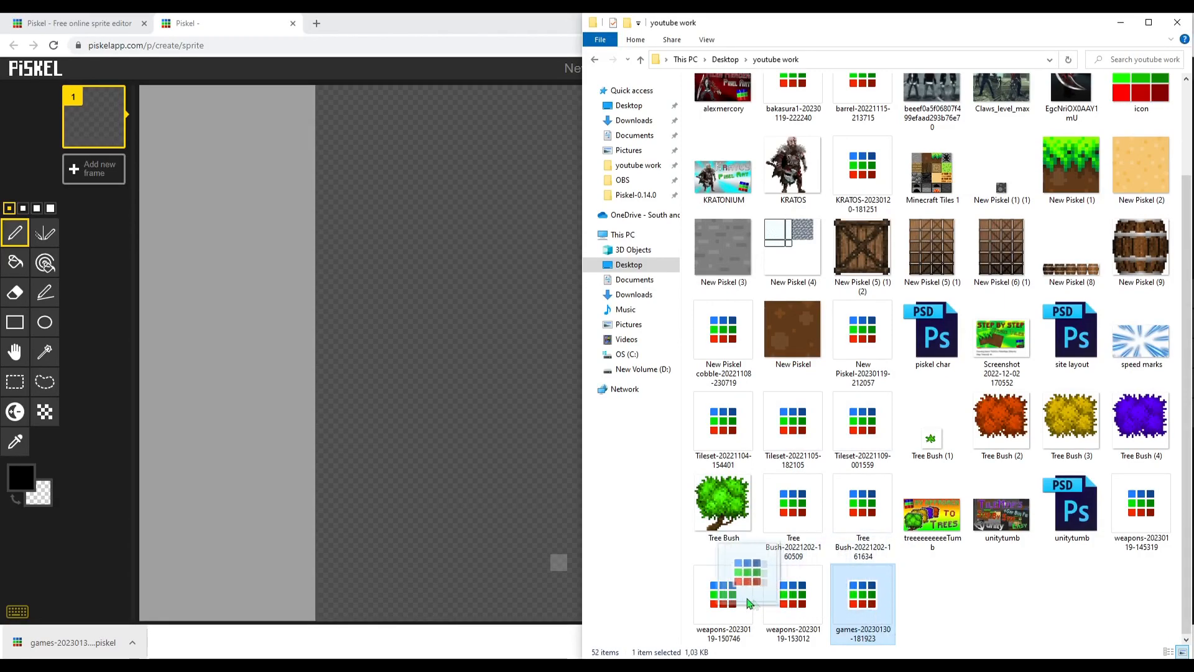
left_click_drag(751, 602, 502, 270)
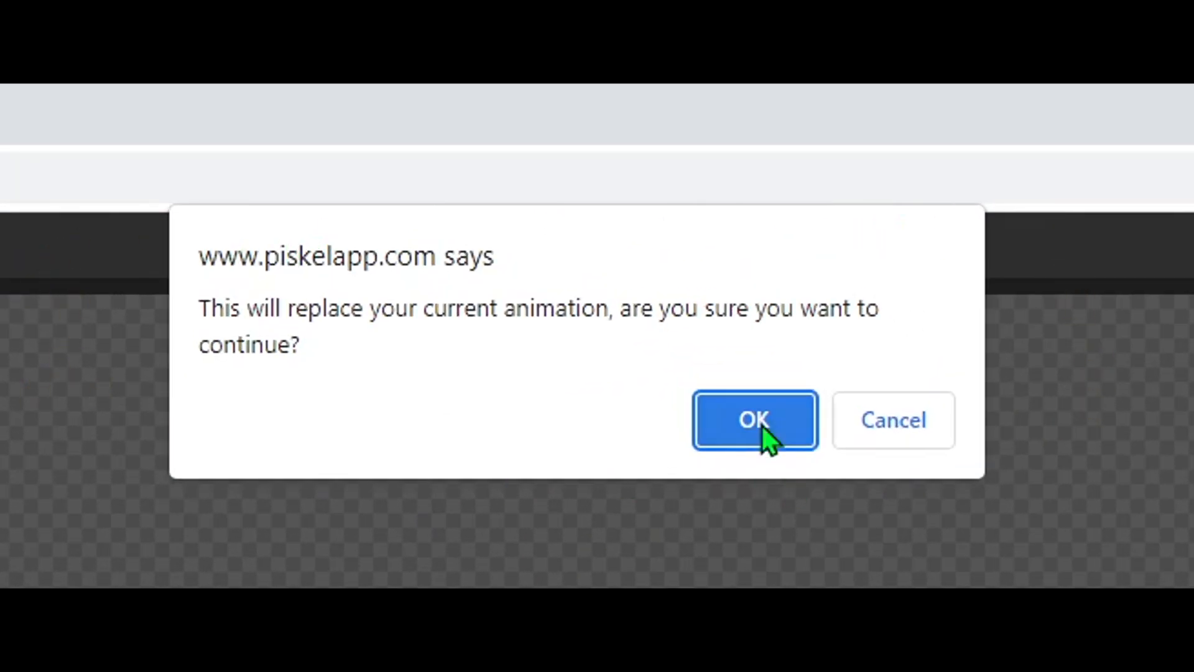
mouse_move(1002, 491)
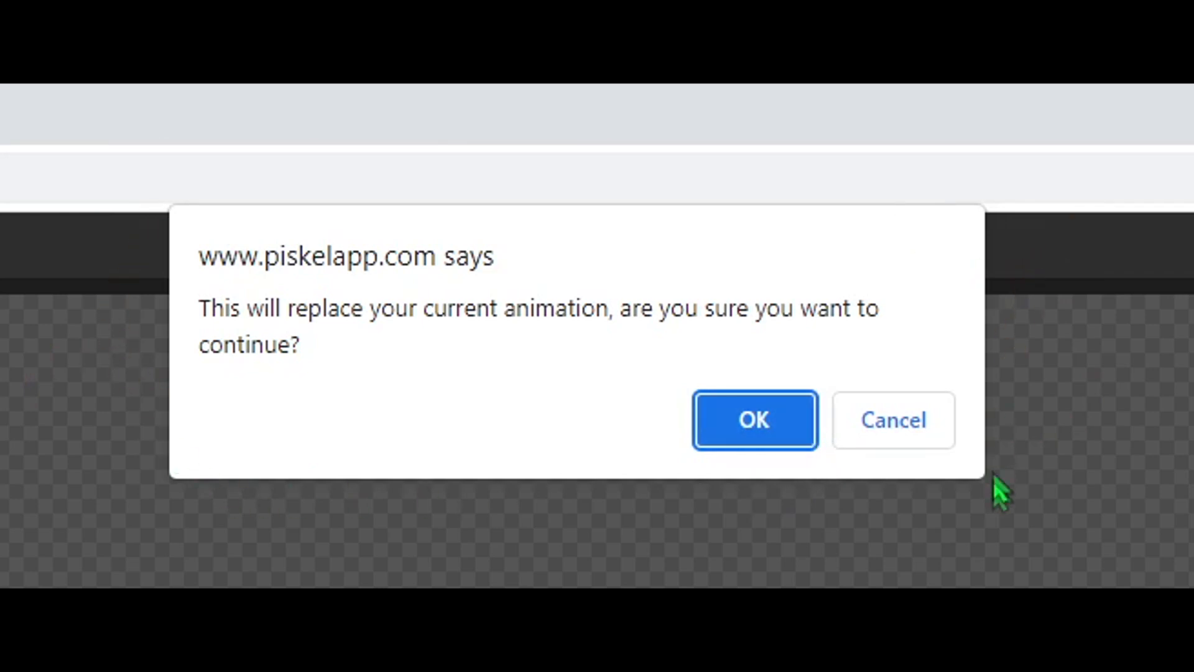
mouse_move(800, 503)
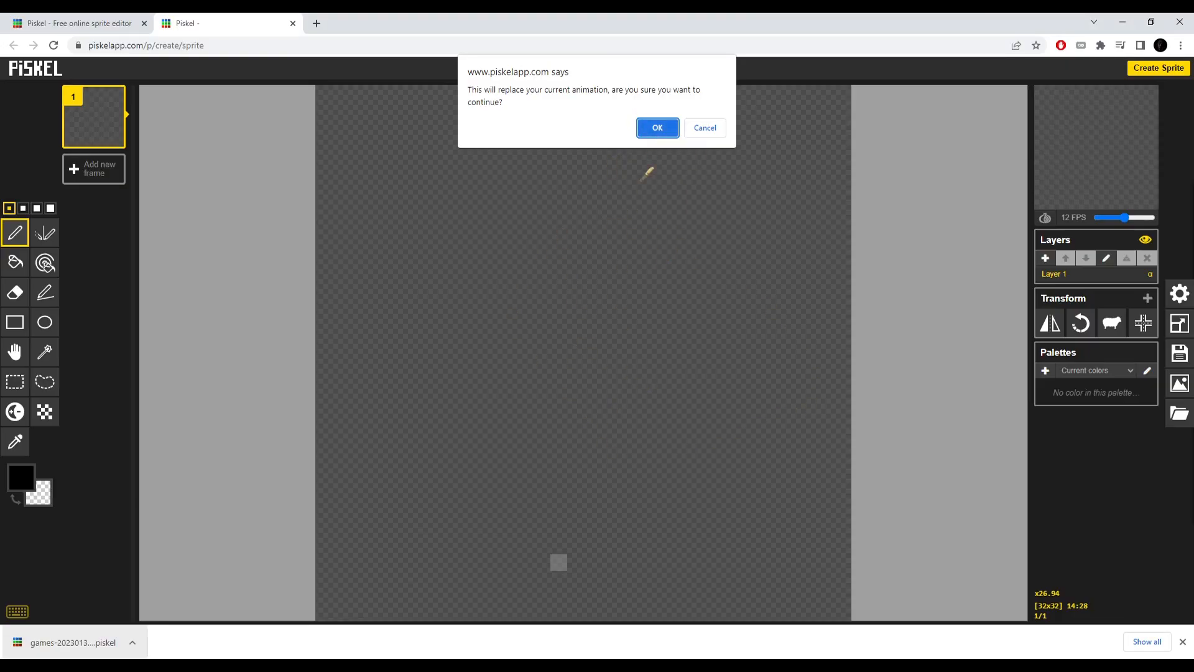
left_click(657, 127)
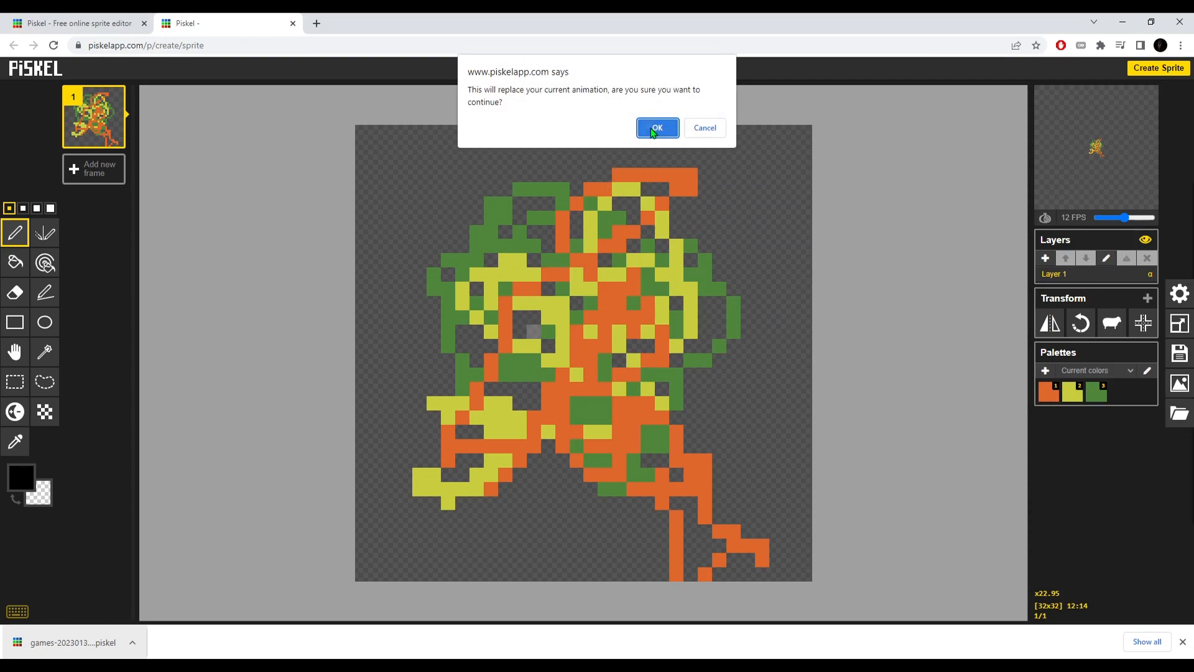
left_click(657, 127)
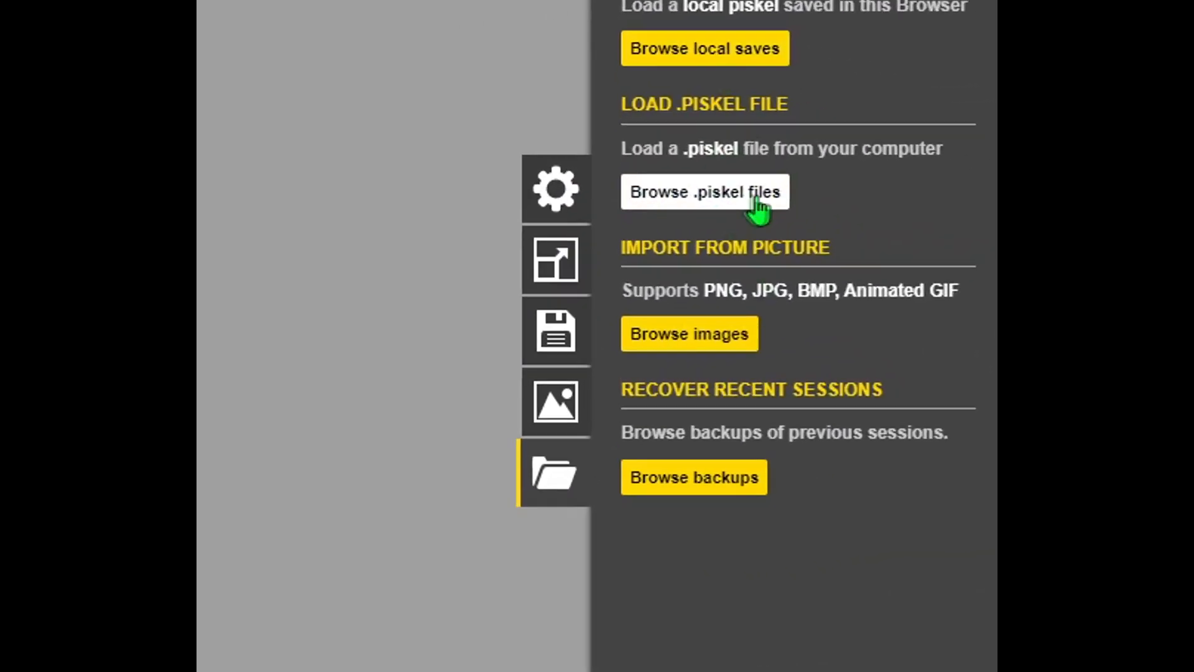
left_click(704, 191)
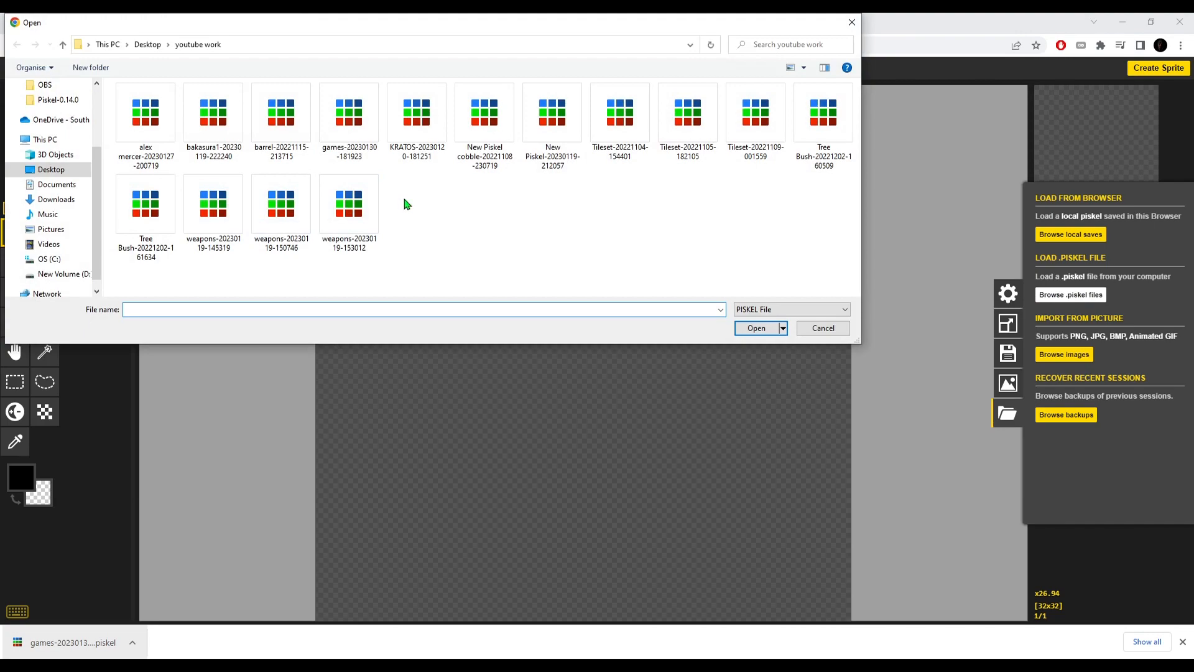
left_click(212, 115)
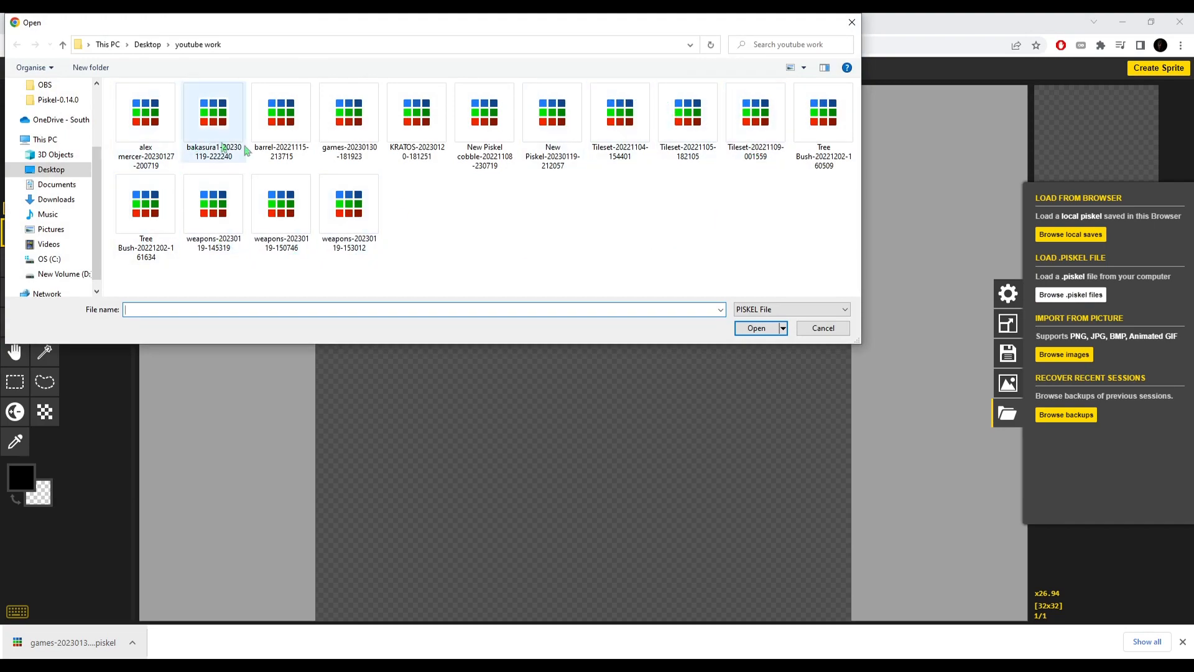
left_click(687, 115)
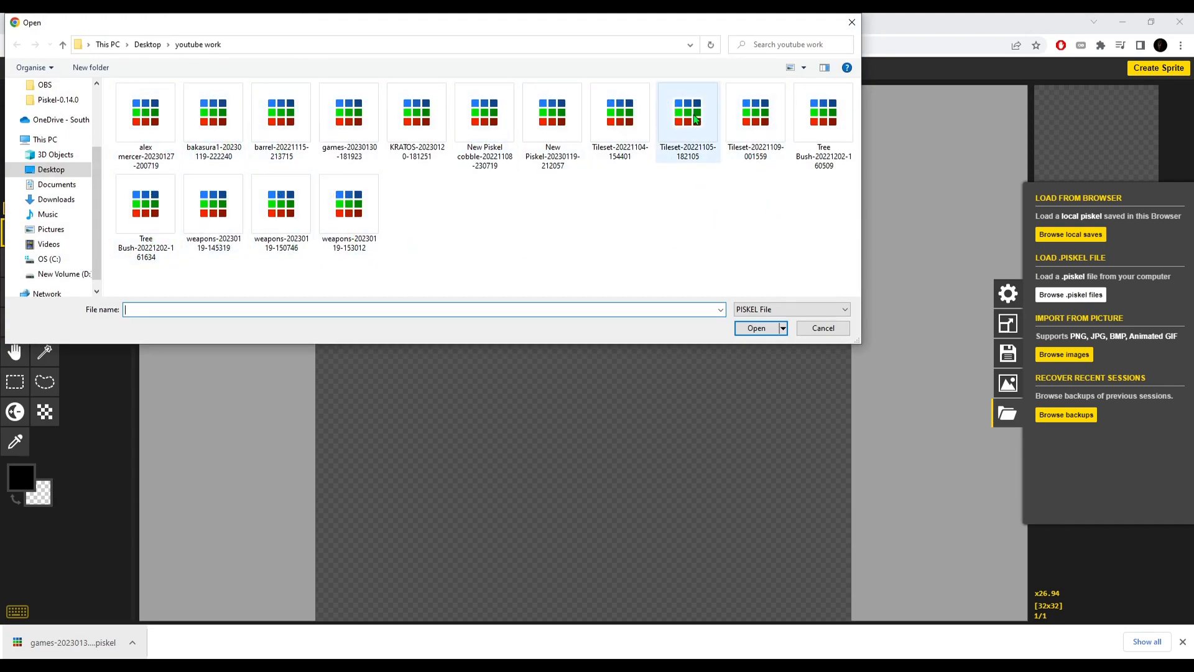
left_click(281, 114)
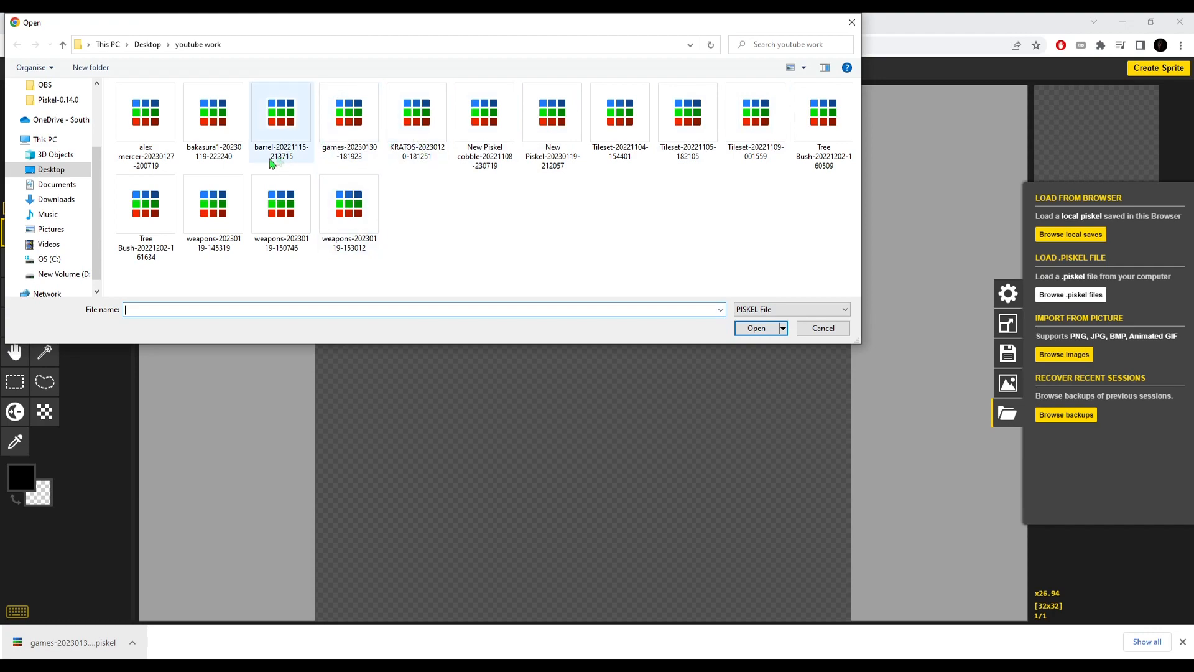
left_click(416, 115)
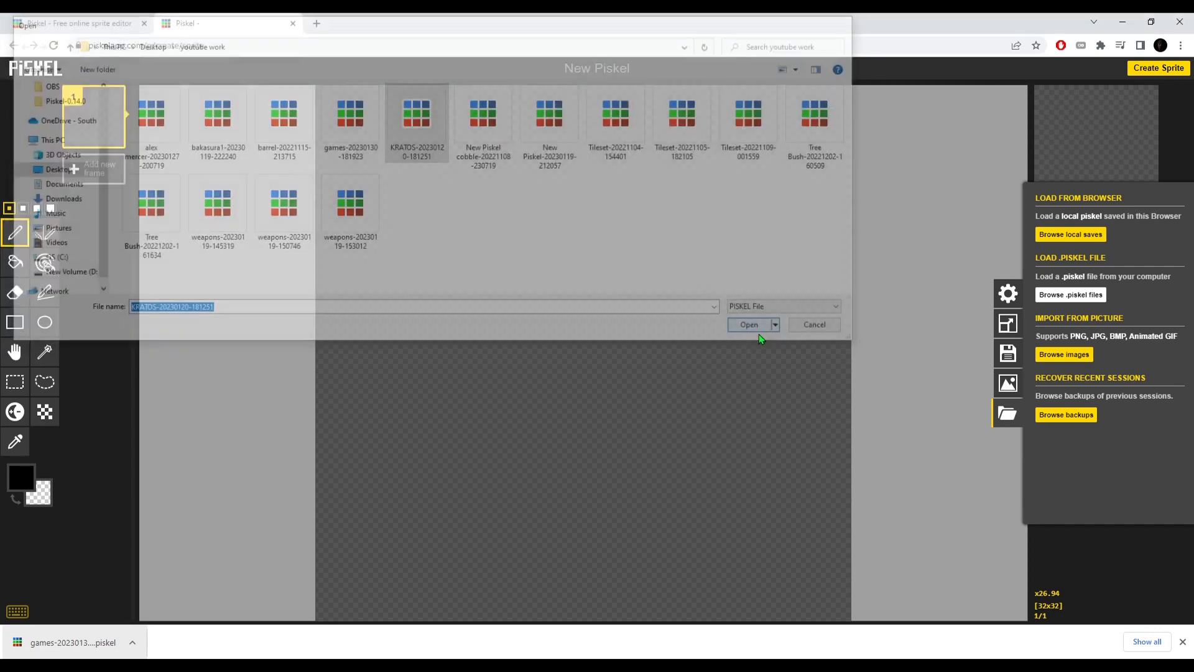
left_click(749, 323)
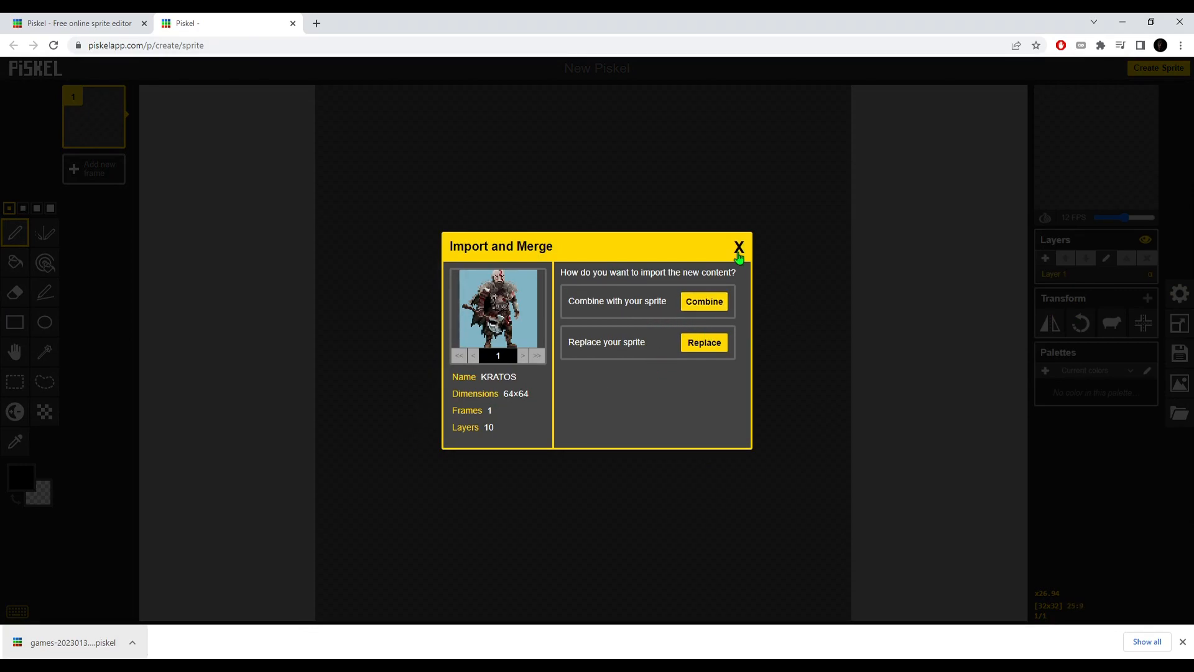
mouse_move(713, 210)
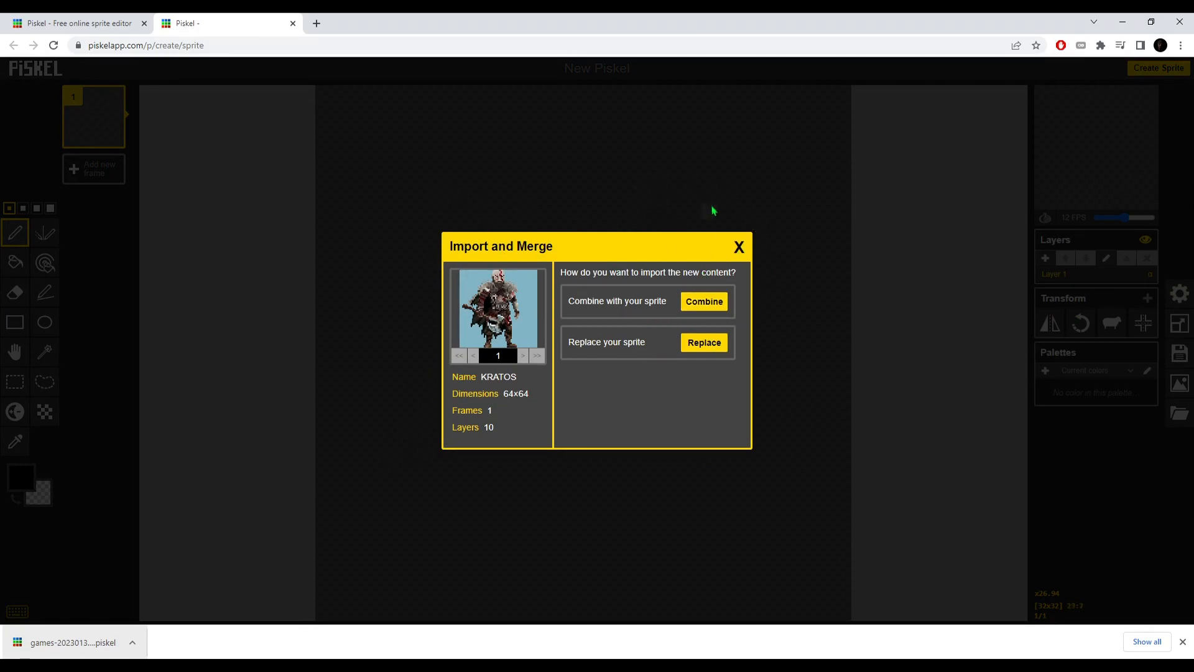
mouse_move(703, 301)
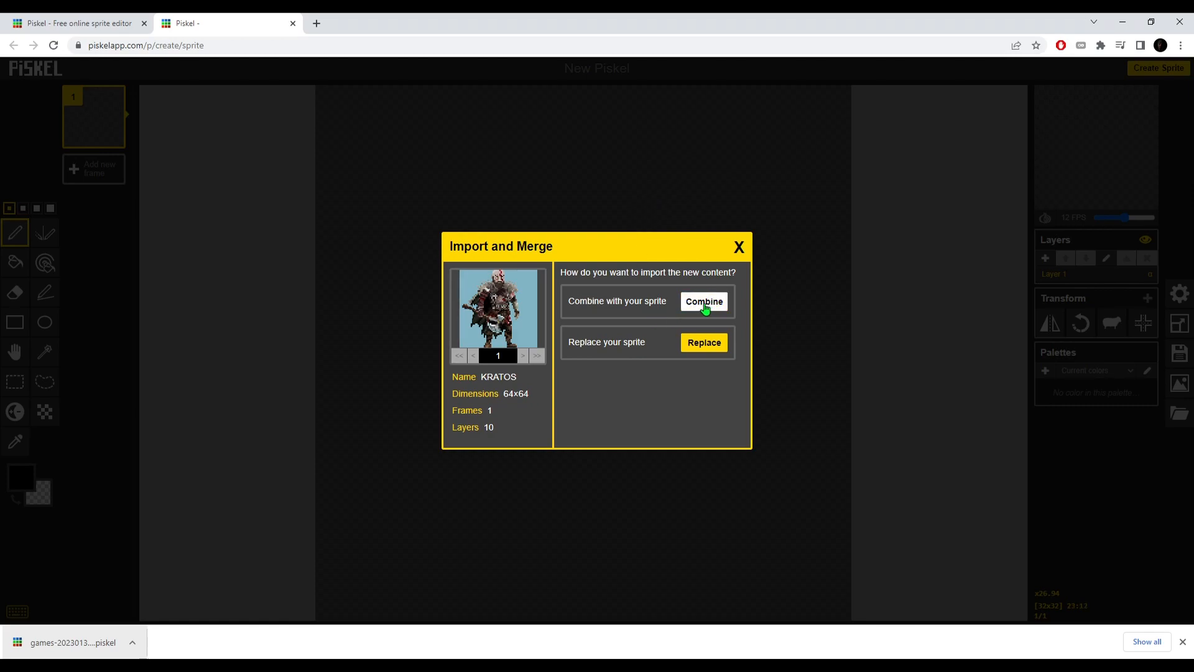
- Combine KRATOS with the current sprite, expanding the canvas to 64×64
left_click(702, 302)
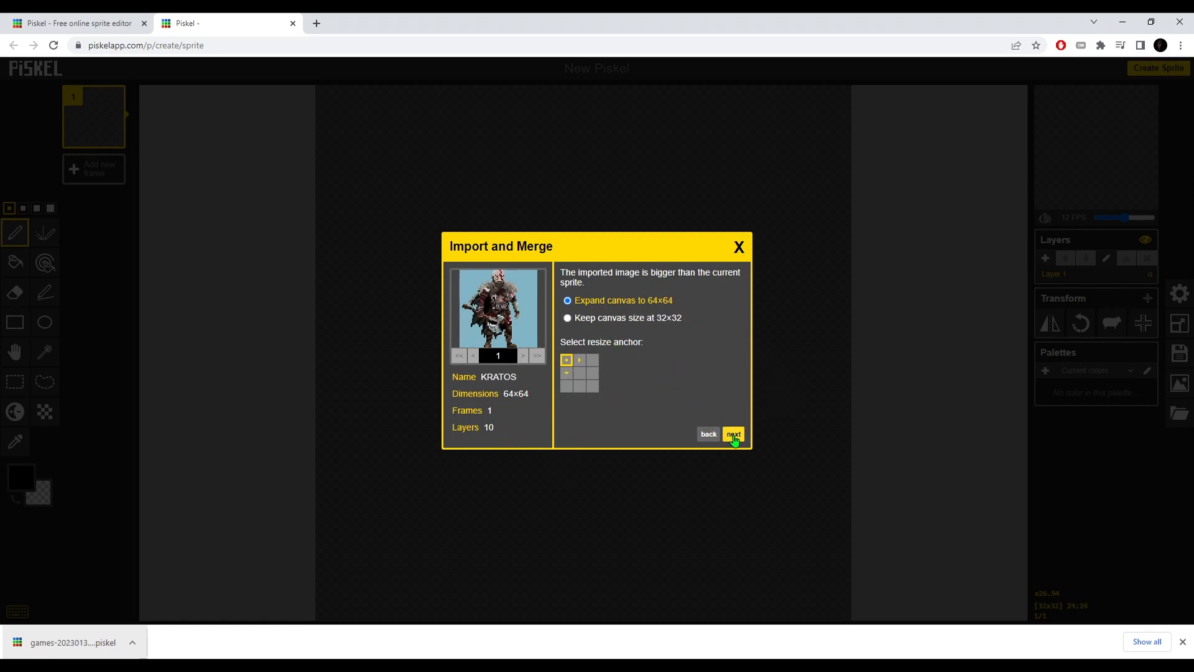
left_click(733, 433)
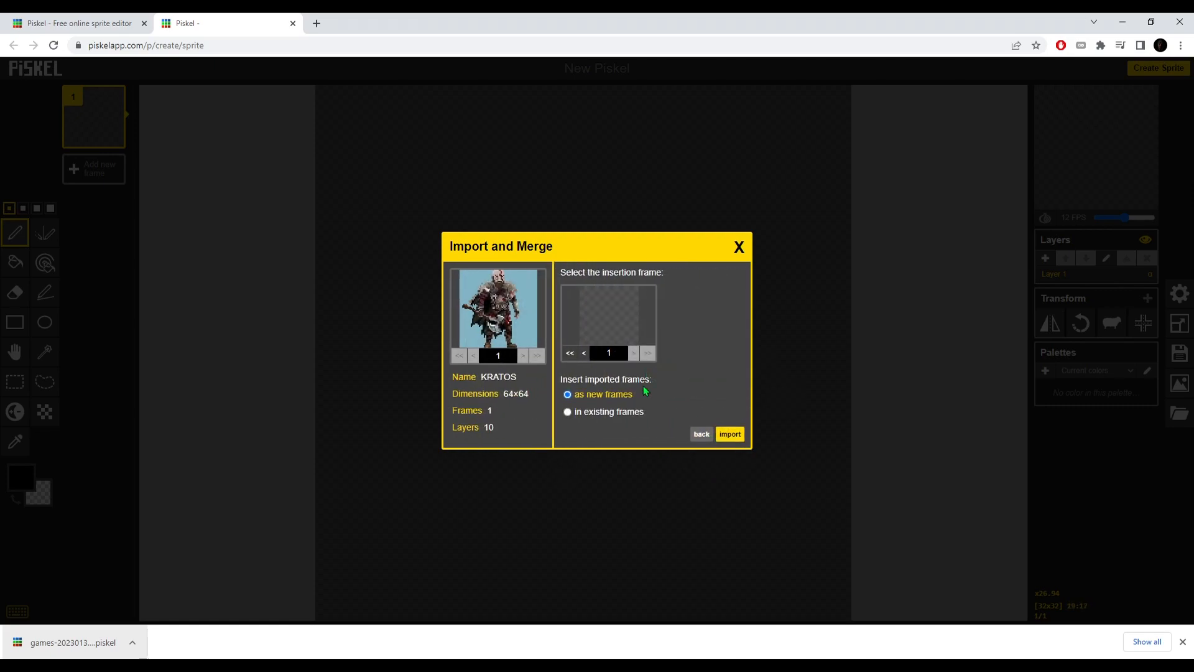
mouse_move(532, 372)
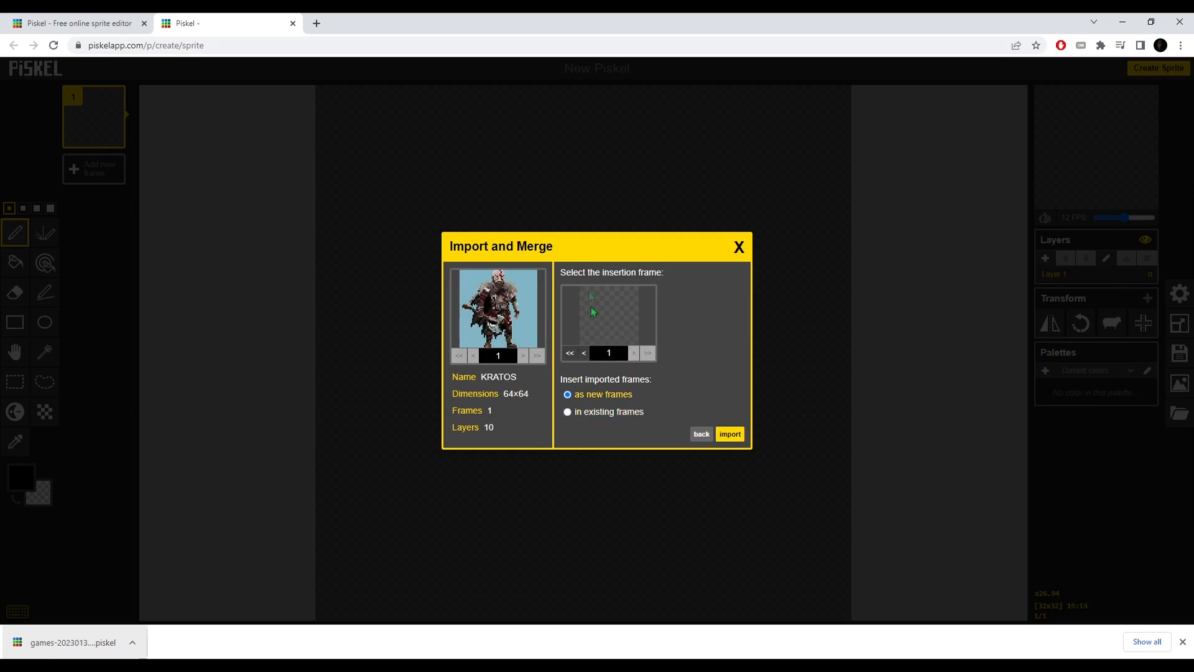
mouse_move(596, 379)
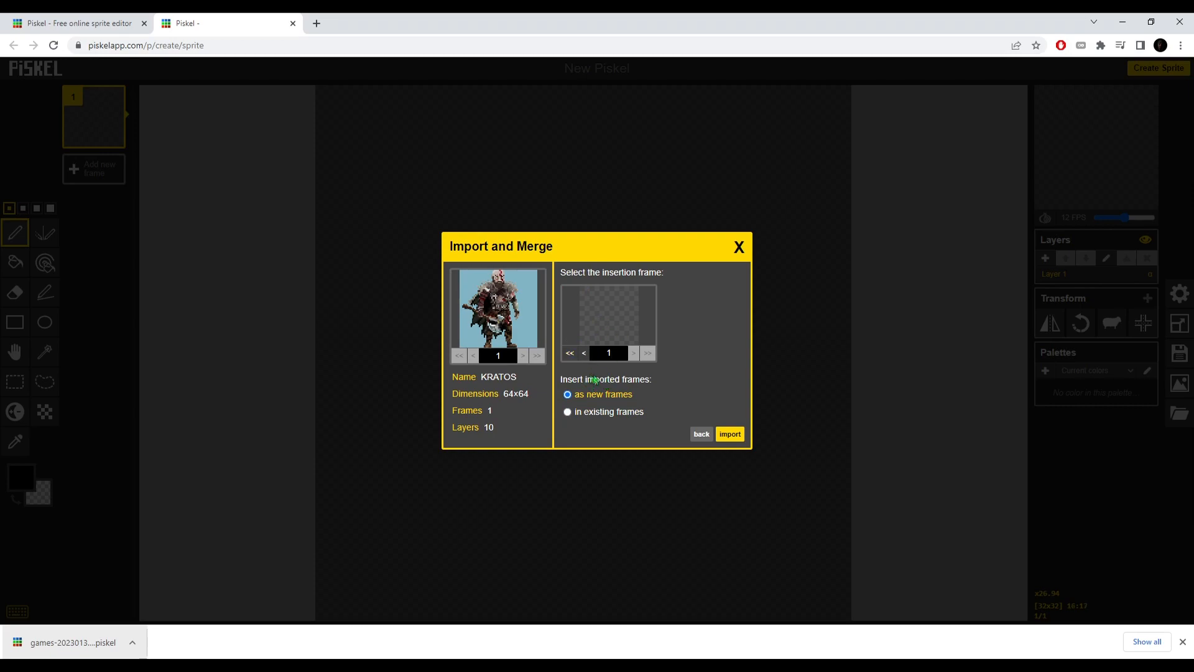
mouse_move(385, 158)
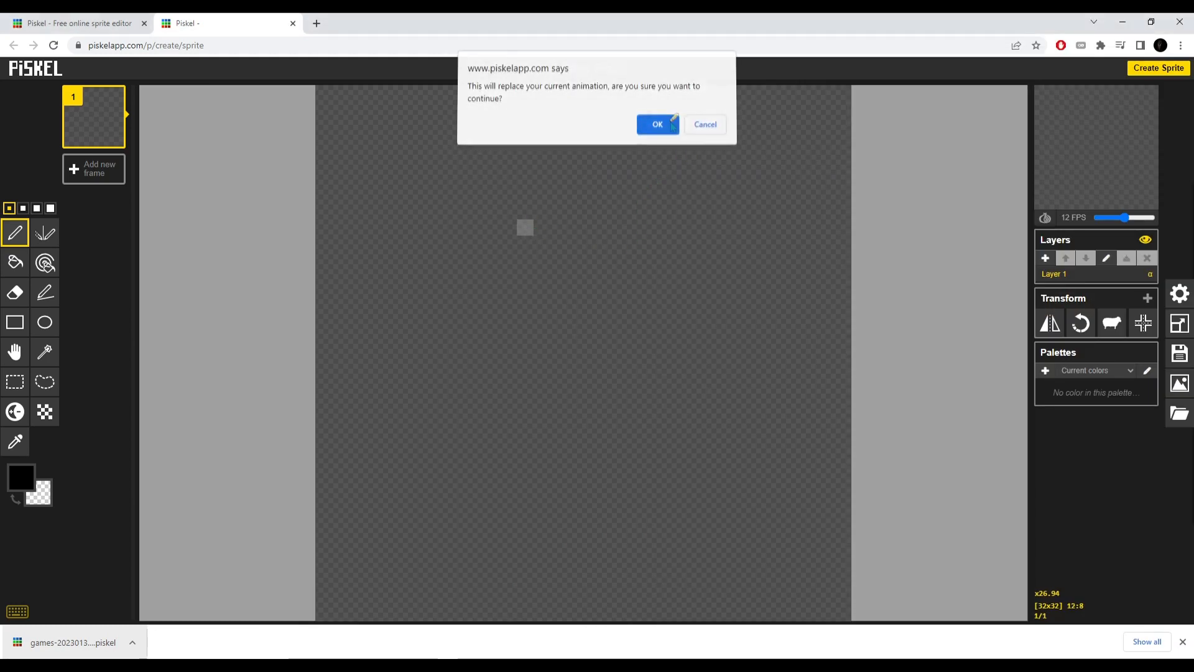
- Replace the animation with KRATOS and set the import resize width to 64
left_click(657, 125)
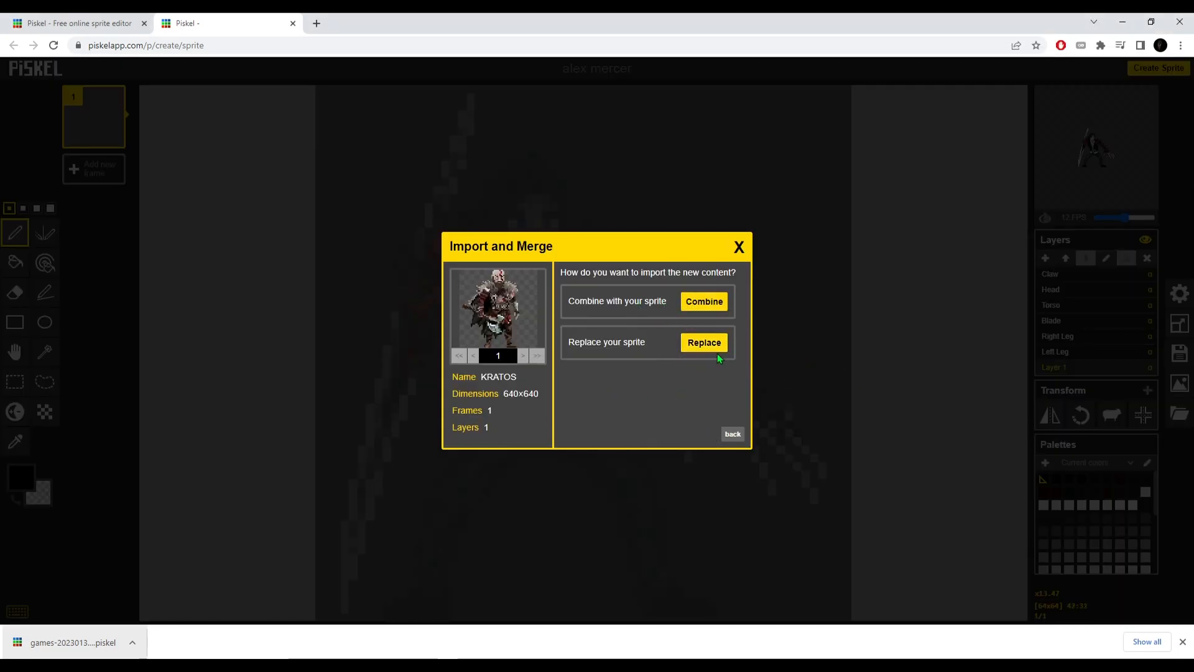
left_click(703, 343)
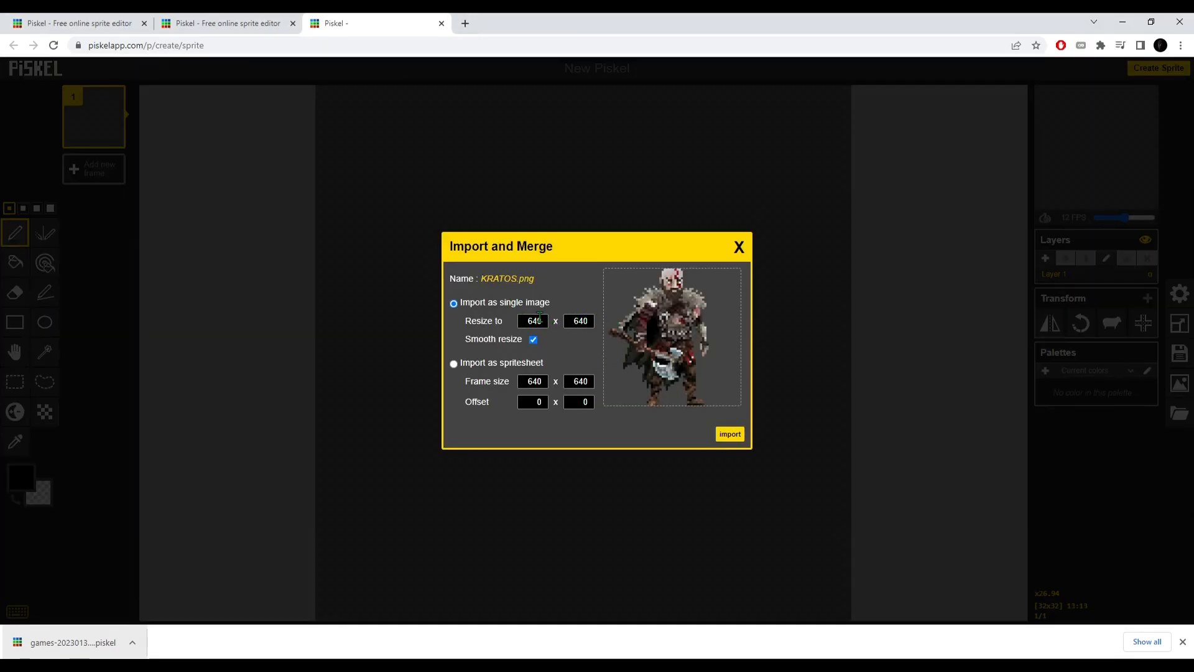
left_click(534, 321)
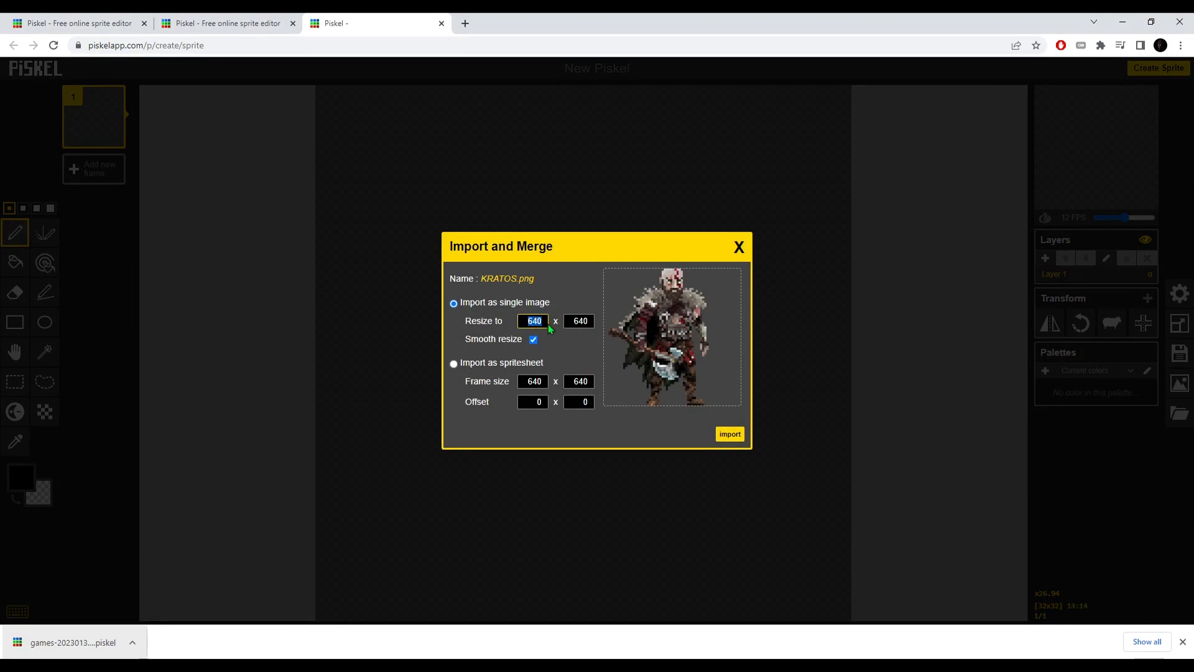
left_click(533, 321)
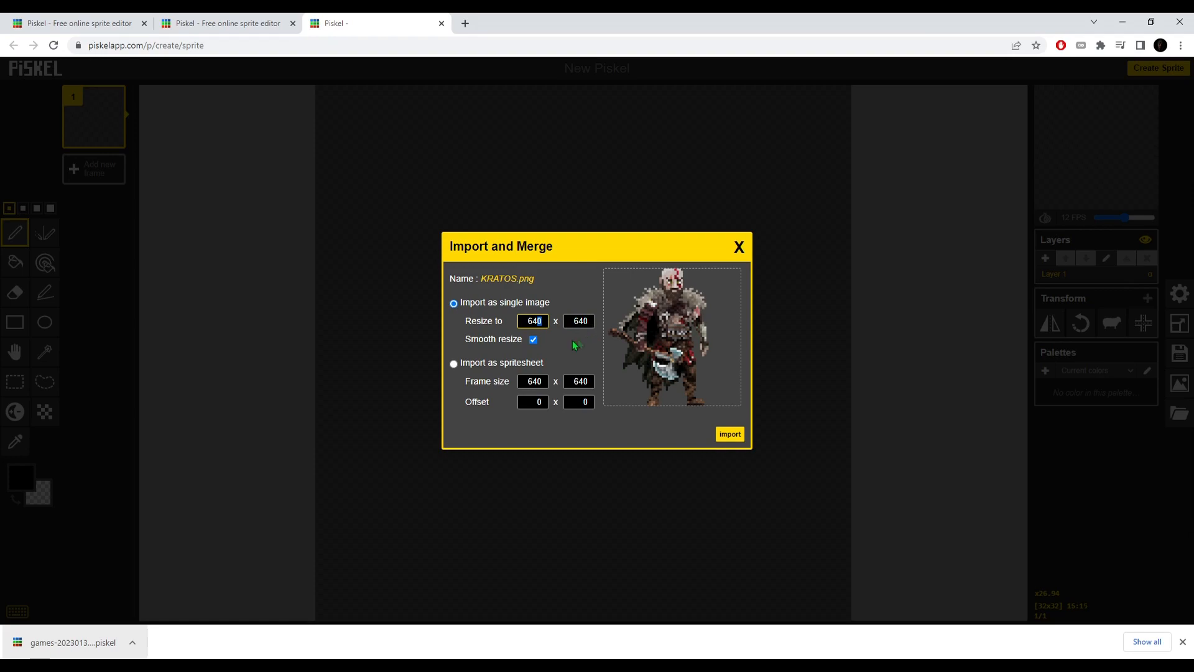
mouse_move(701, 380)
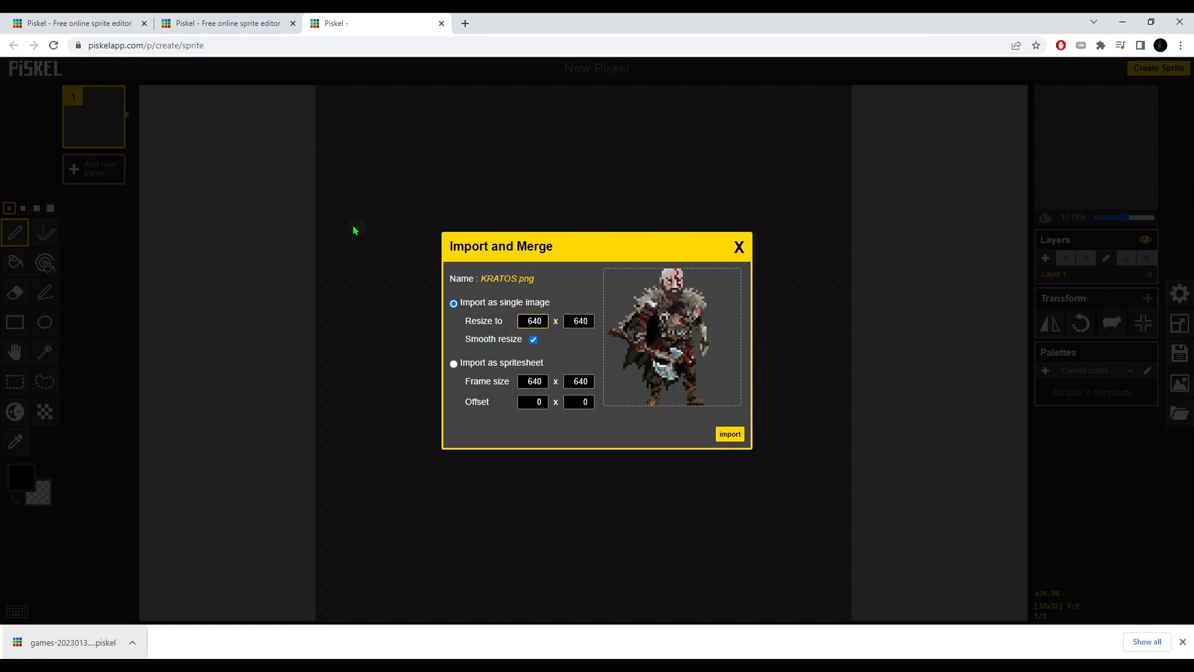
type("64")
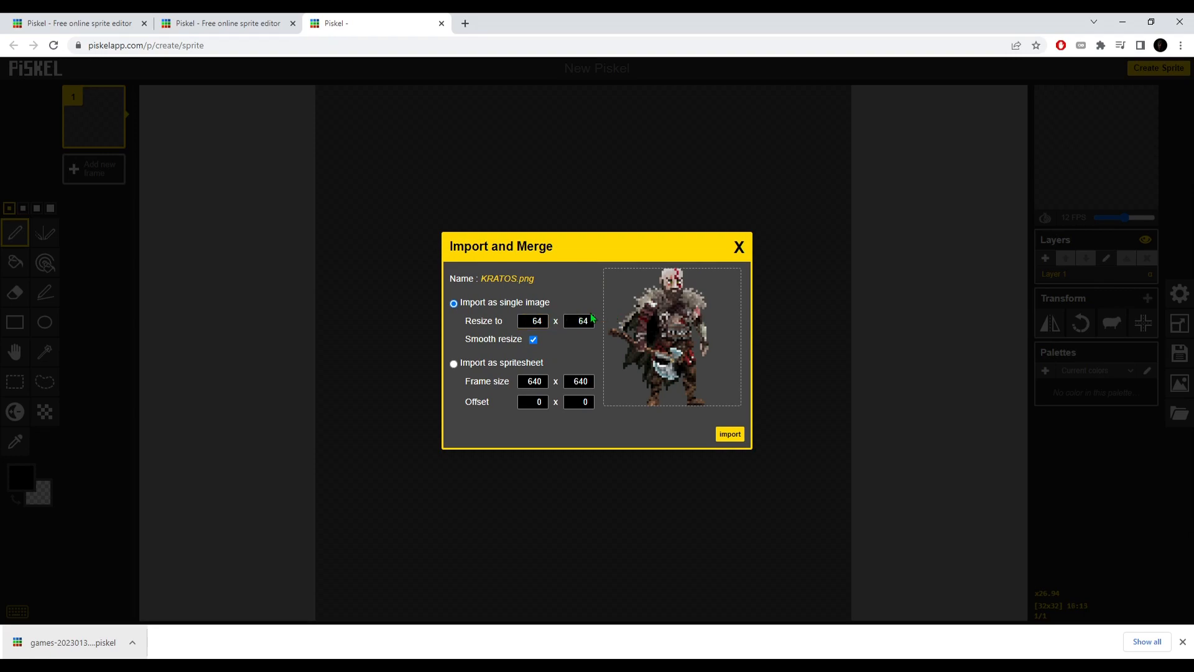
mouse_move(582, 199)
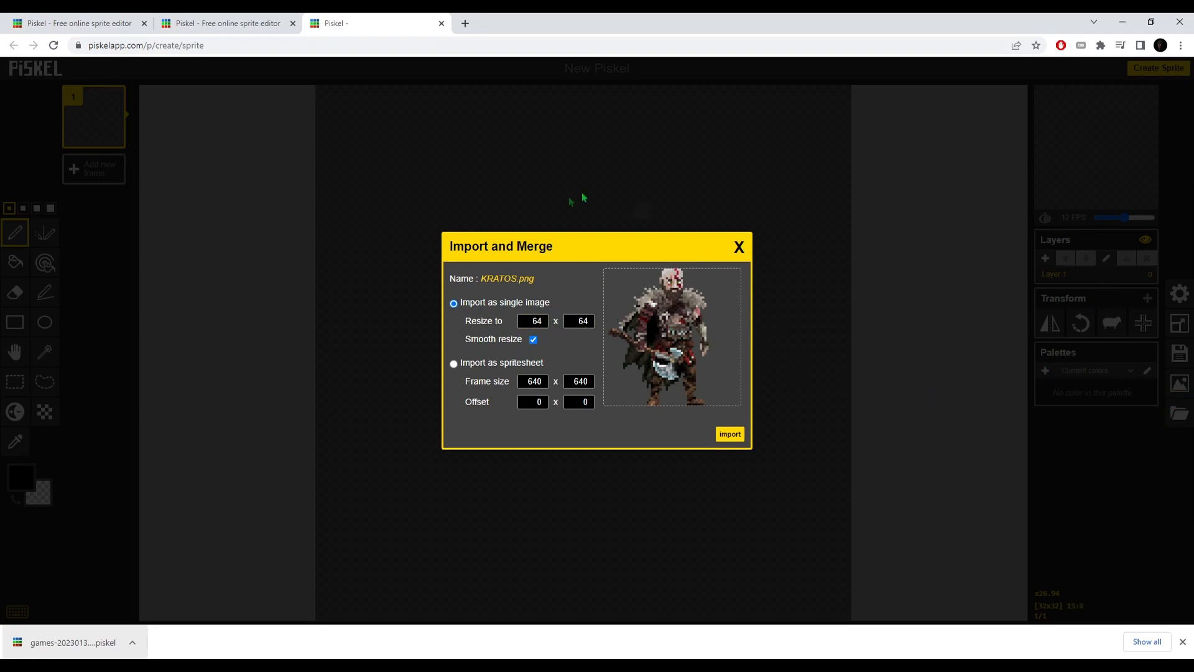
mouse_move(754, 318)
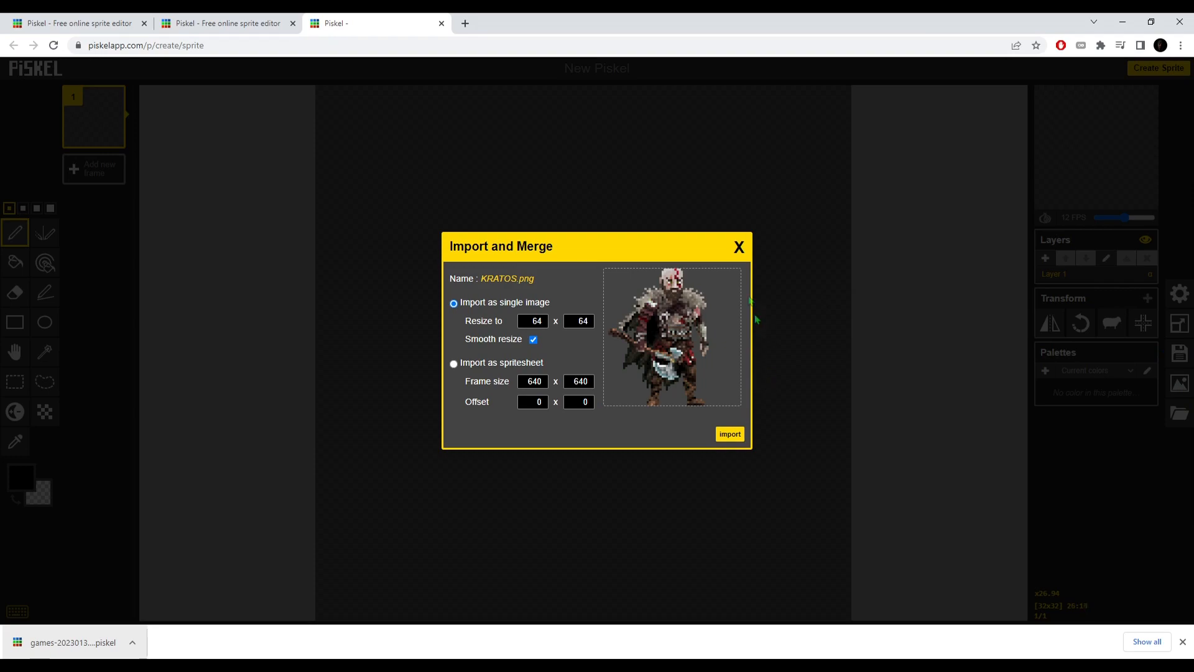
- Import KRATOS at 64×64 with resize smoothing off, replacing the current animation
left_click(534, 339)
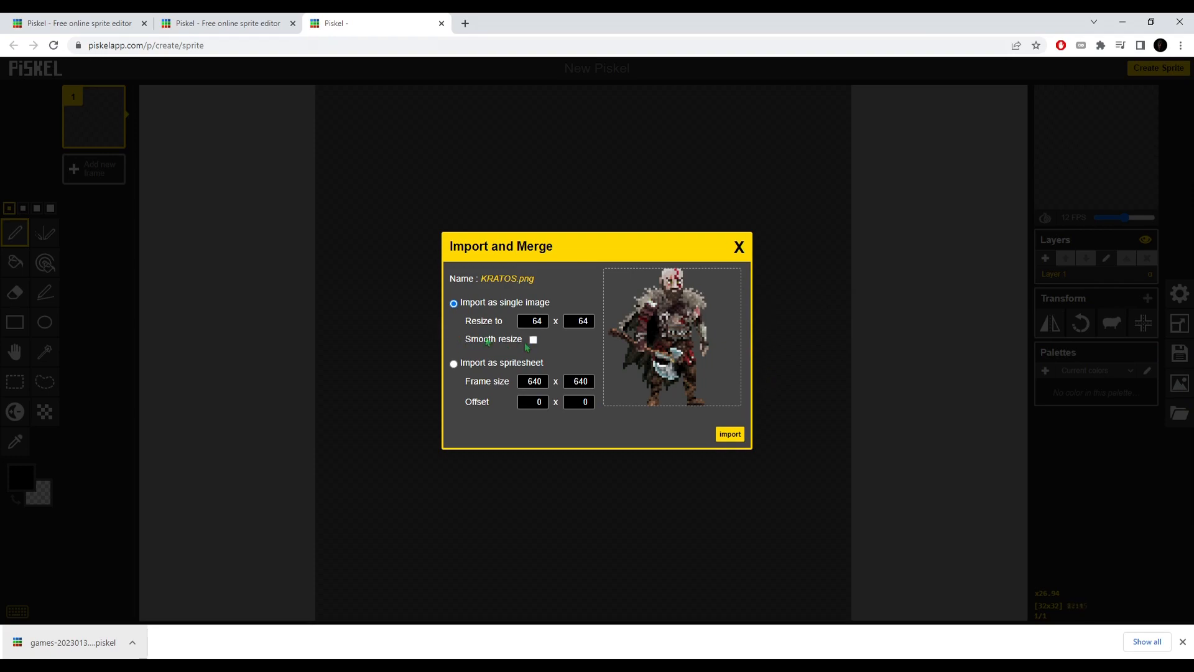
left_click(727, 433)
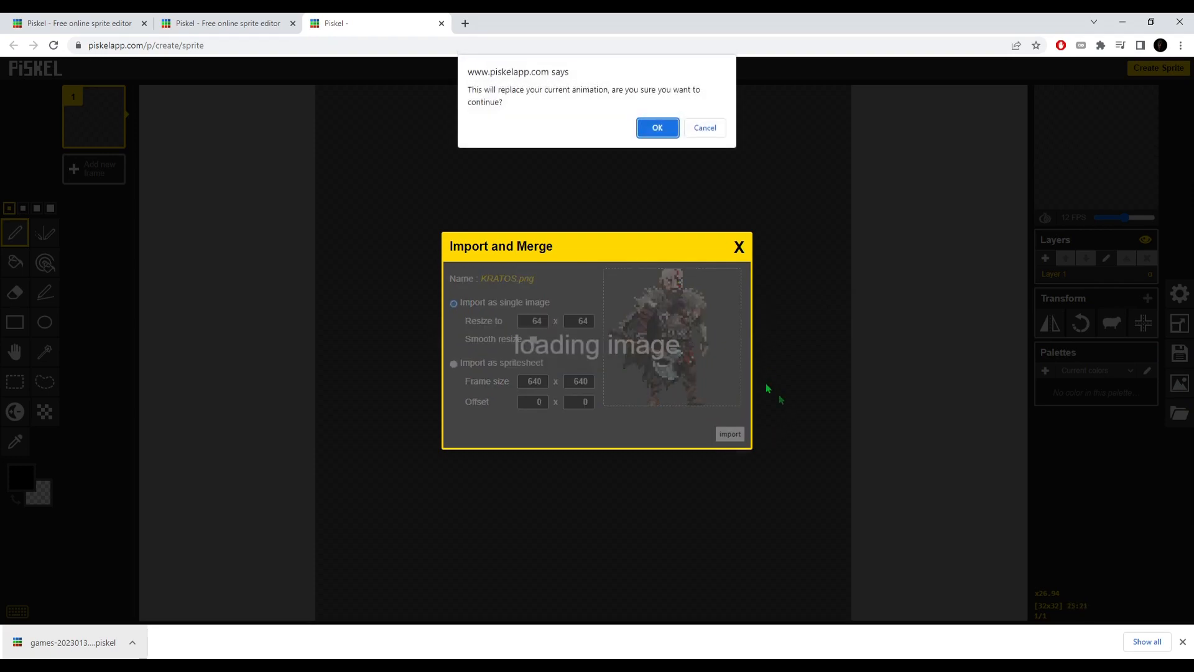
left_click(657, 126)
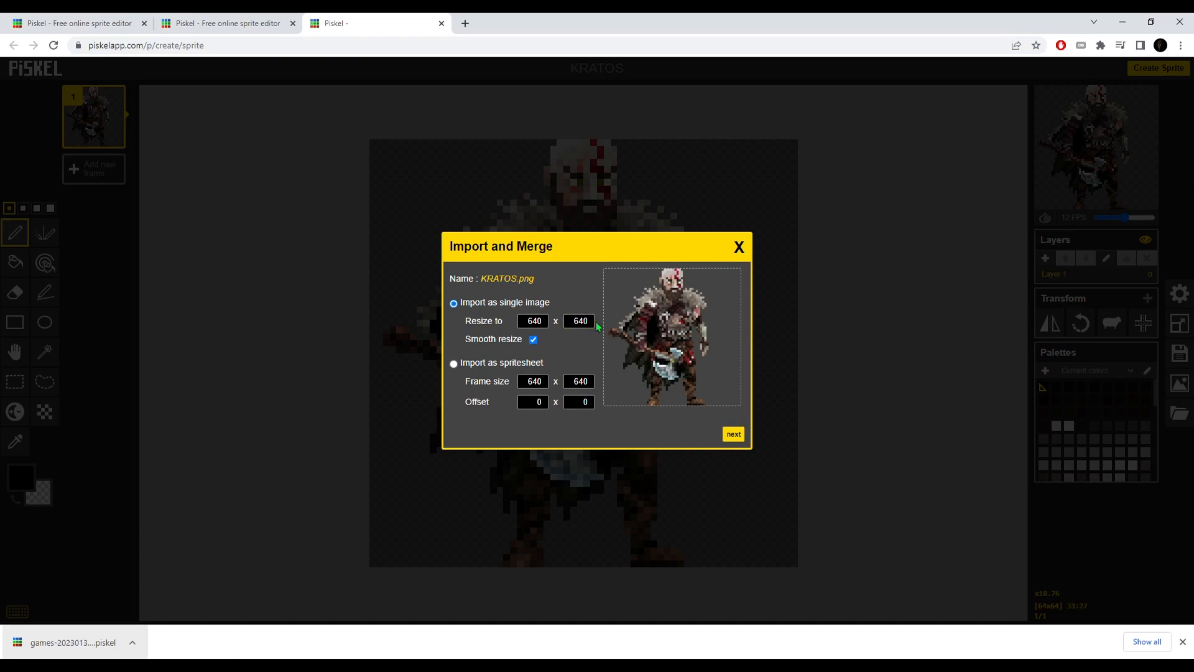
left_click(732, 435)
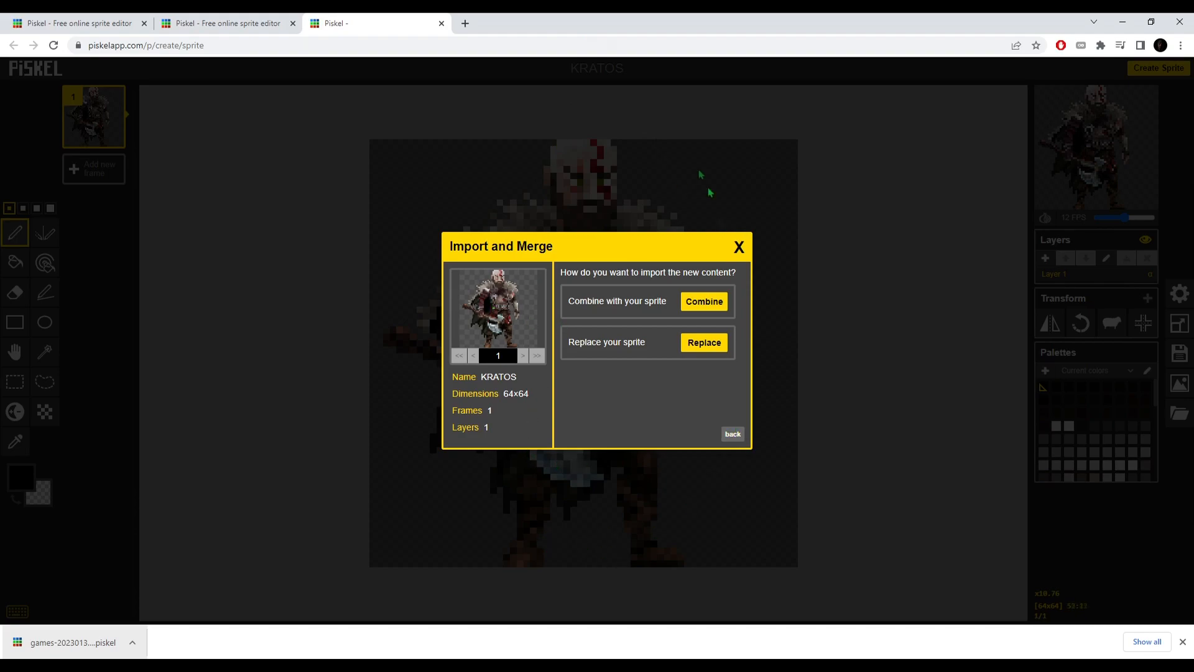
- Import KRATOS as new frames, delete the empty Layer 1, and select frame 2
left_click(701, 301)
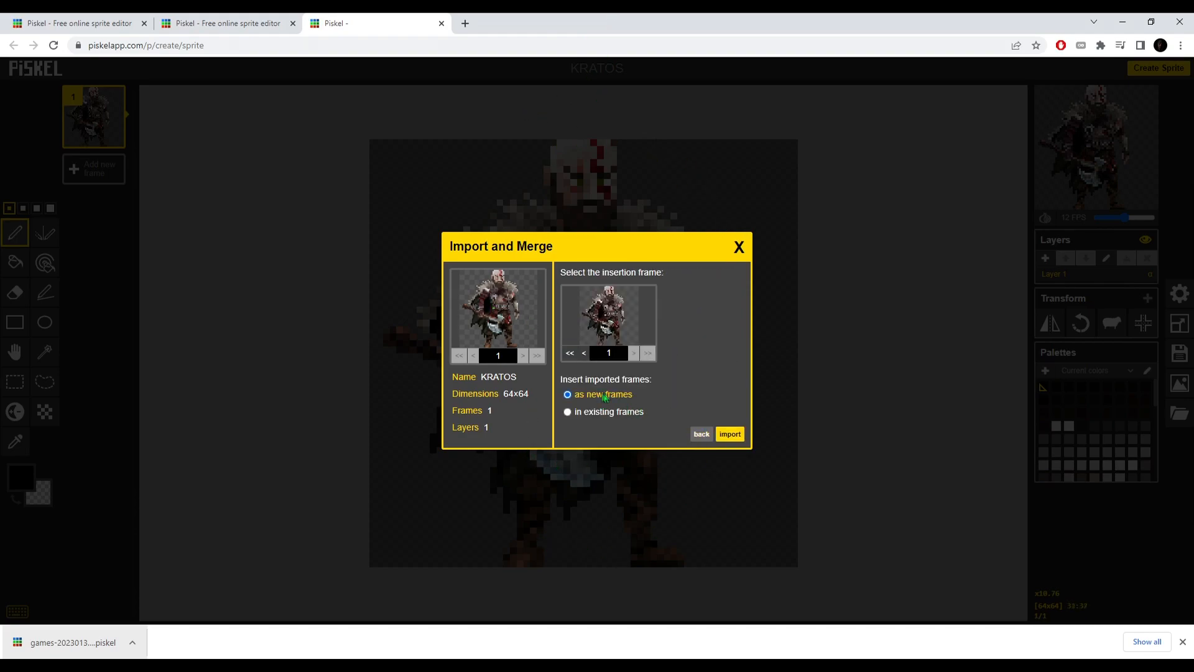
left_click(728, 433)
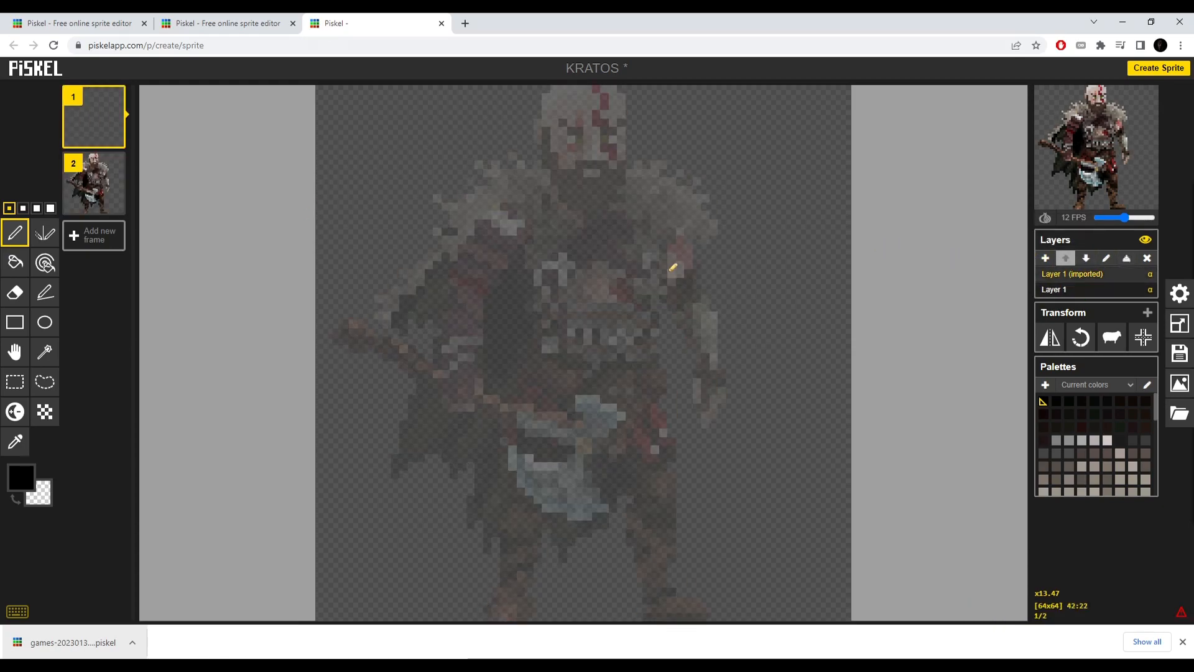
left_click(93, 182)
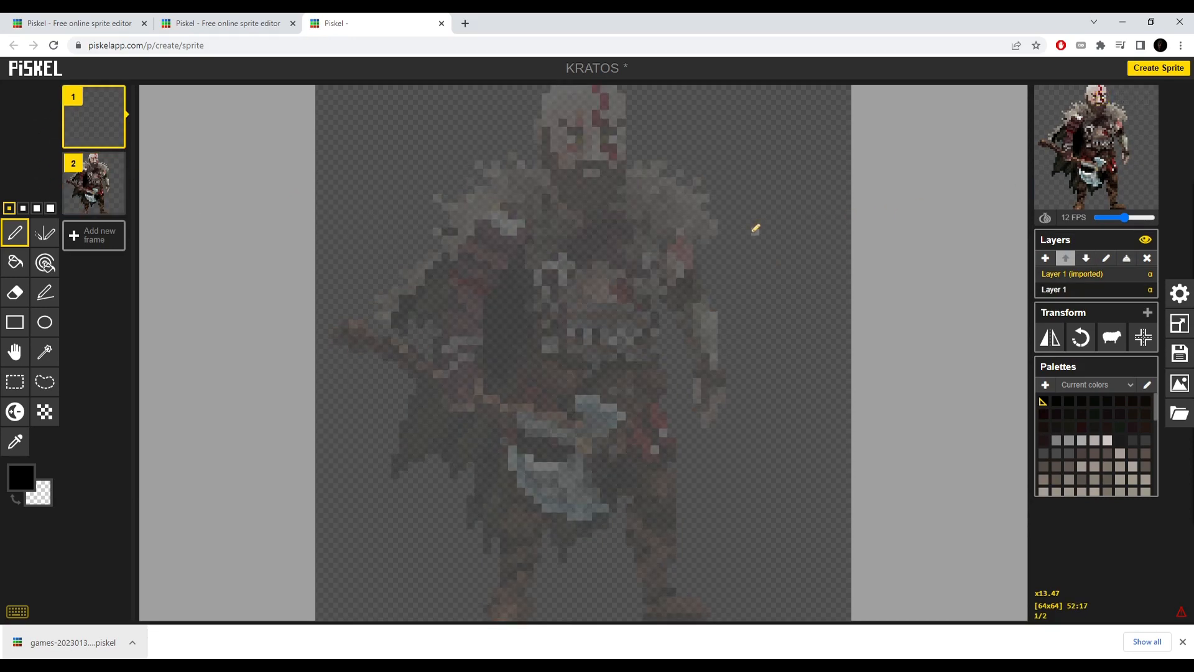
left_click(93, 115)
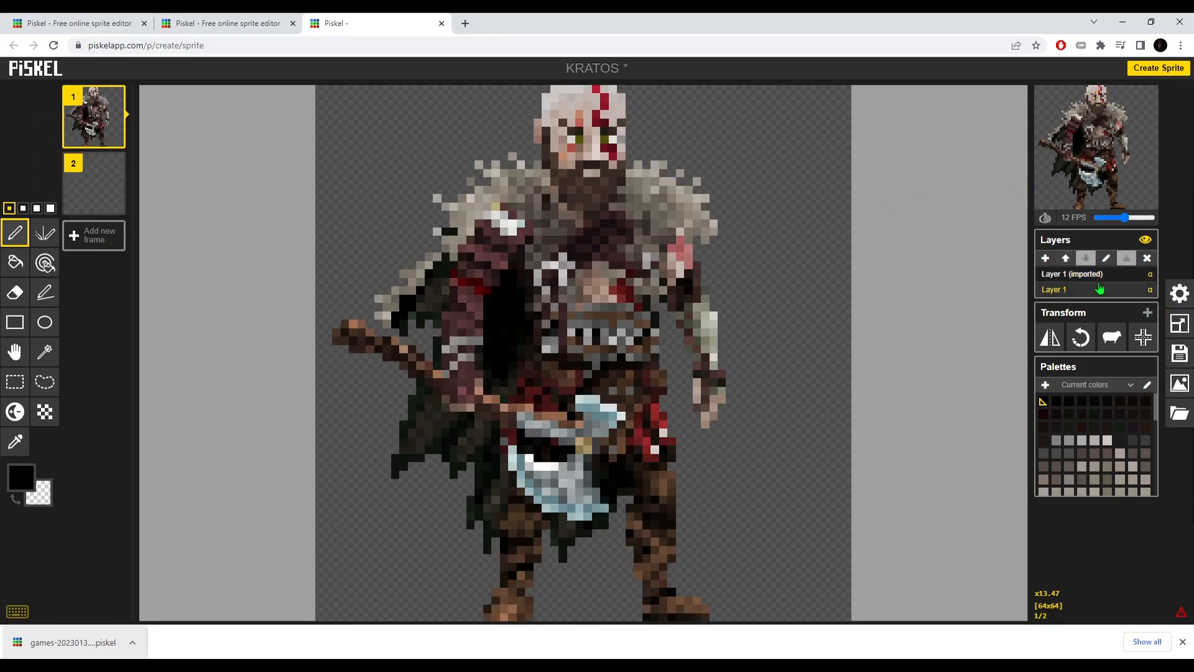
left_click(93, 183)
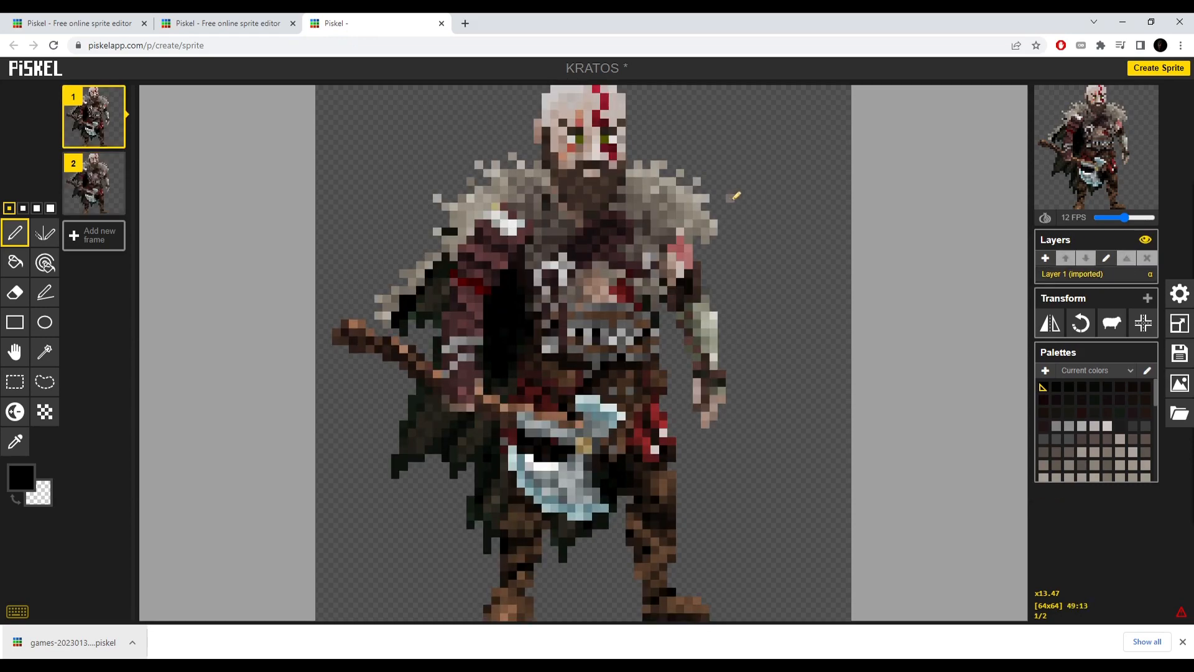
left_click(93, 182)
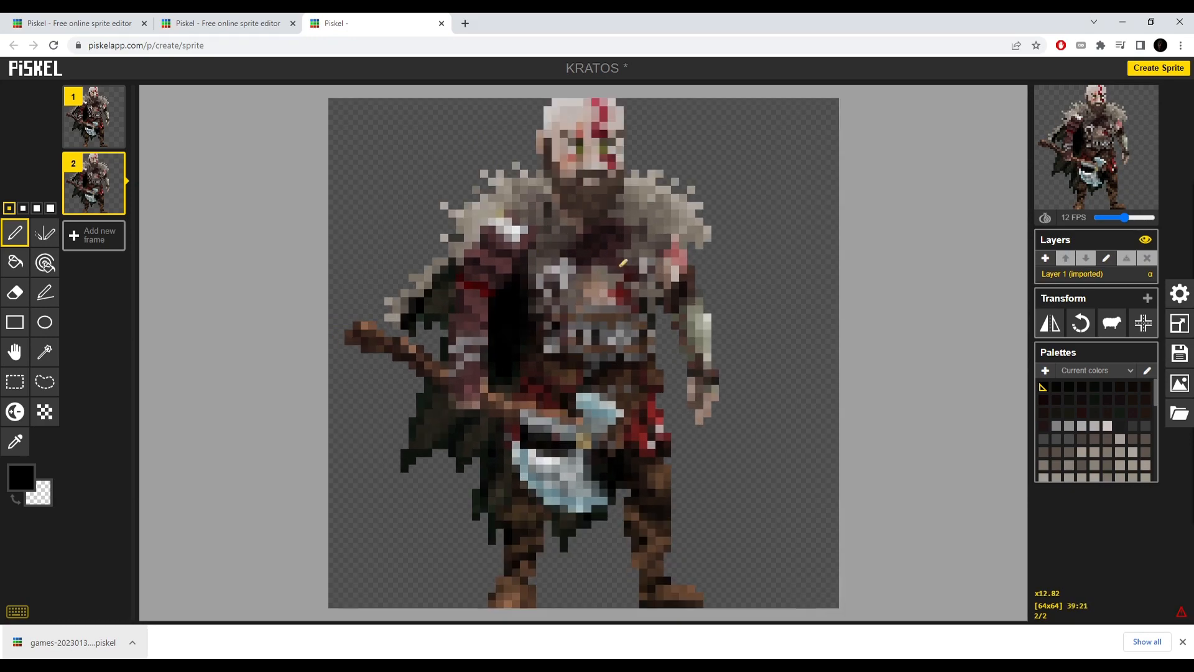
left_click(1007, 384)
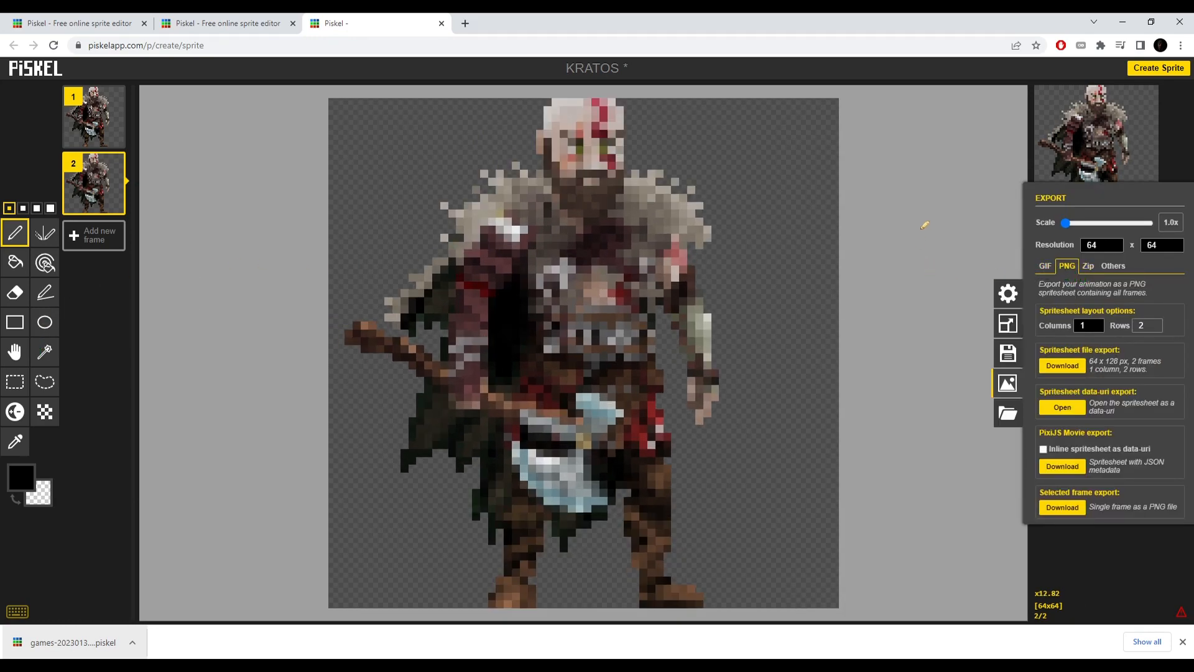
left_click(1112, 265)
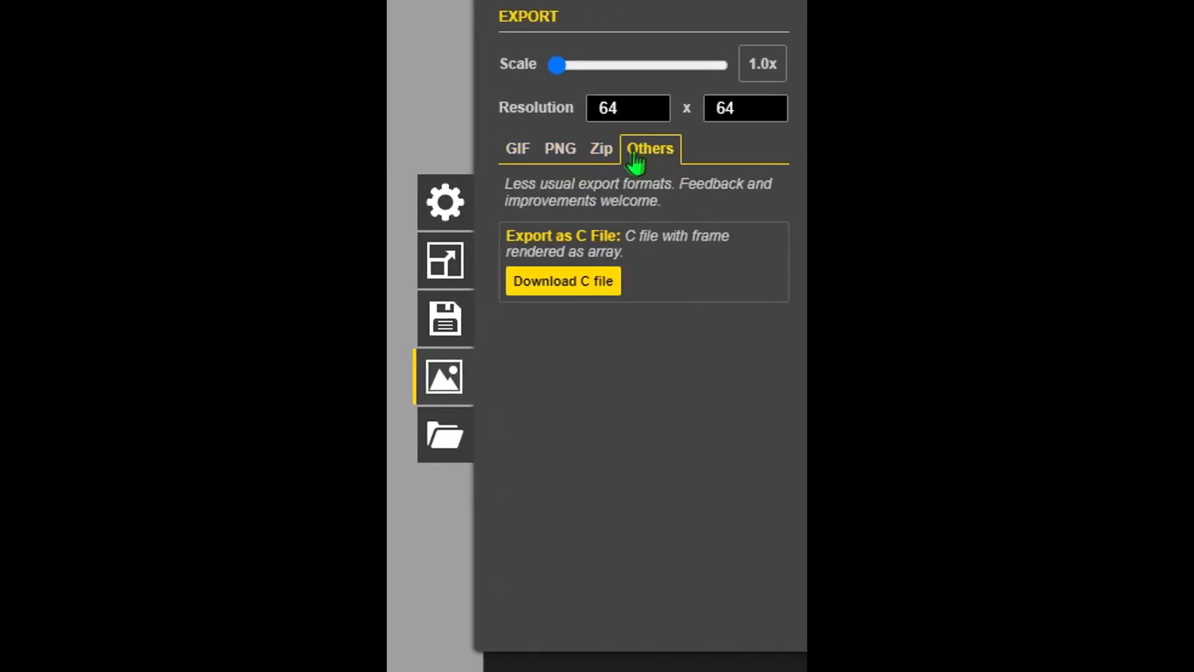
left_click(558, 148)
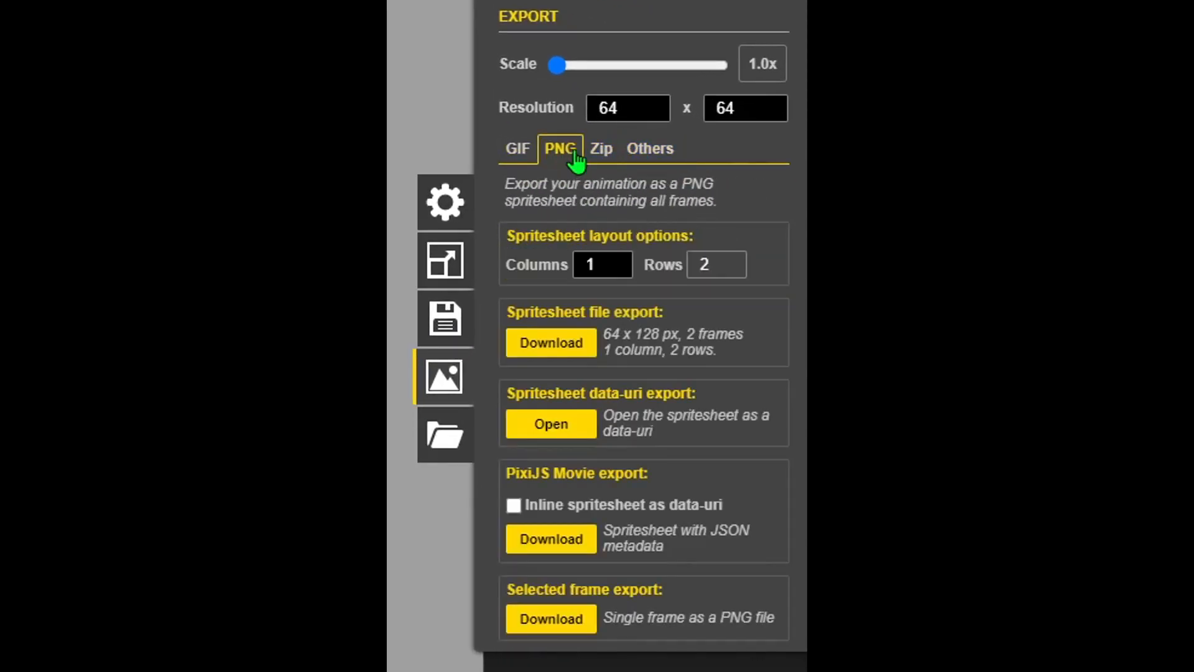
left_click(517, 148)
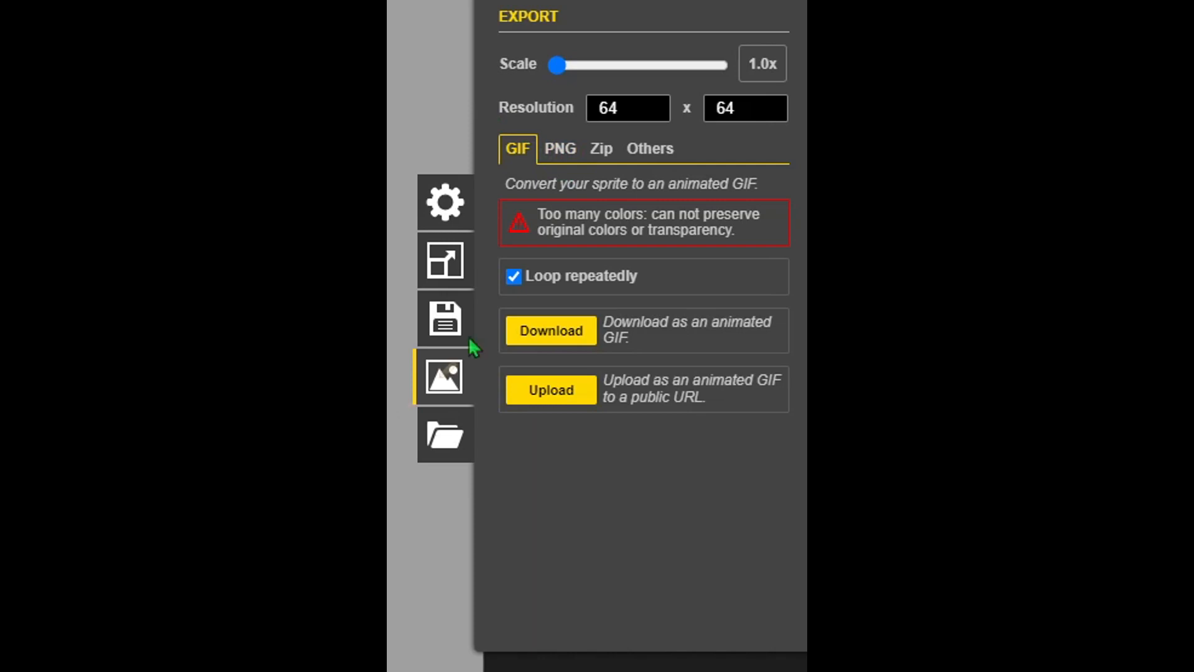
left_click(558, 148)
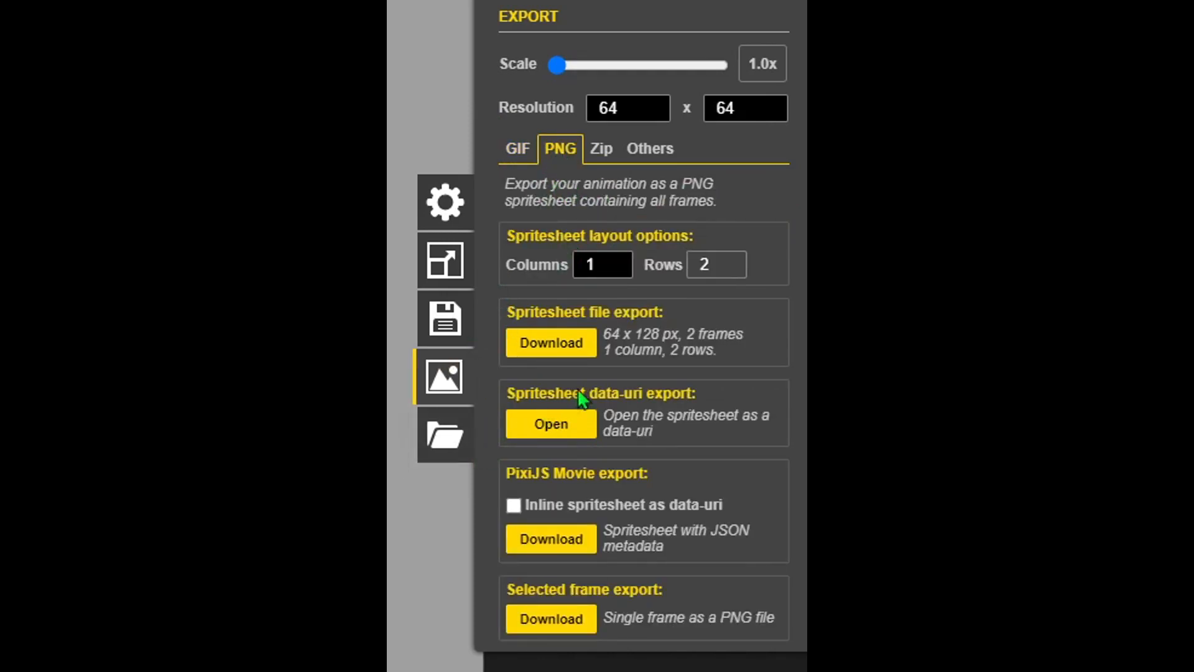
left_click_drag(559, 65, 606, 65)
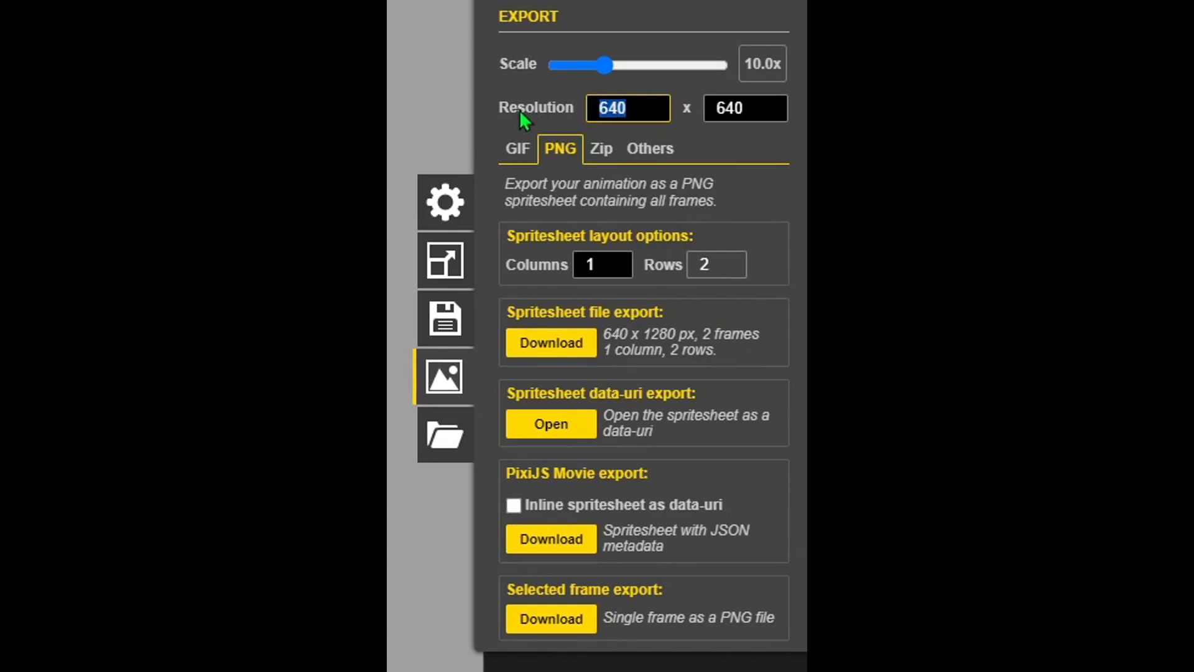
left_click_drag(606, 65, 617, 65)
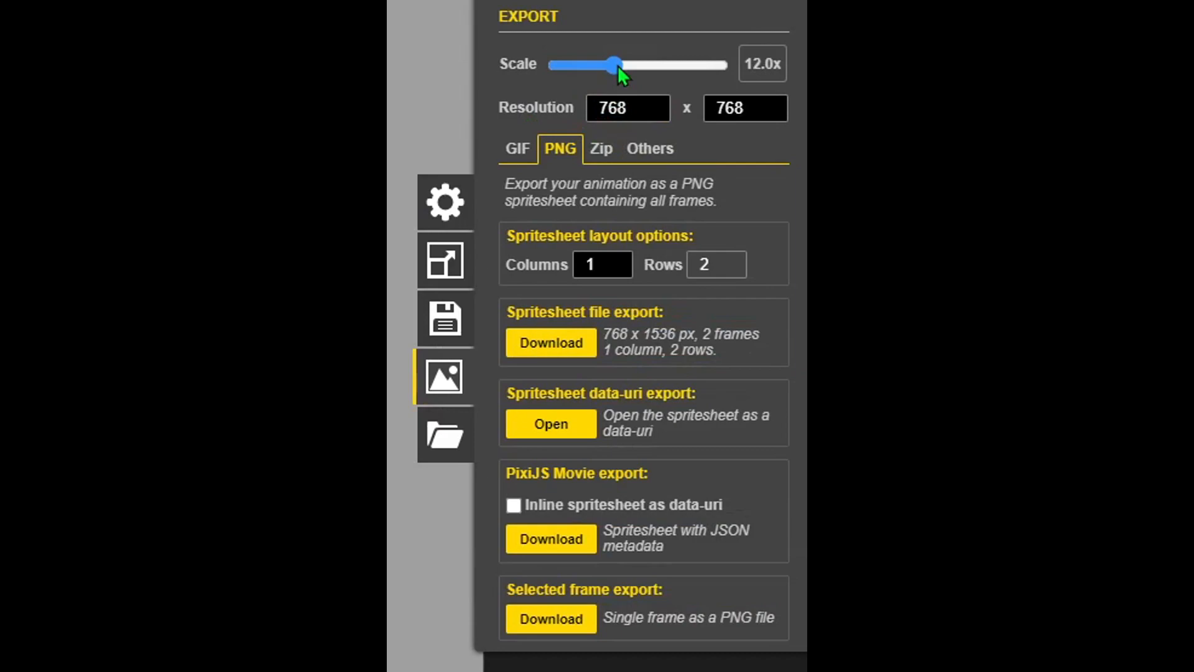
left_click_drag(614, 65, 639, 64)
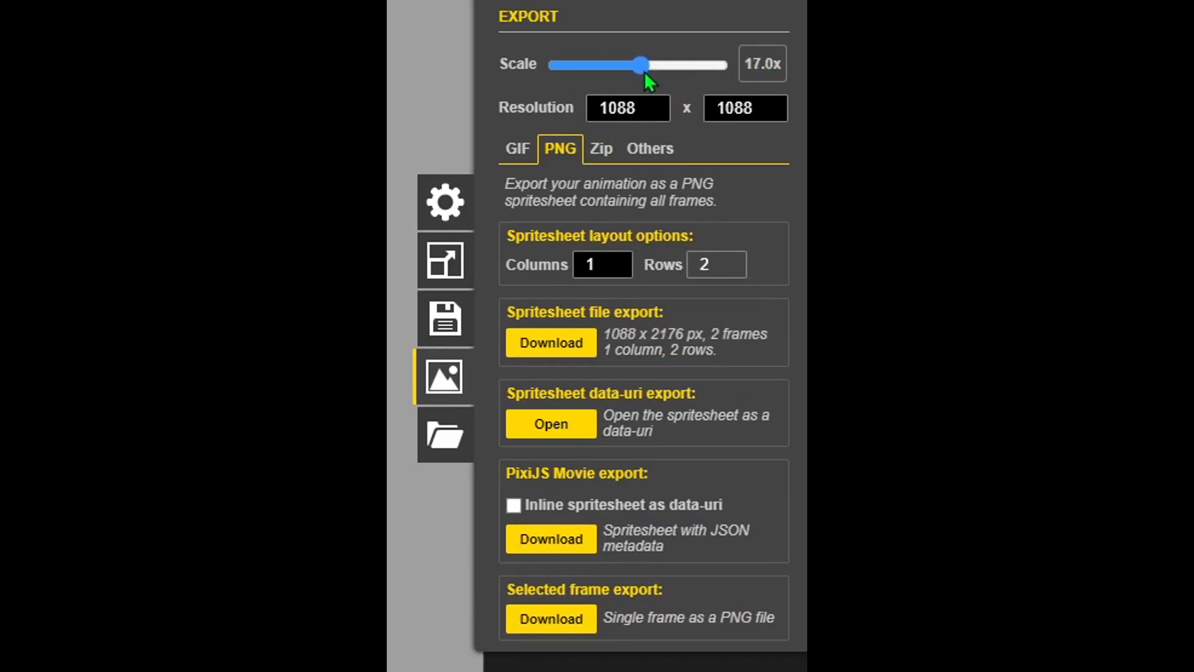
left_click_drag(639, 64, 582, 64)
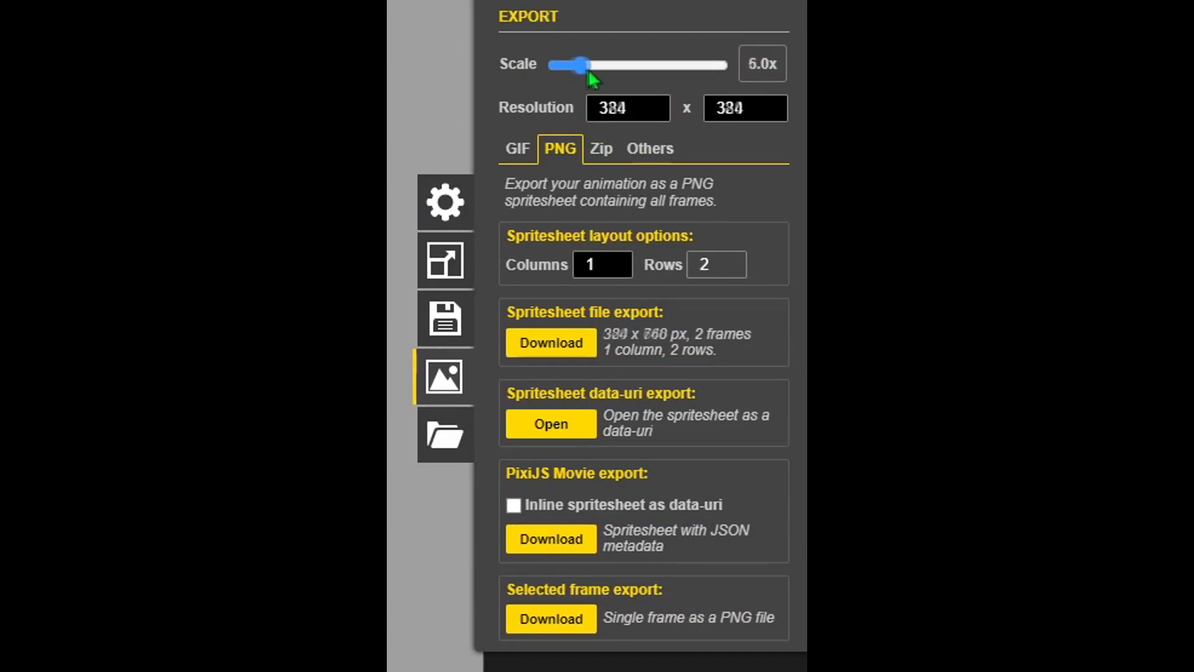
left_click_drag(584, 64, 556, 65)
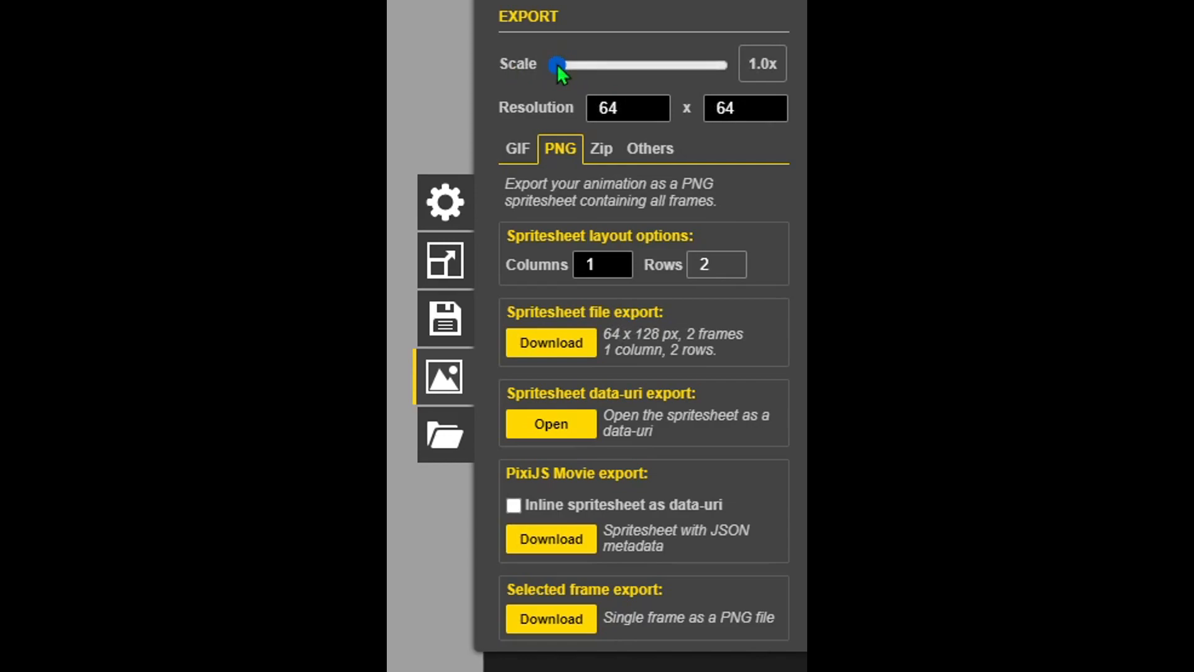
left_click_drag(558, 65, 608, 64)
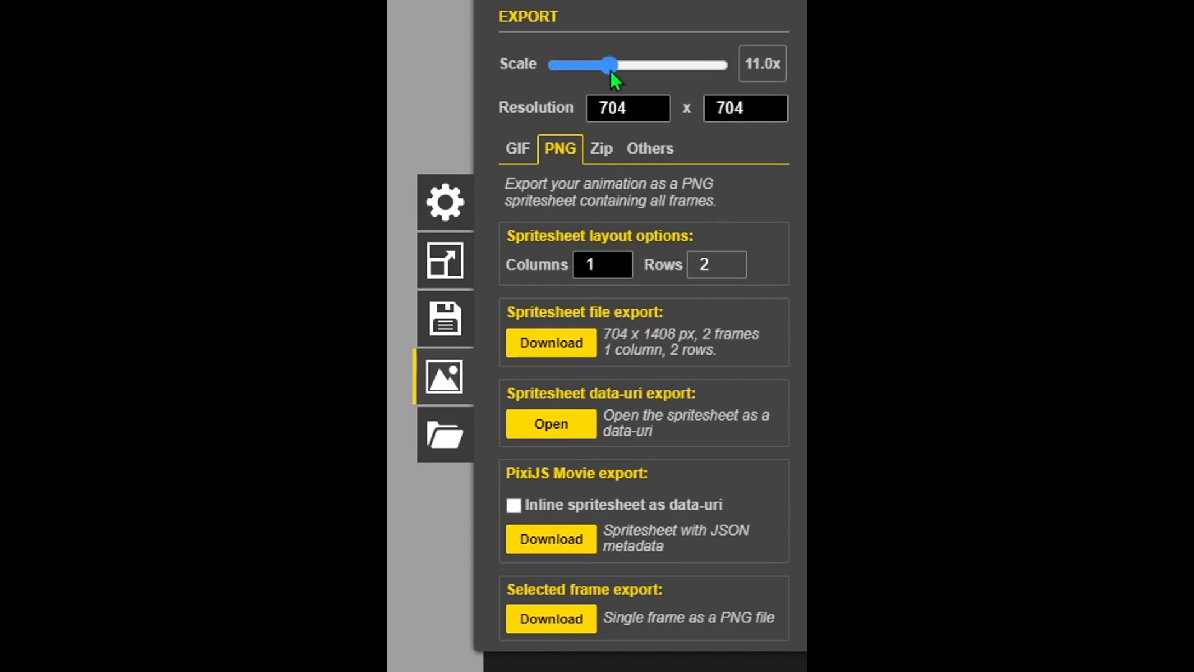
left_click_drag(609, 65, 599, 64)
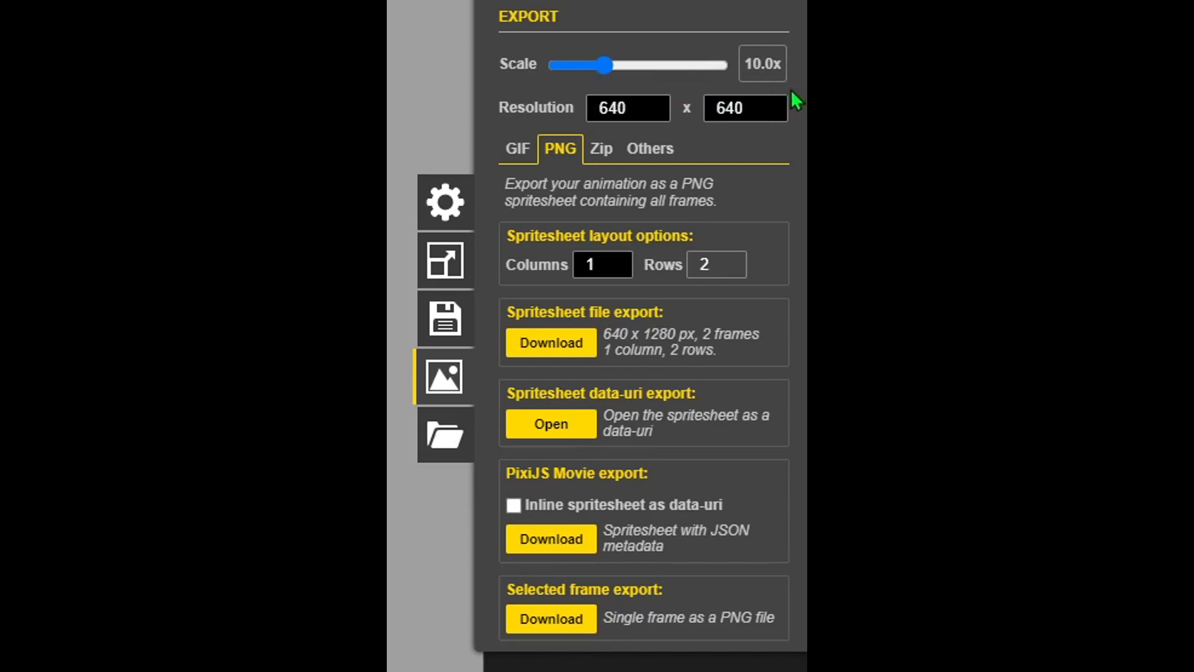
left_click_drag(605, 66, 610, 66)
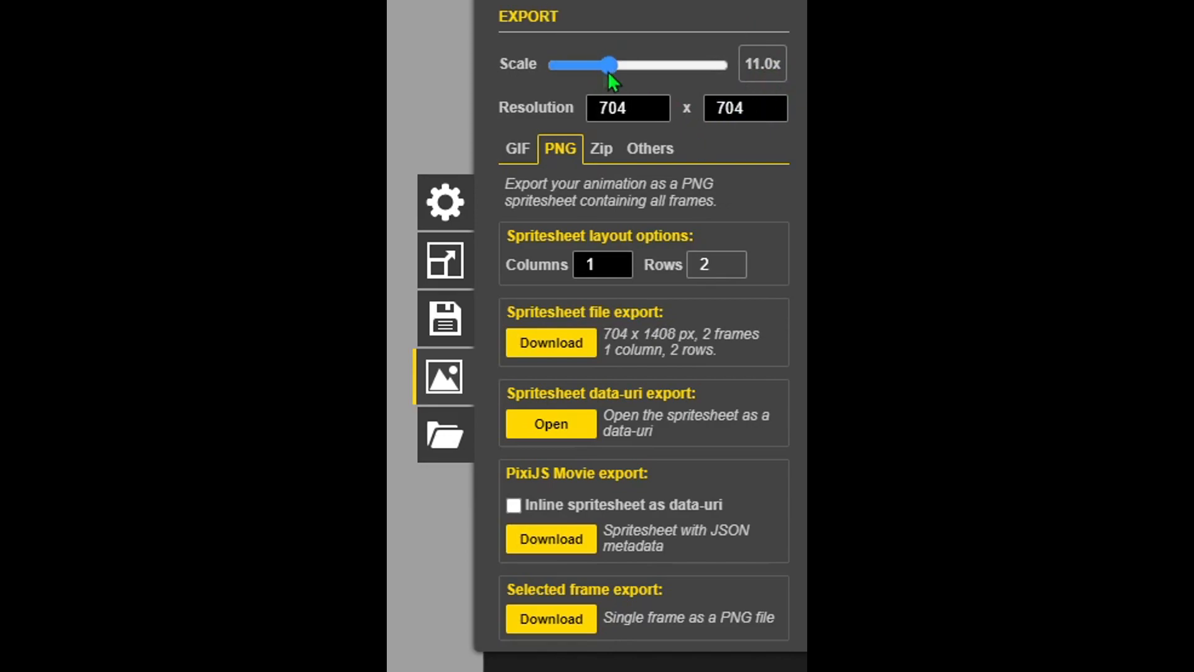
left_click_drag(609, 64, 574, 65)
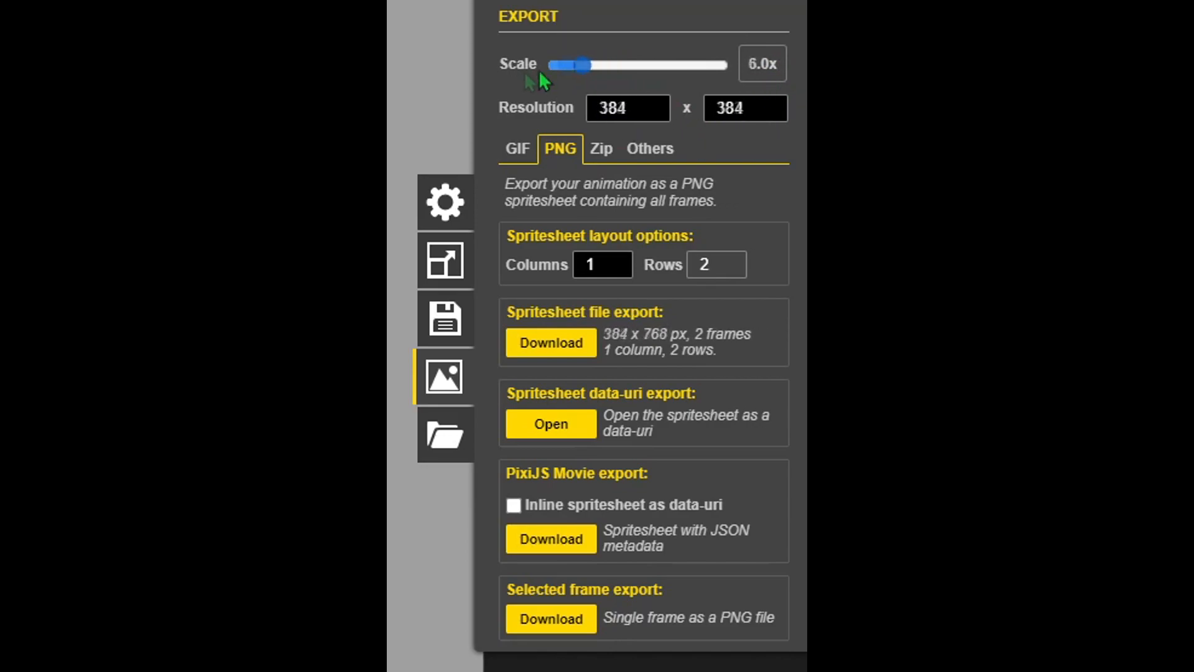
left_click_drag(581, 66, 555, 66)
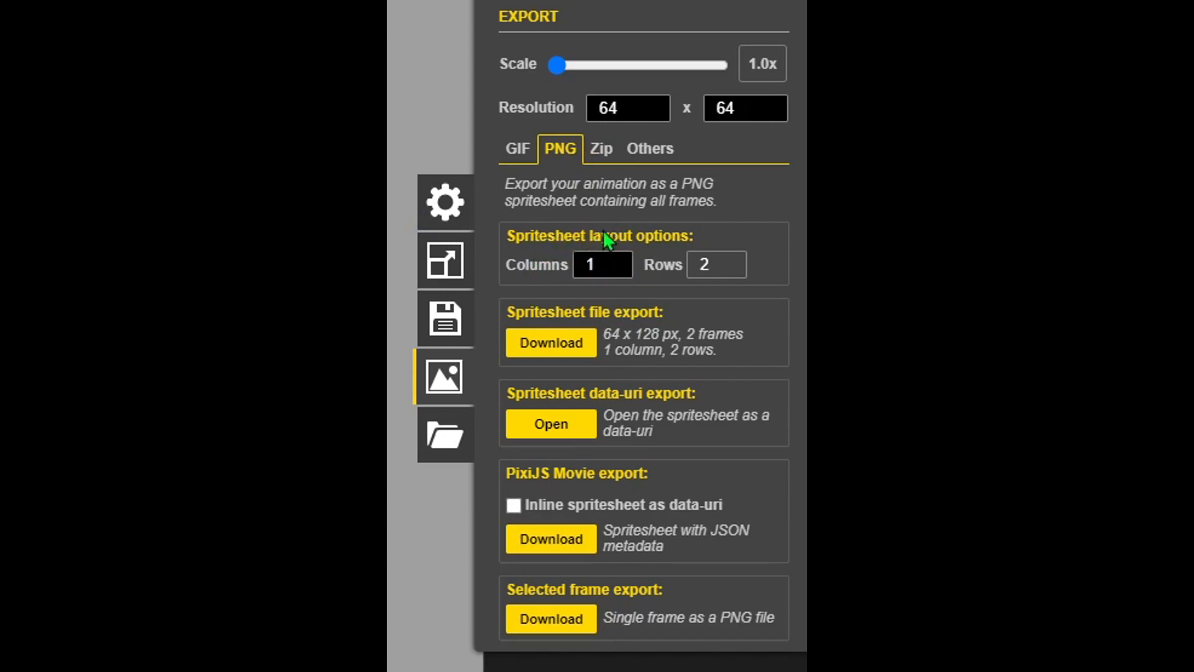
left_click(603, 264)
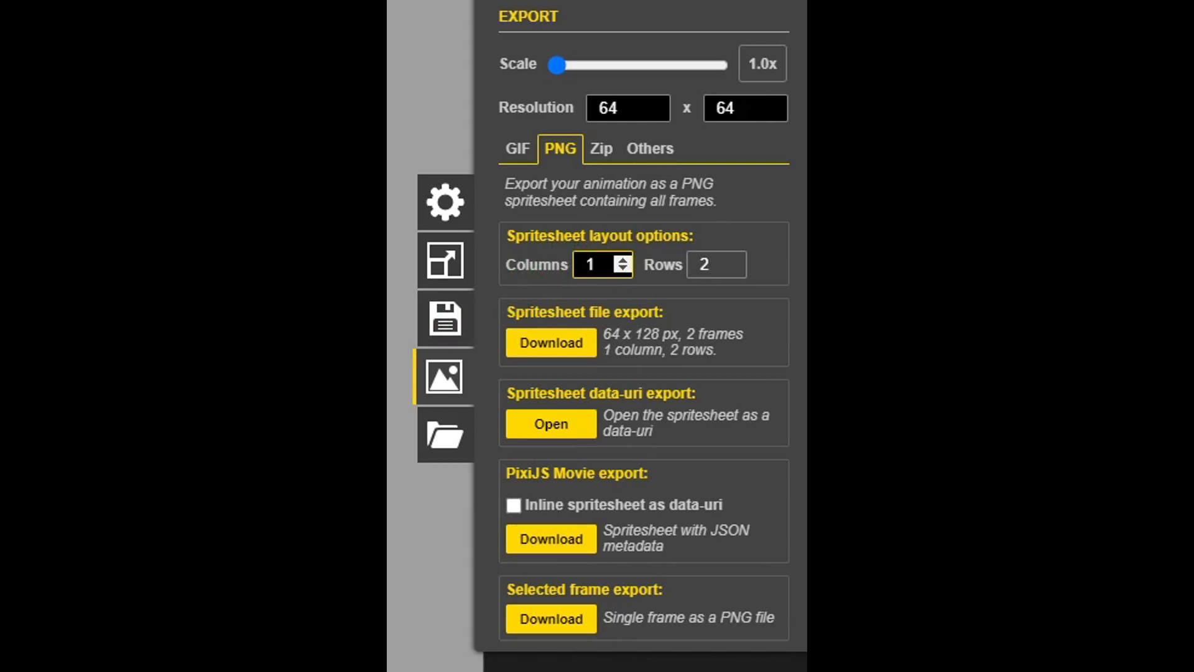
mouse_move(623, 374)
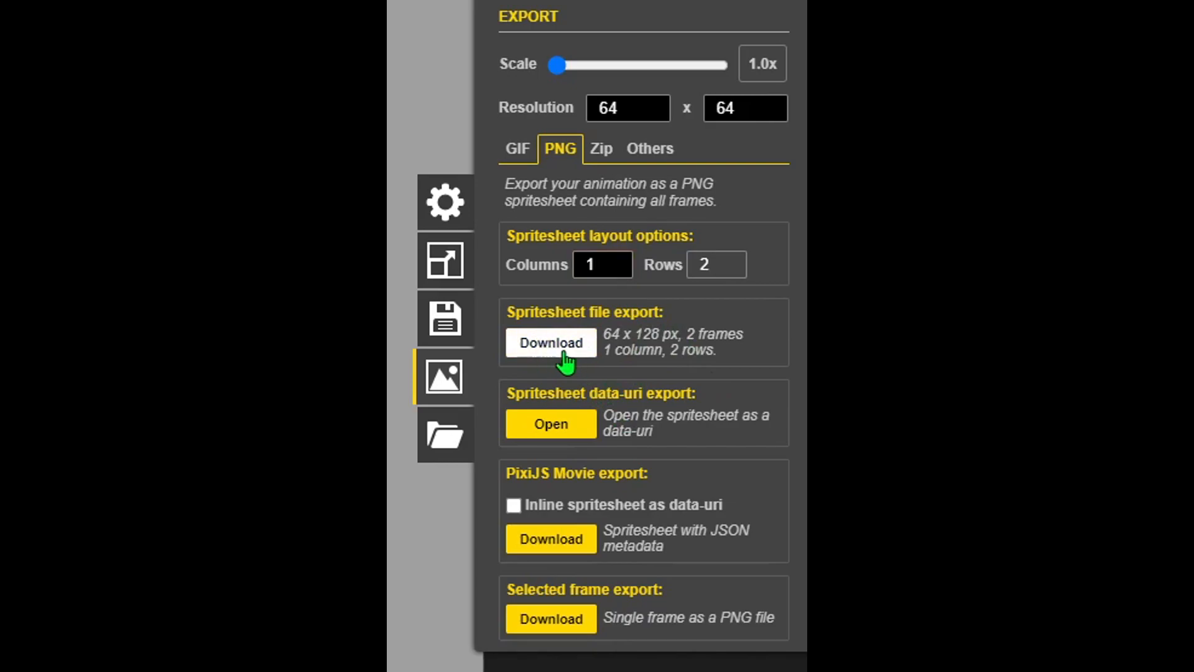
- Download the two-frame KRATOS spritesheet as PNG and view the GIF export options
left_click(550, 344)
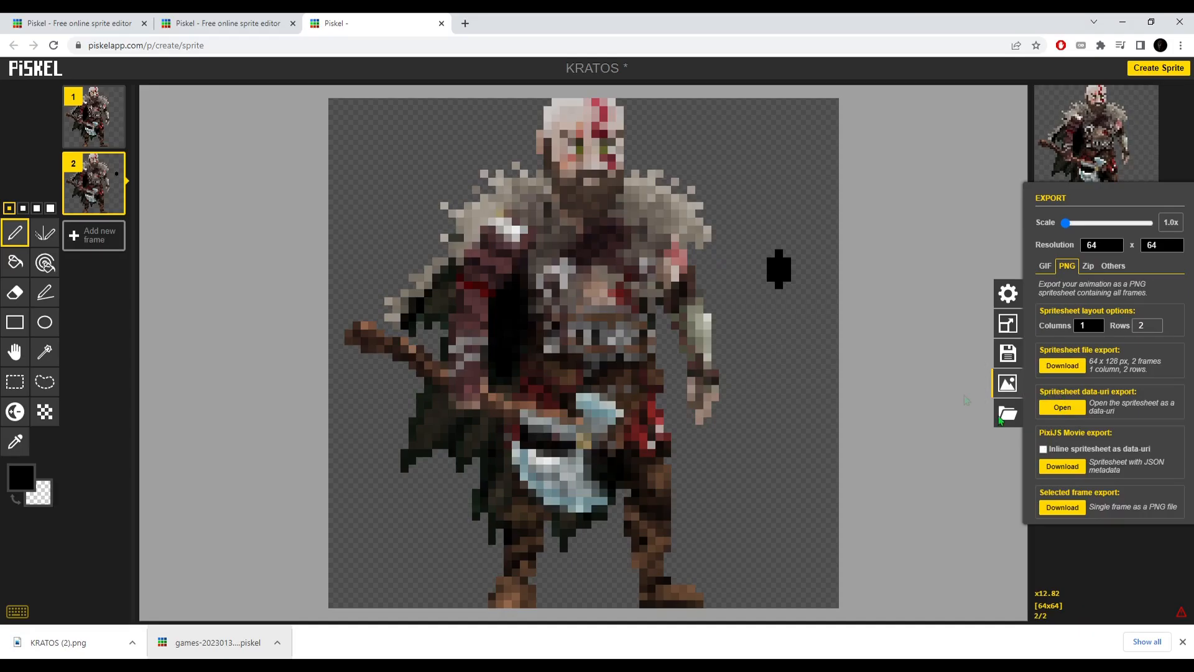
left_click(1044, 265)
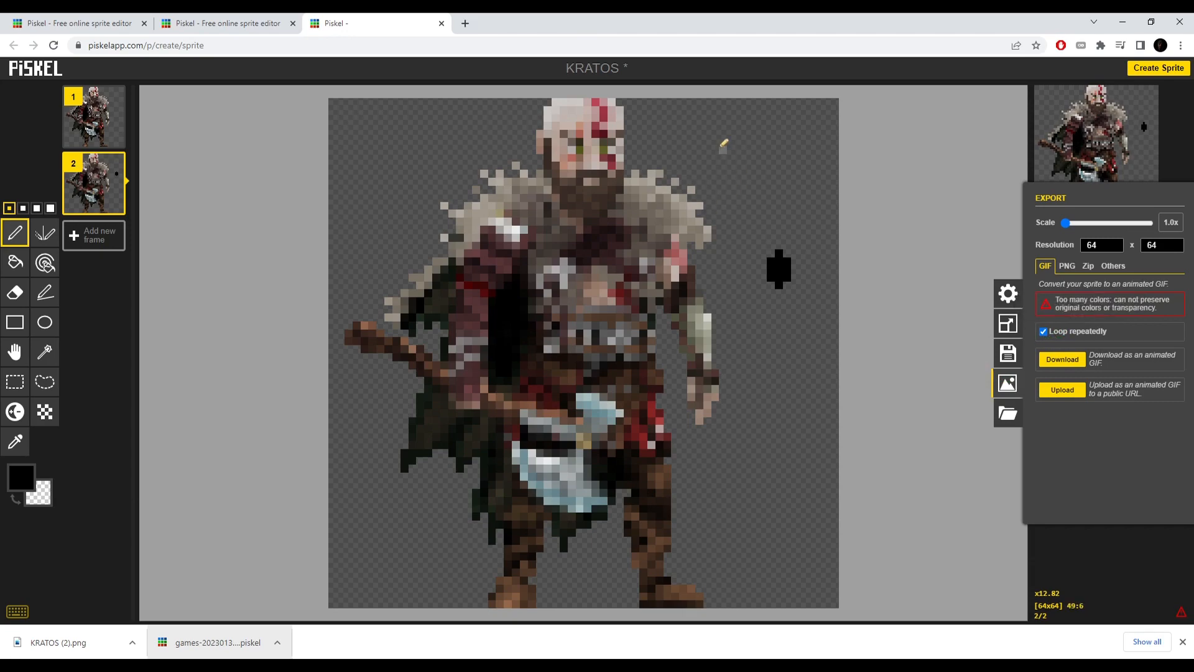
mouse_move(667, 164)
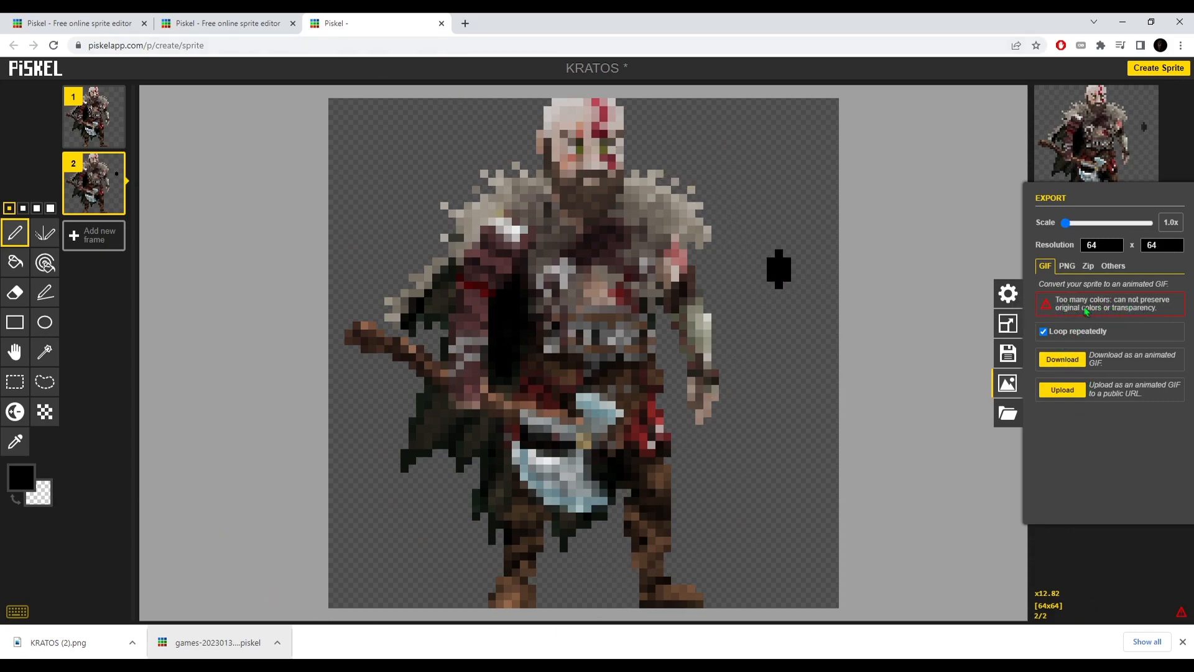
mouse_move(903, 287)
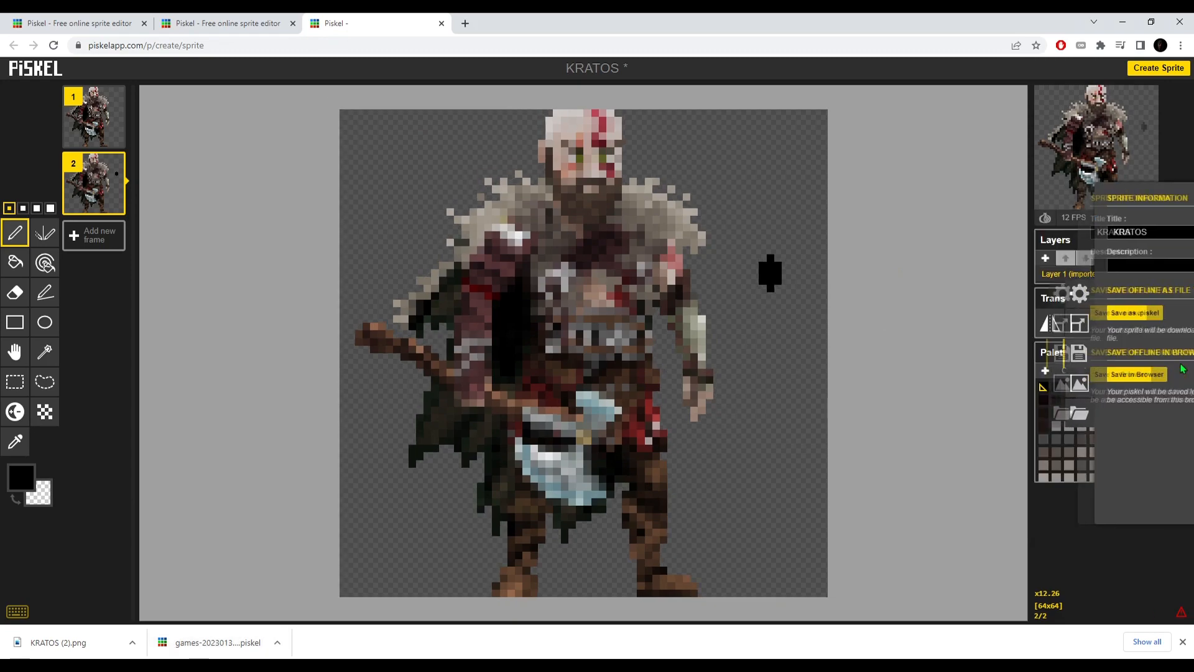
- Launch the Piskel desktop app from the Piskel-0.14.0 folder, showing a new 32×32 sprite
left_click(1006, 384)
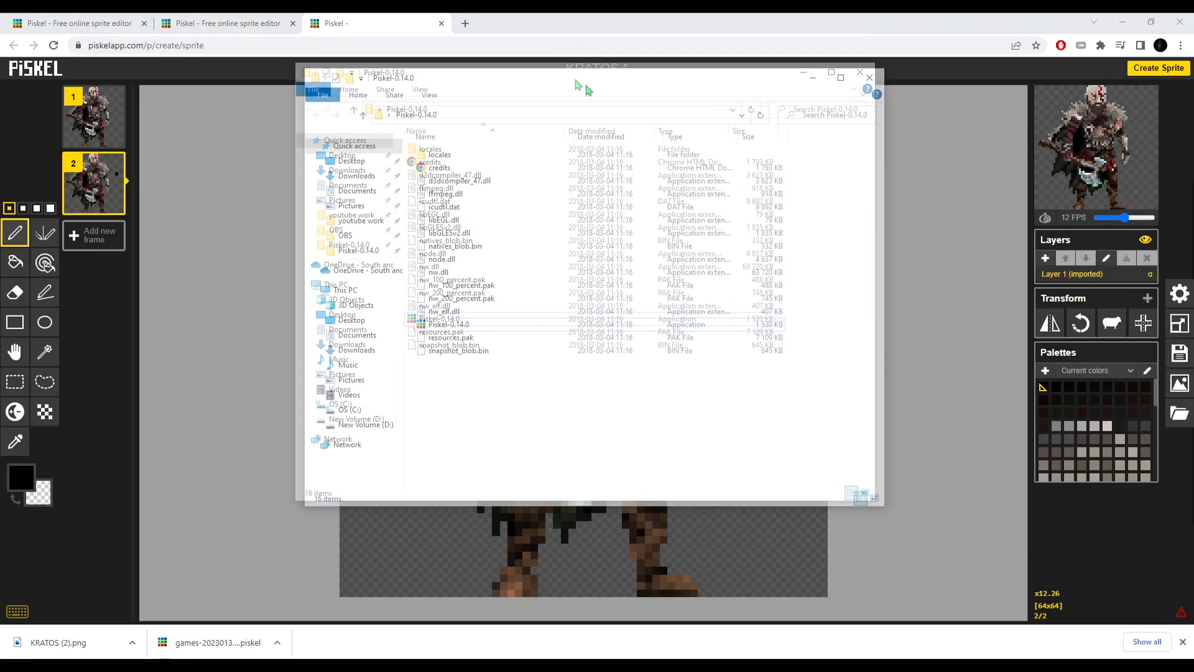
left_click(543, 335)
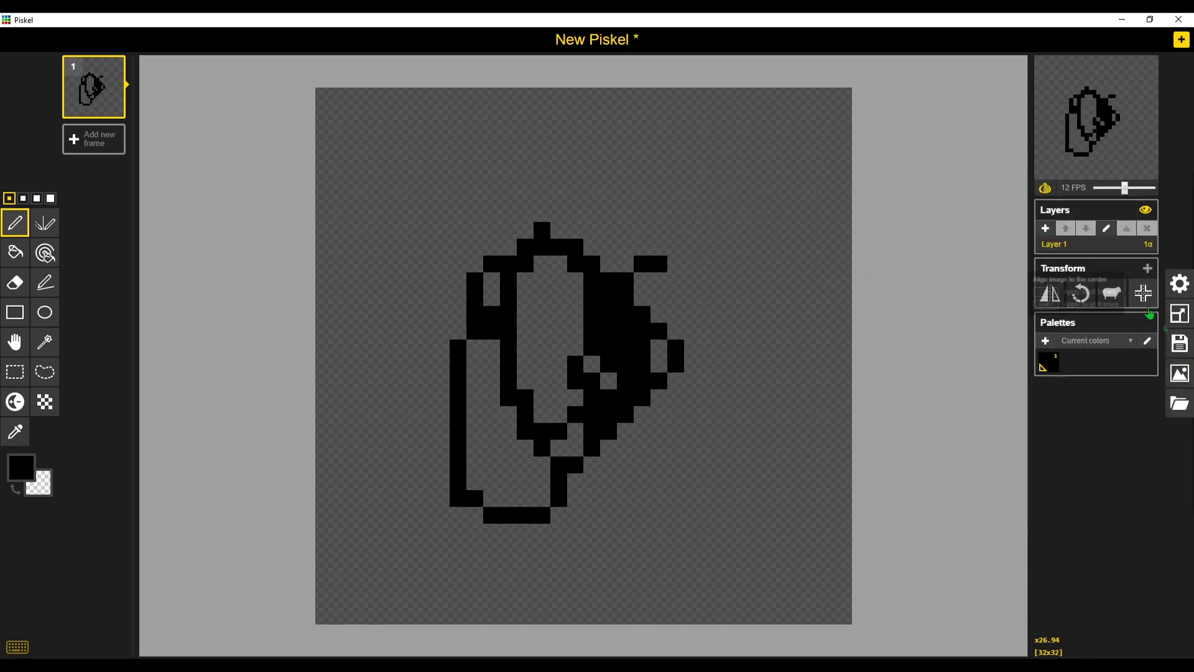
- Save the sprite as a .piskel file into a new My Projects folder inside Piskel-0.14.0
left_click(1006, 343)
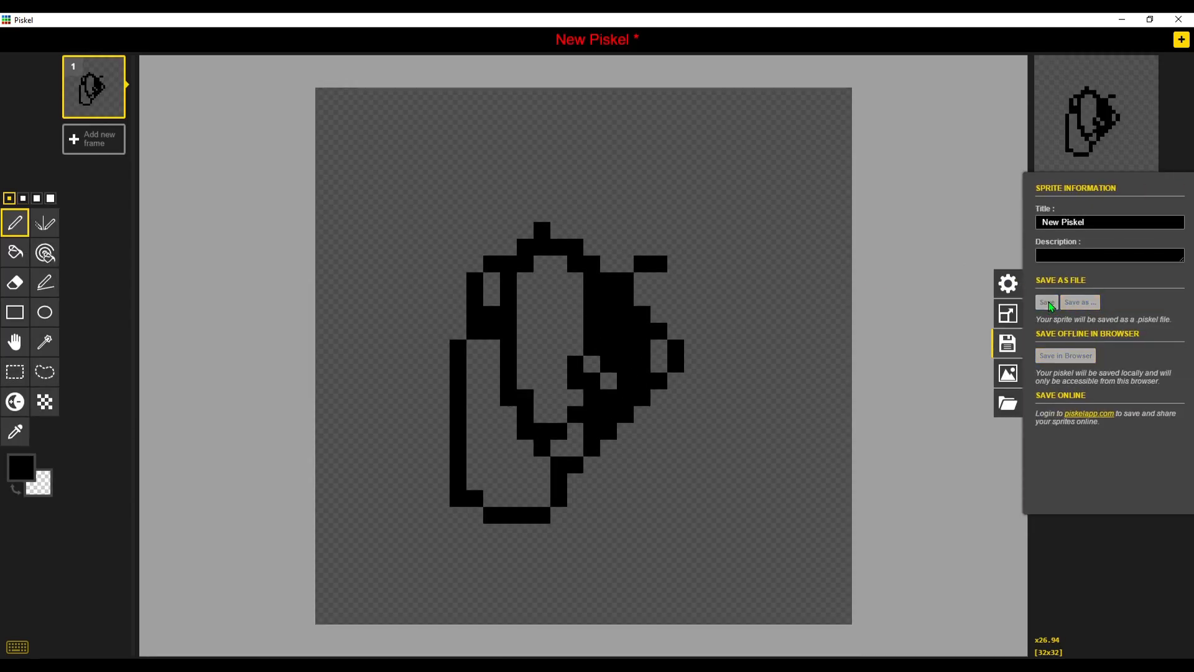
left_click(1046, 301)
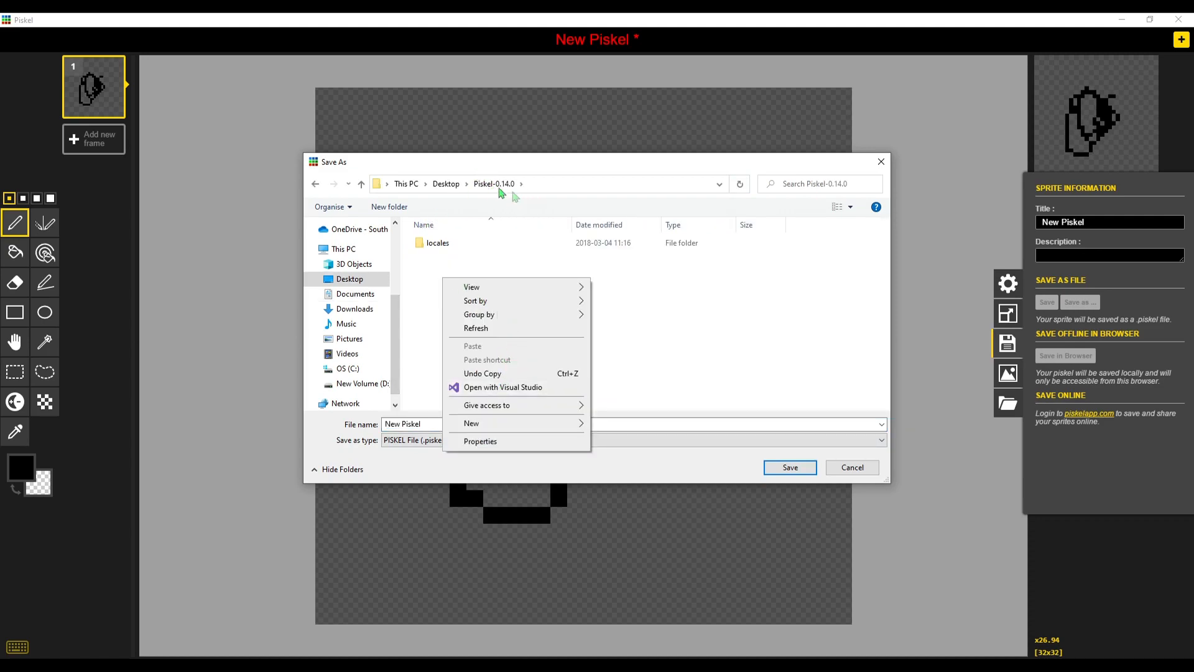
left_click(470, 424)
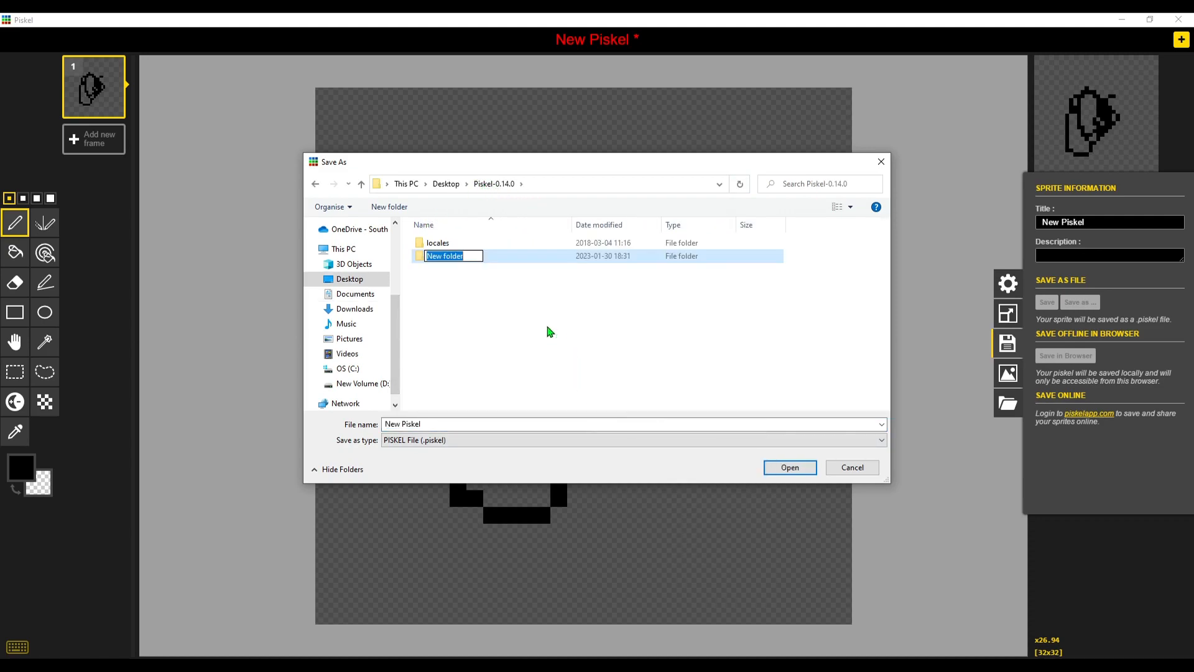
type("My Pro")
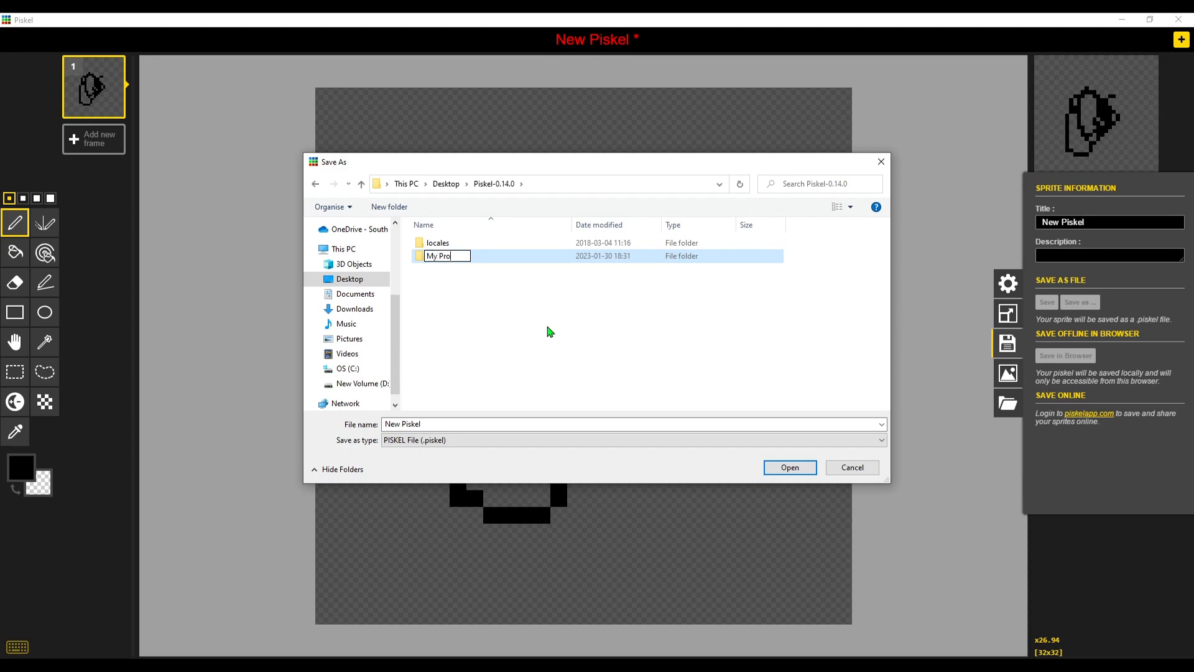
double_click(440, 255)
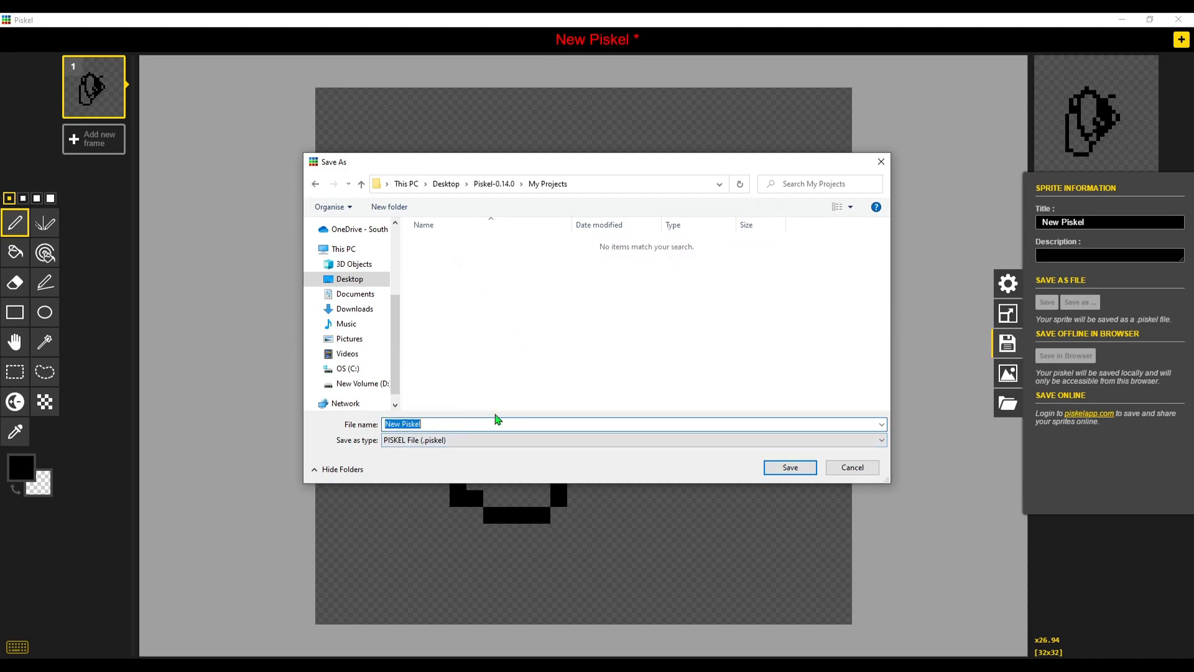
left_click(789, 467)
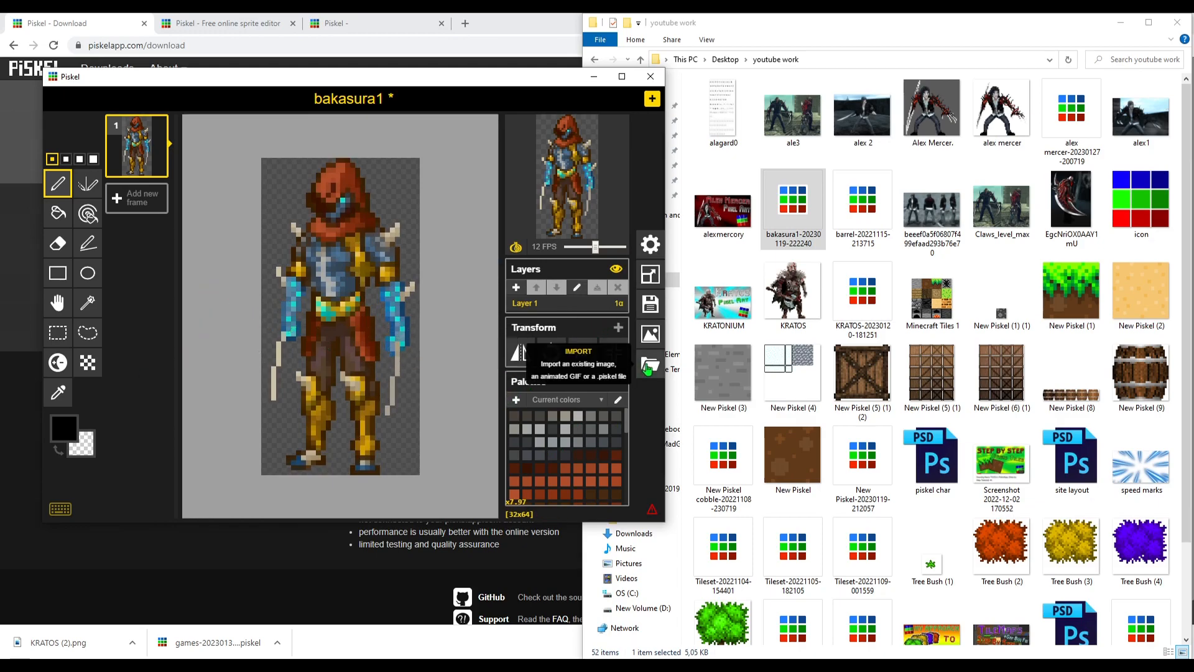
- Bring the youtube work File Explorer window forward over the bakasura1 sprite
left_click(649, 365)
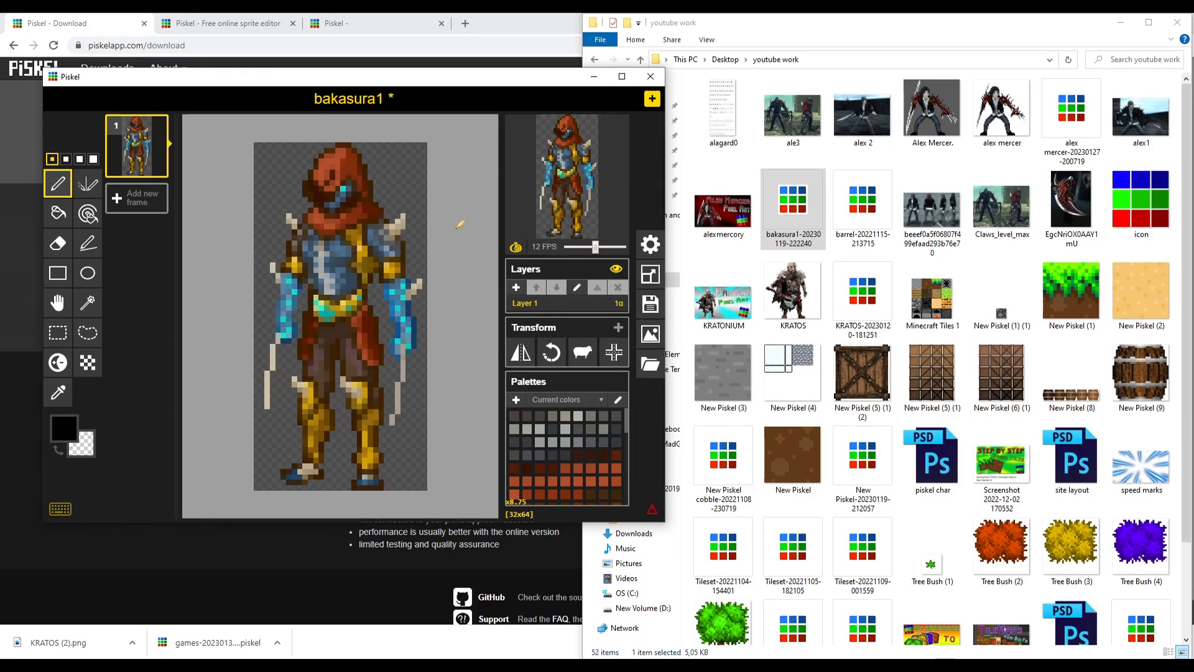
left_click(792, 209)
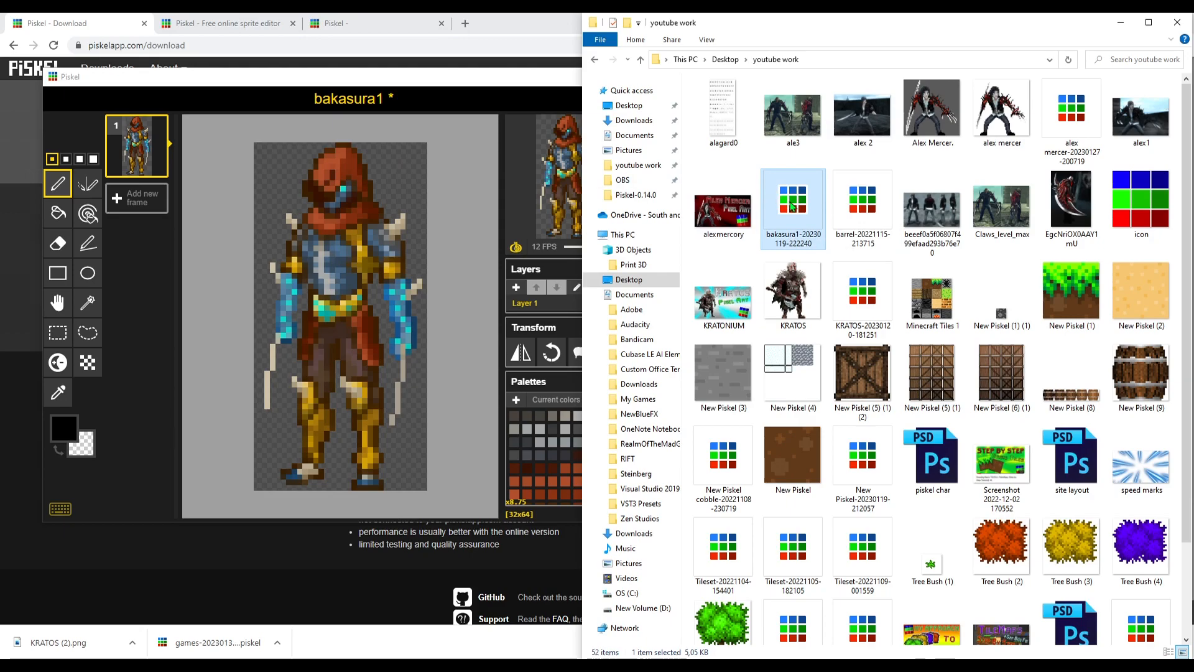
mouse_move(829, 225)
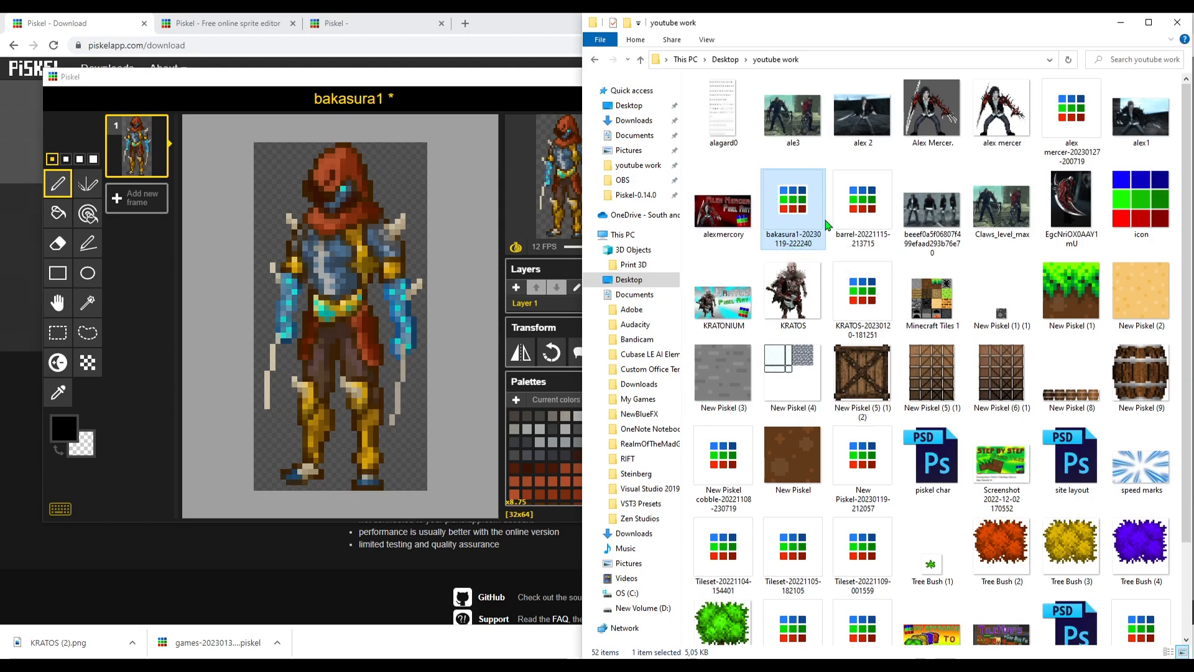
mouse_move(809, 229)
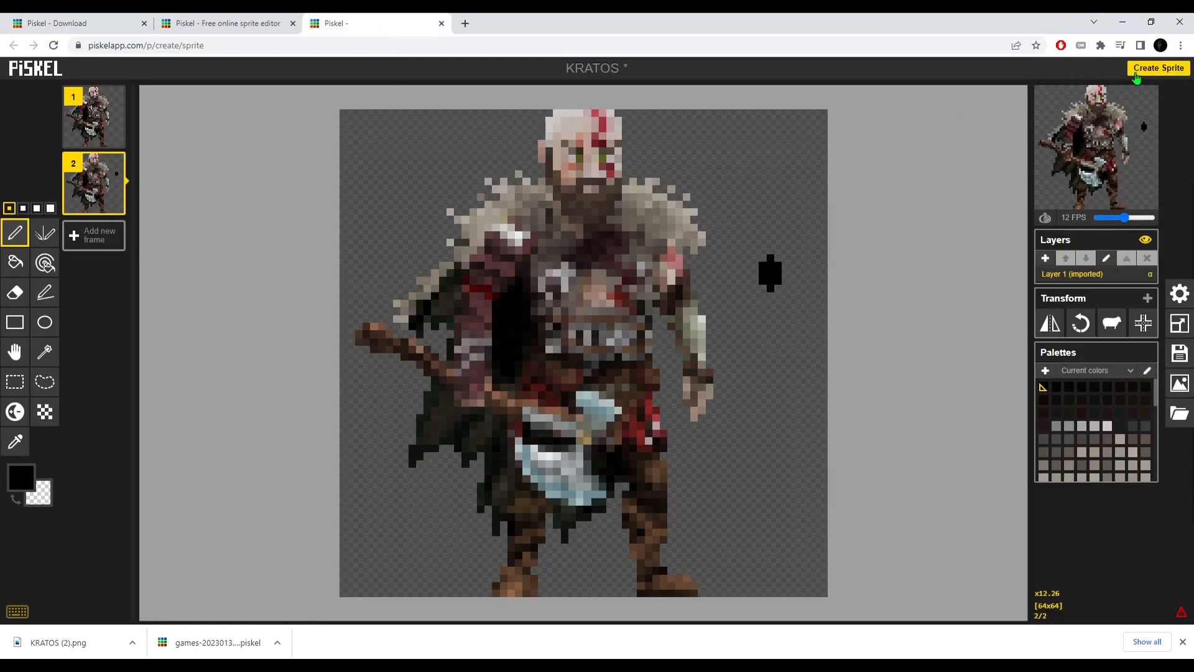
- Create a blank sprite and draw a short black pixel row at its top-left edge
left_click(1159, 67)
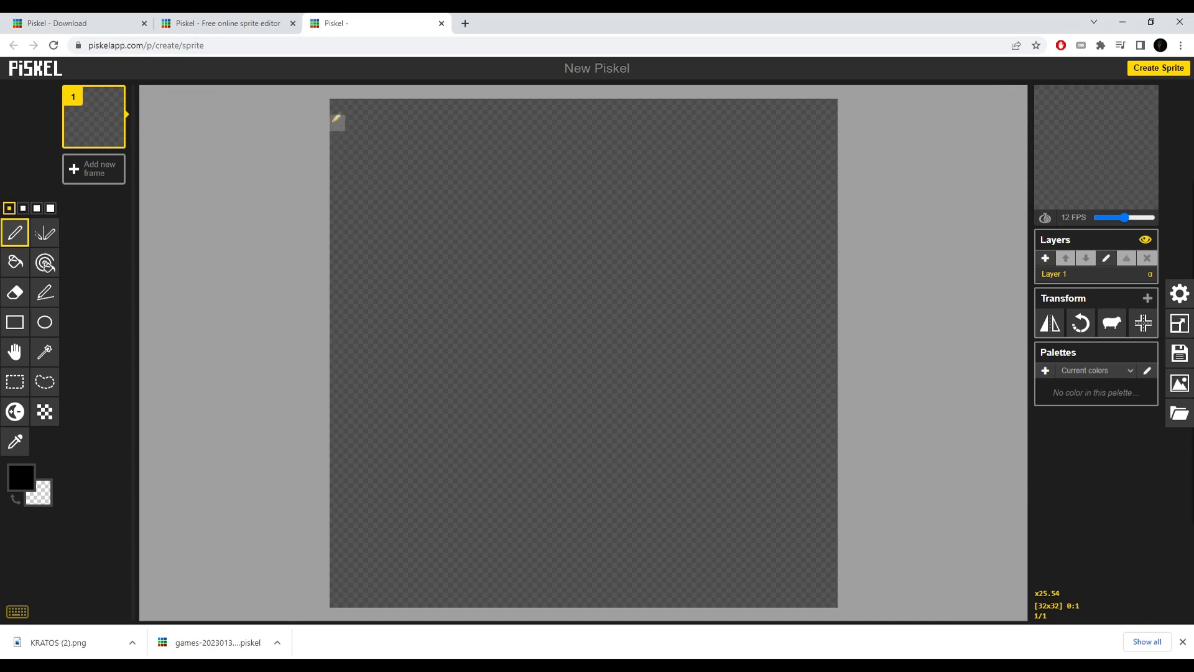
left_click_drag(334, 107, 373, 107)
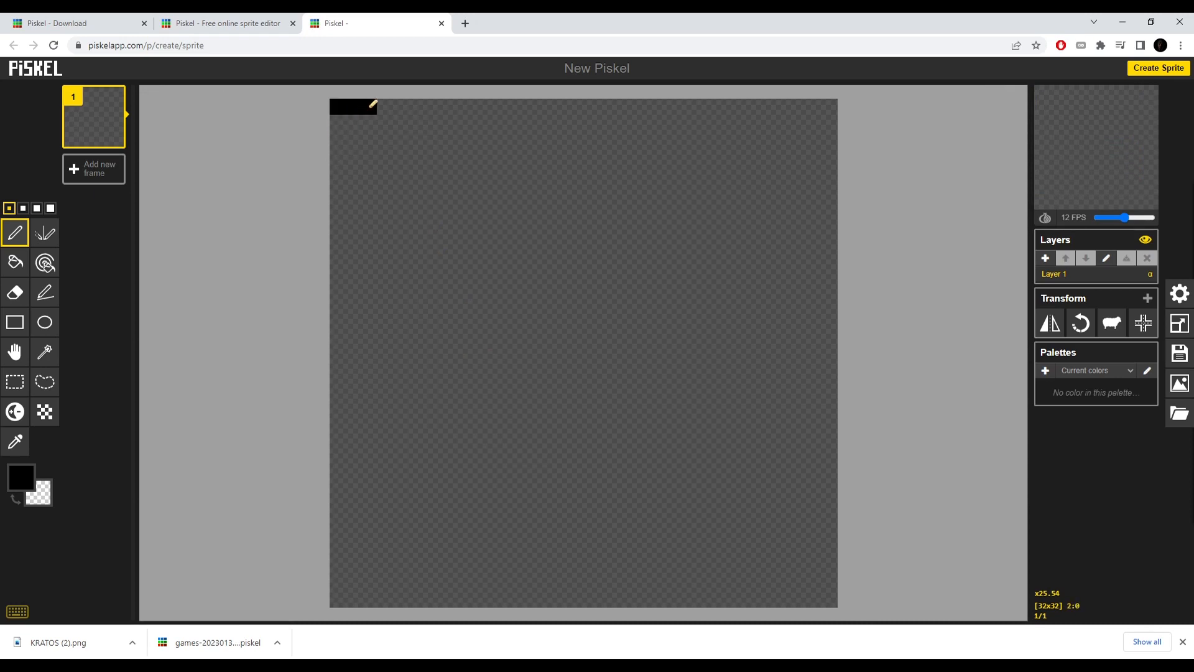
left_click(15, 382)
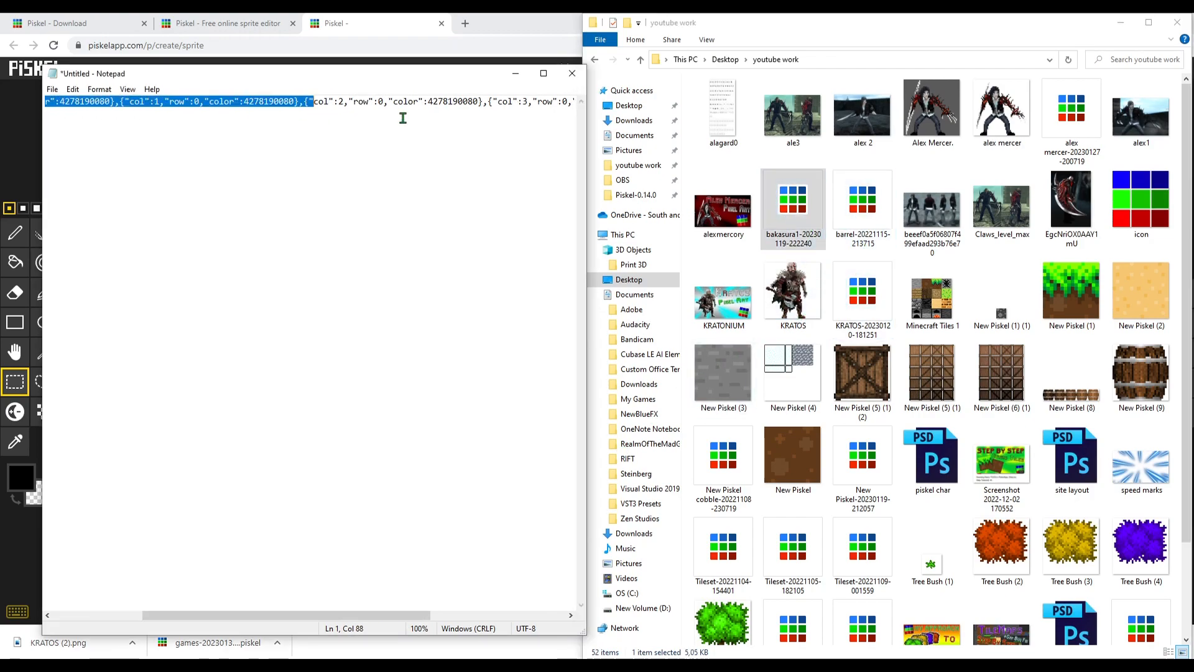
- Show the drawn pixels as col/row/colour code in Notepad and select the whole line
left_click(792, 205)
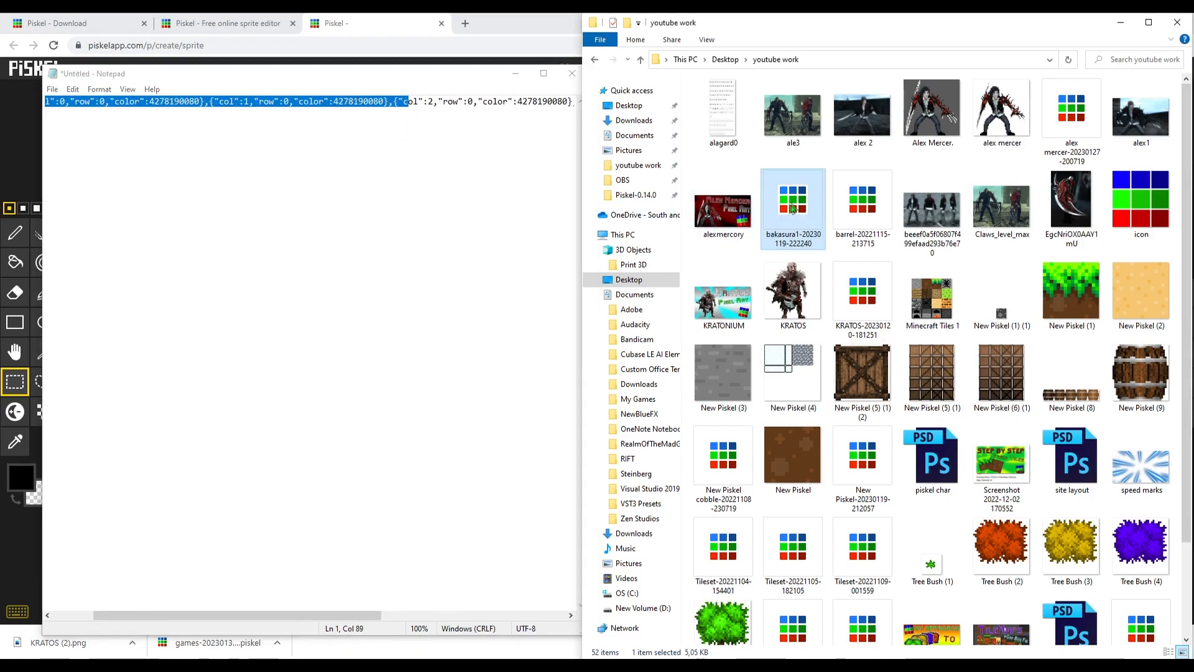
left_click(862, 297)
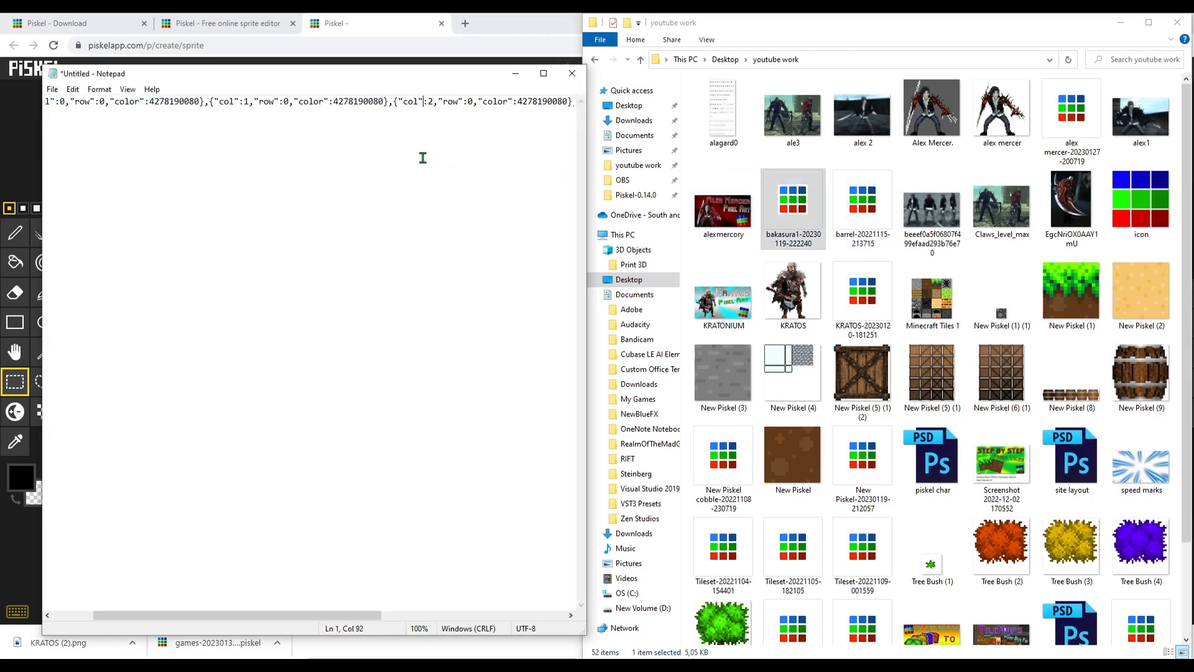
left_click(792, 197)
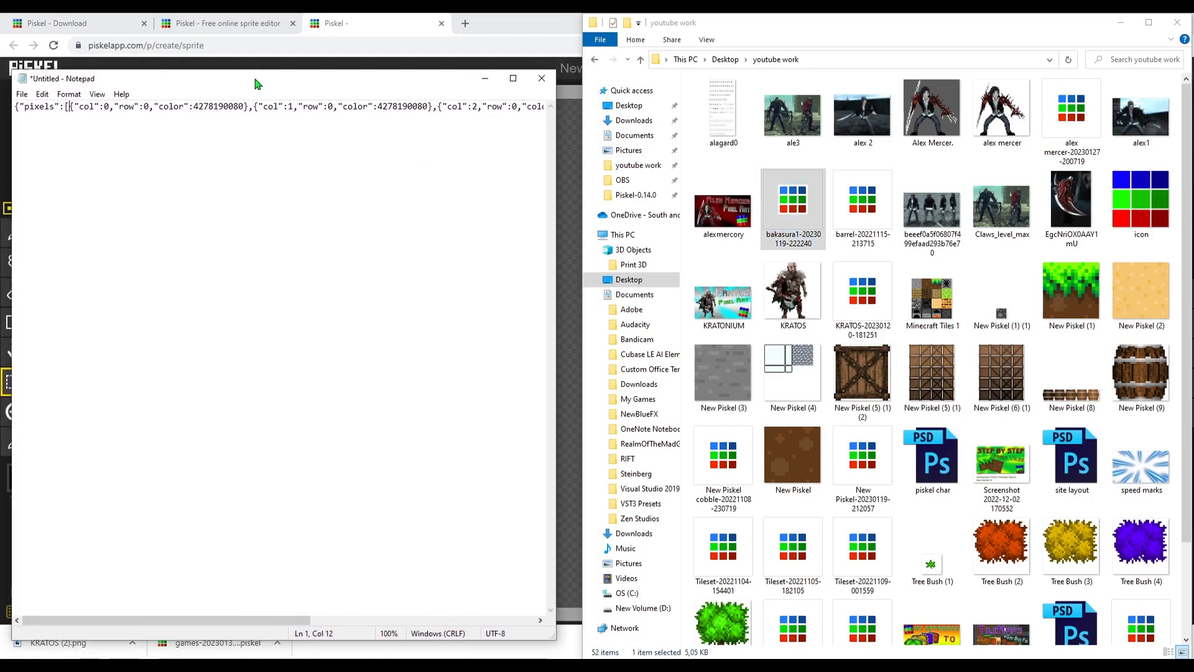
left_click_drag(189, 106, 438, 106)
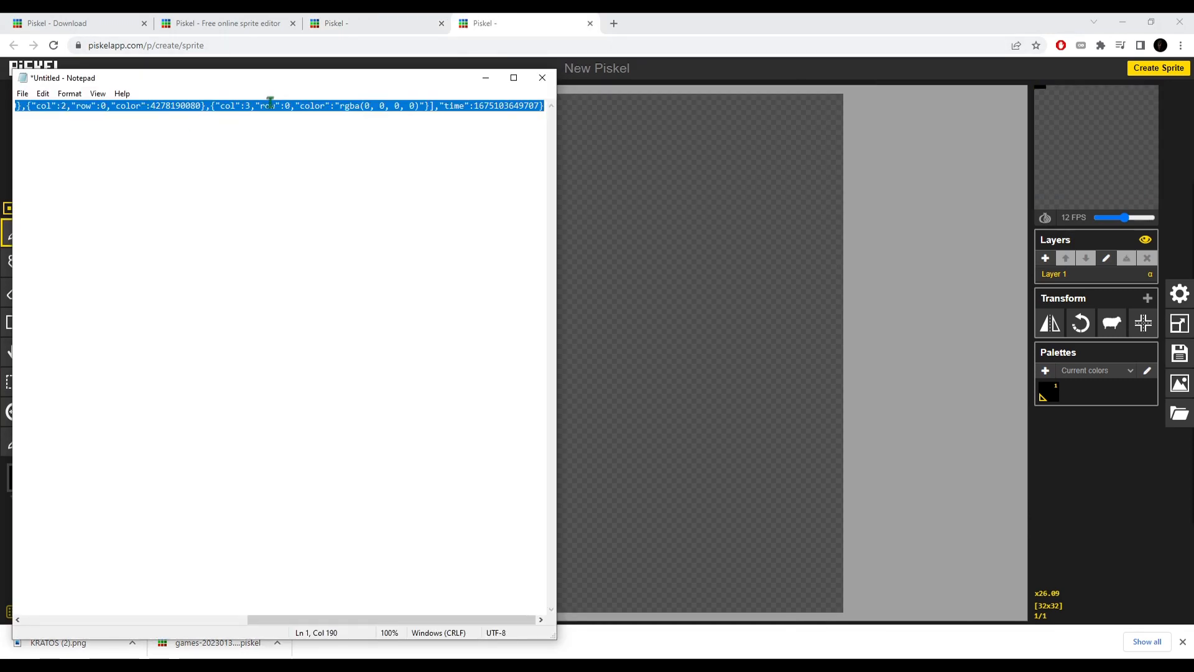
mouse_move(413, 143)
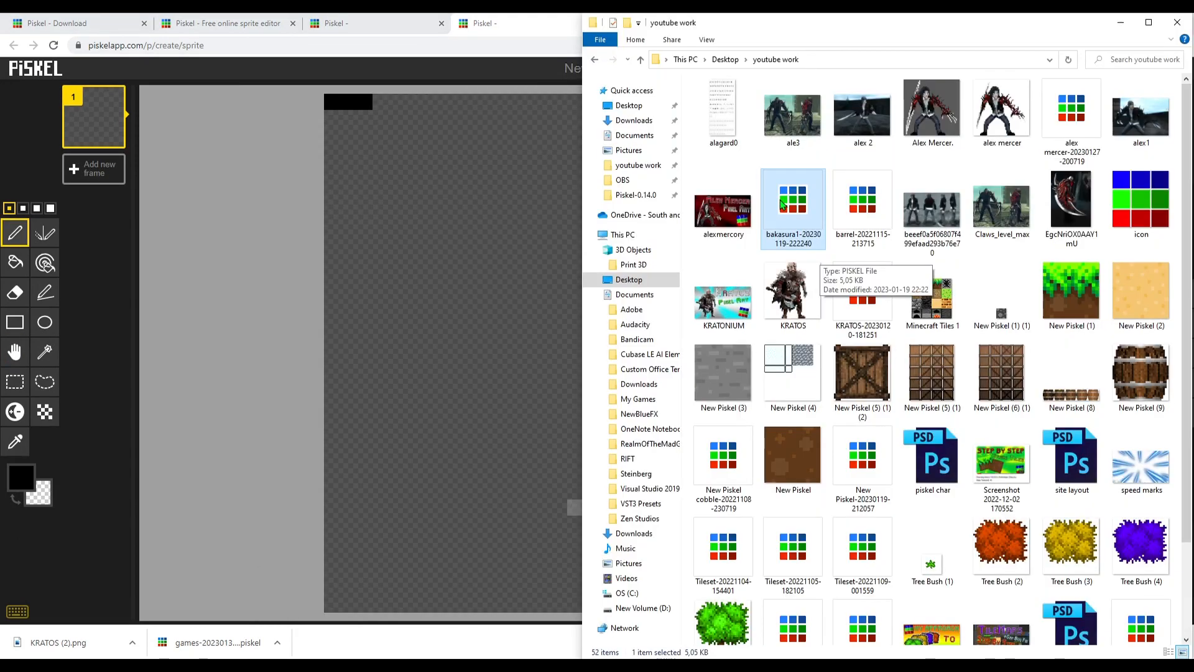
scroll("down", 3)
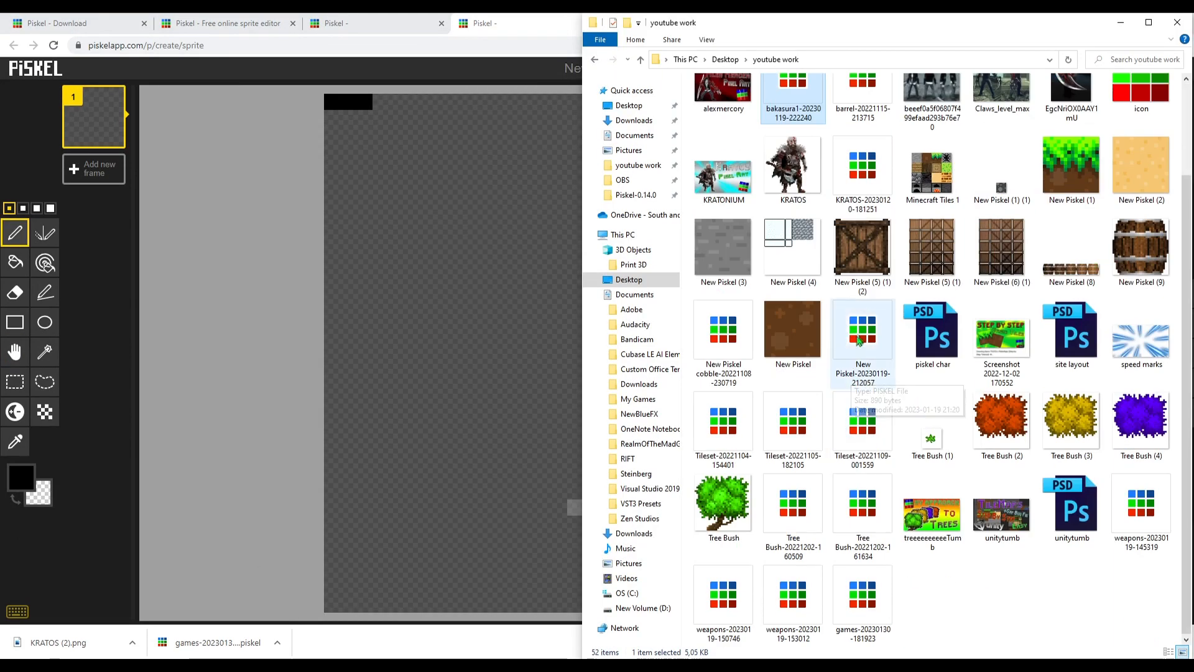
left_click(864, 431)
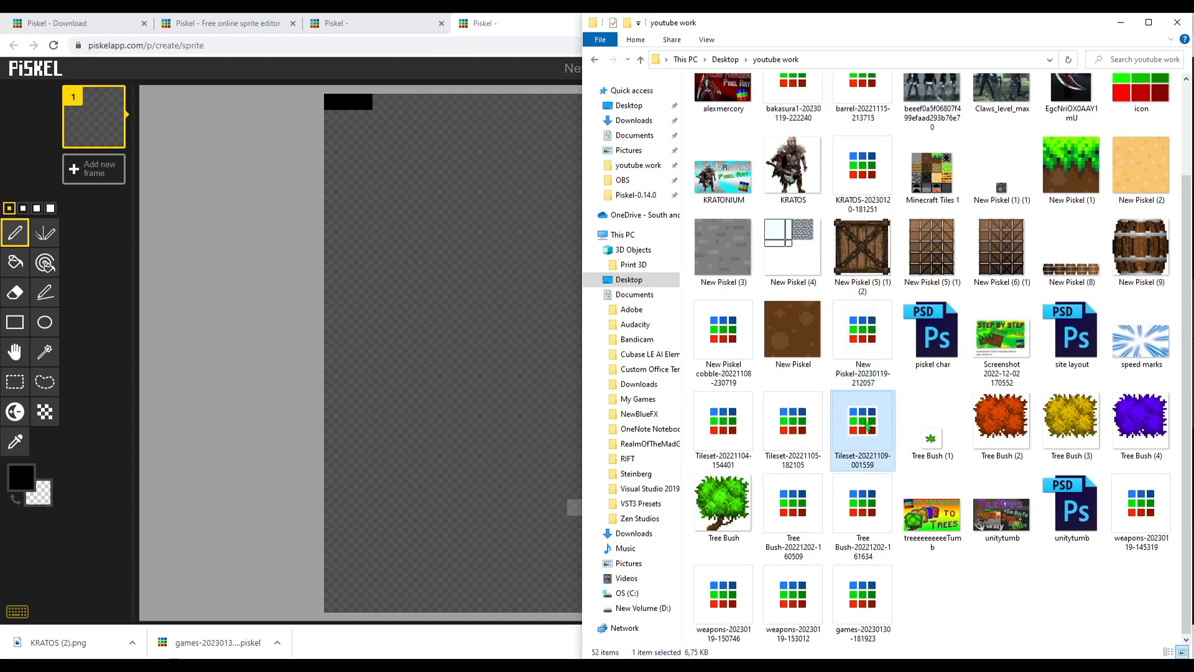
mouse_move(872, 427)
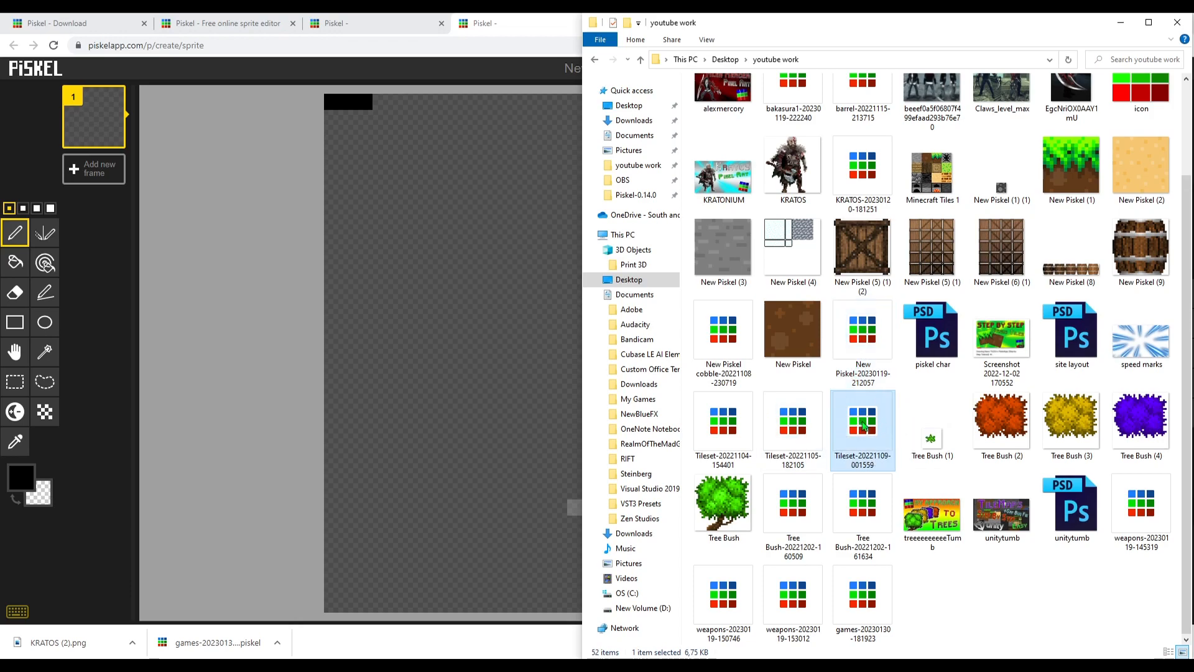
mouse_move(863, 426)
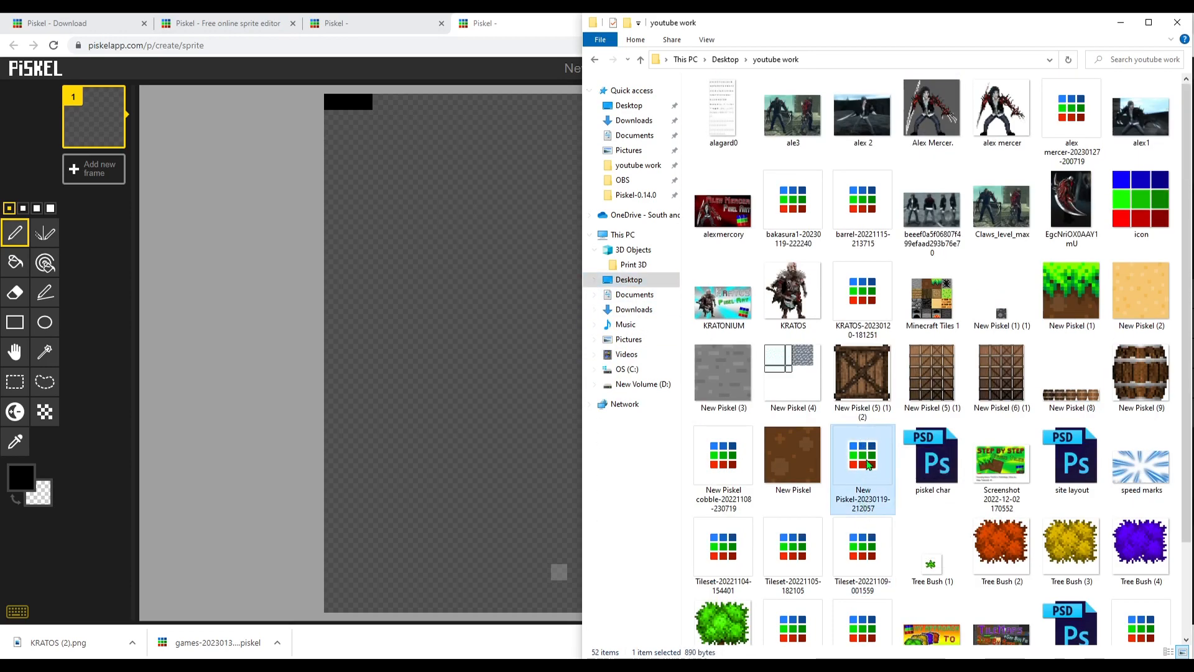
scroll("down", 3)
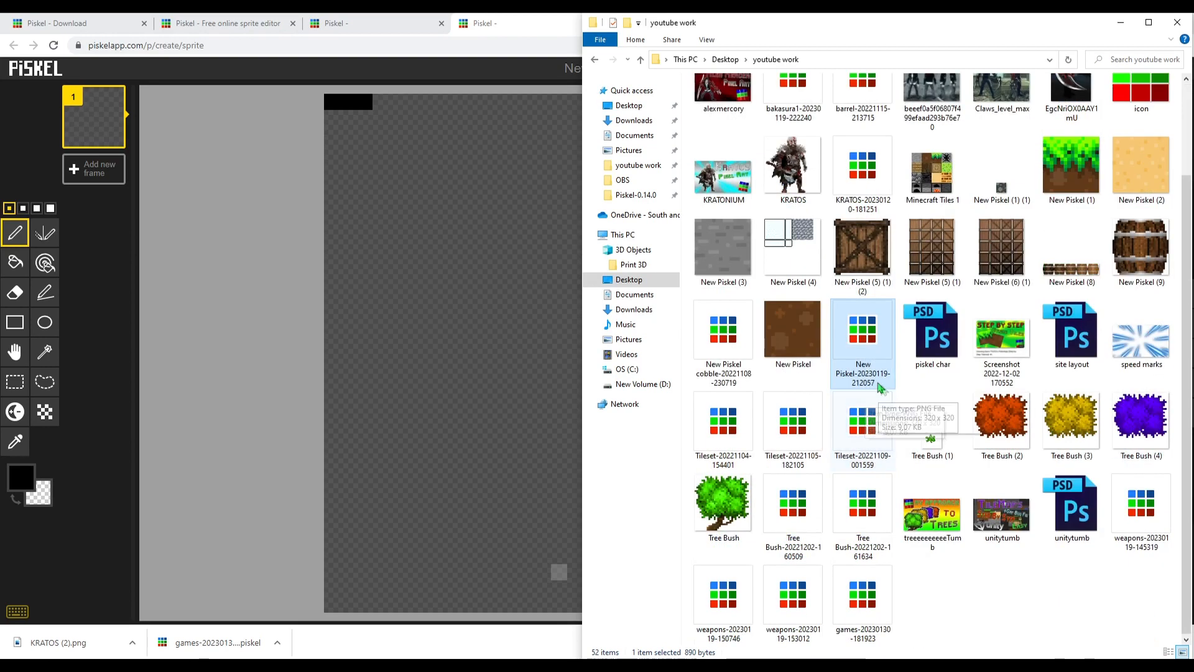
mouse_move(843, 329)
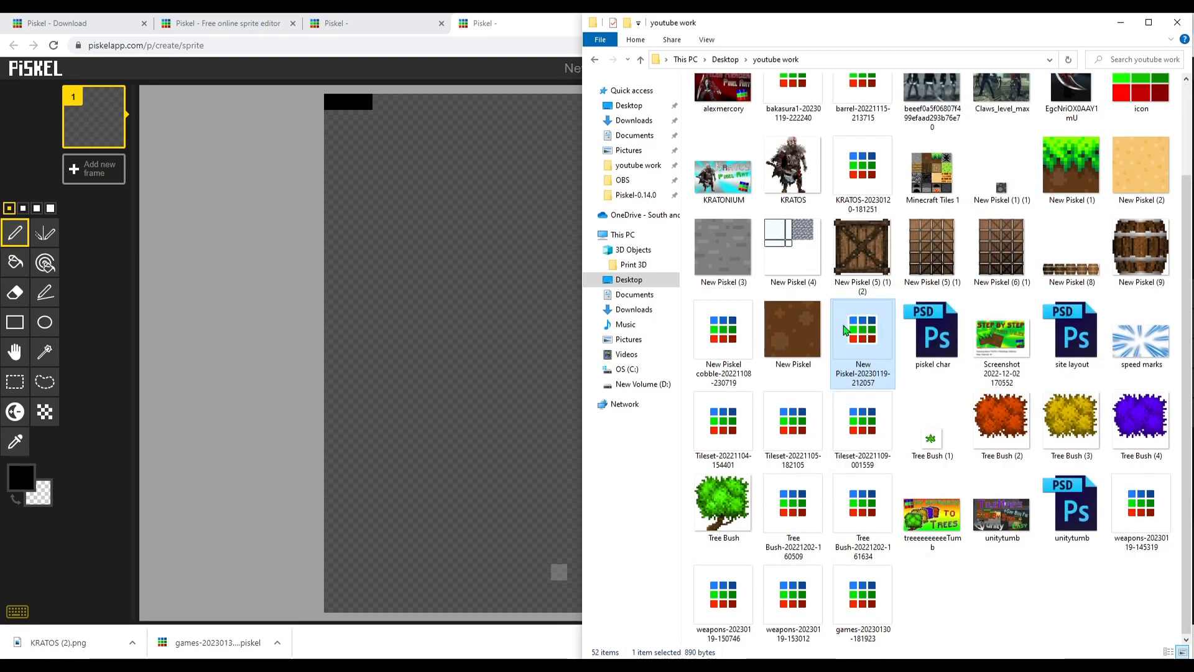
- Set Piskel-0.14.0.exe as the app for opening New Piskel-20230119-212057.piskel via Open with
right_click(862, 331)
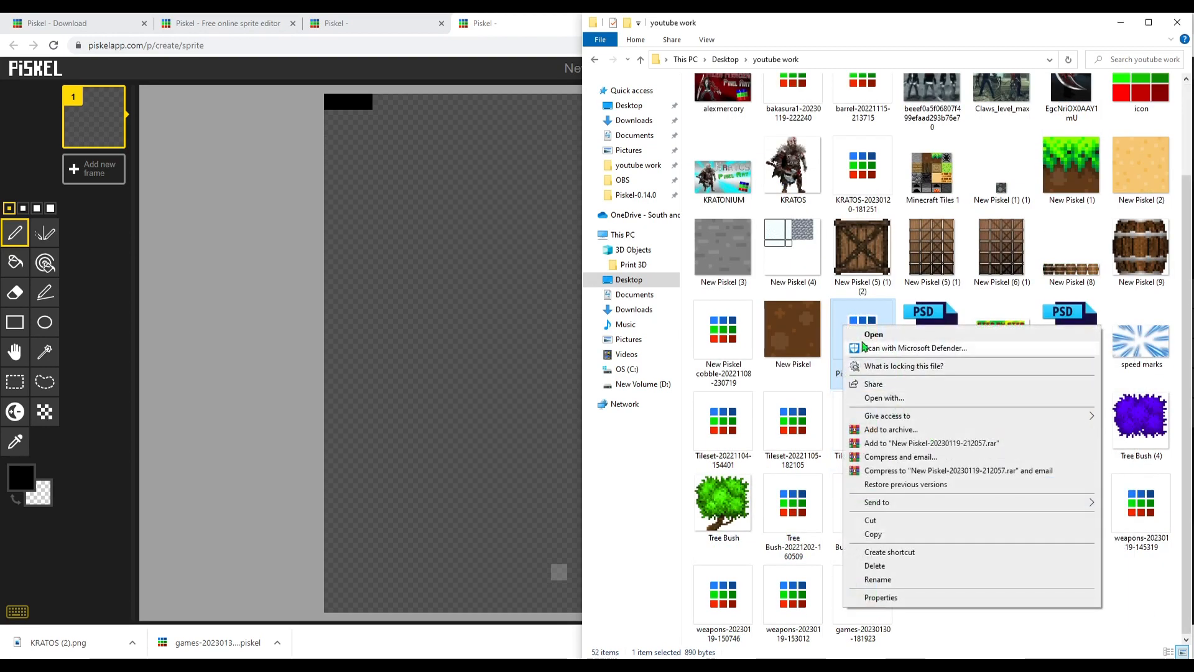
left_click(863, 331)
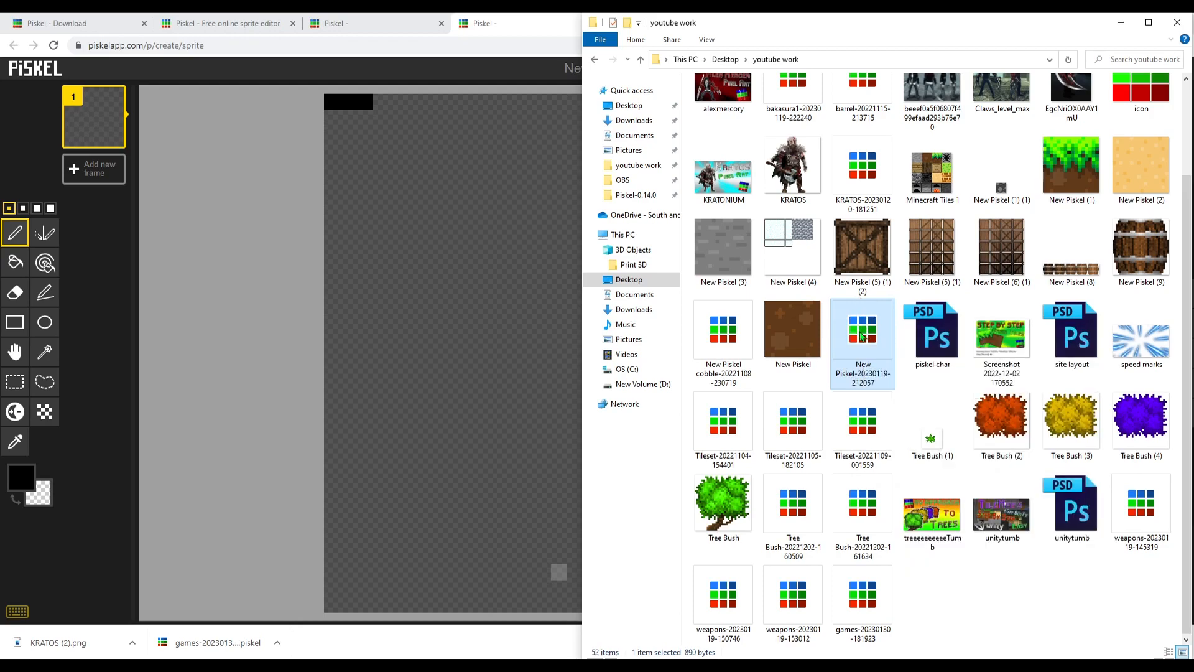
right_click(864, 331)
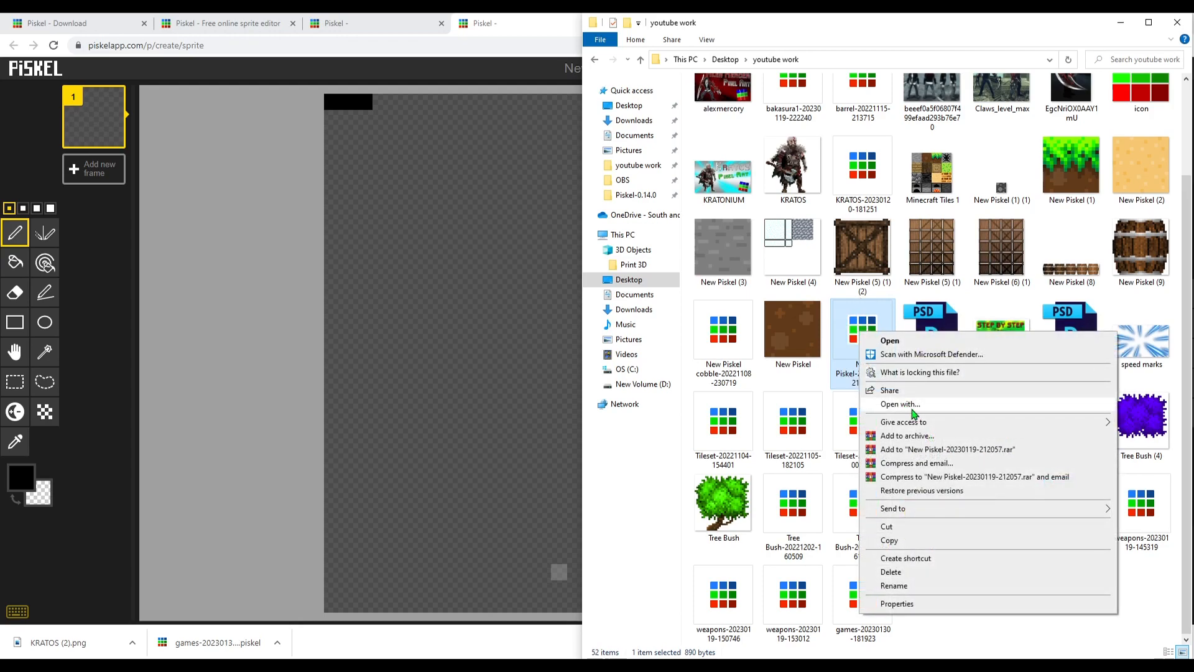
left_click(901, 403)
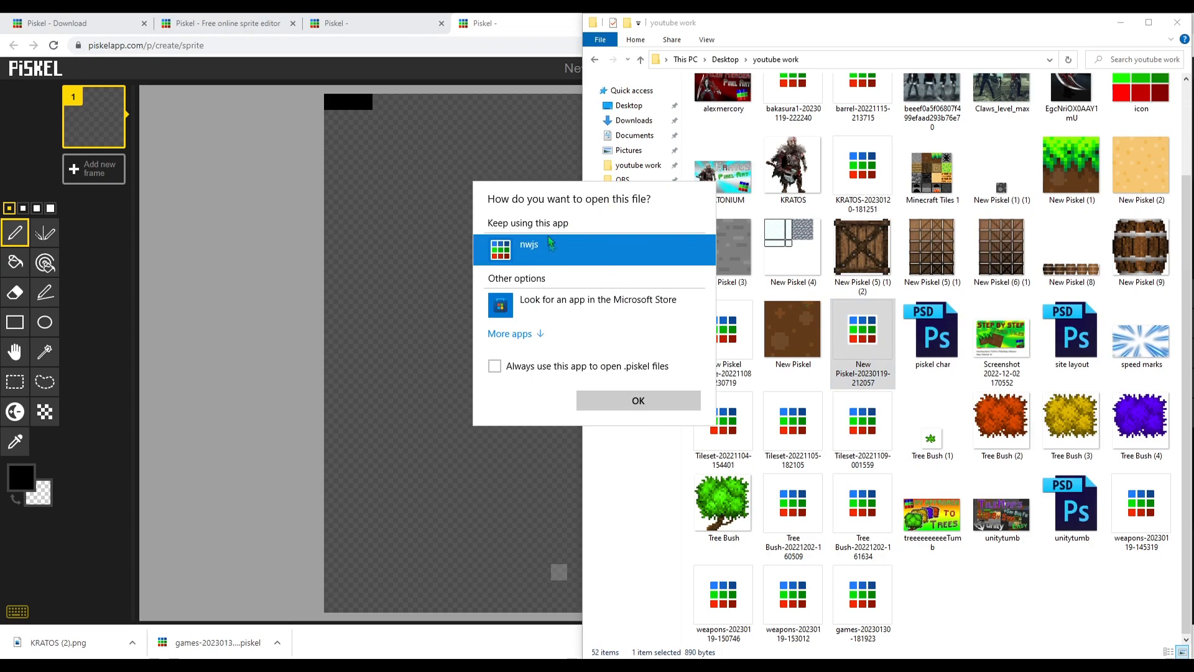
mouse_move(543, 245)
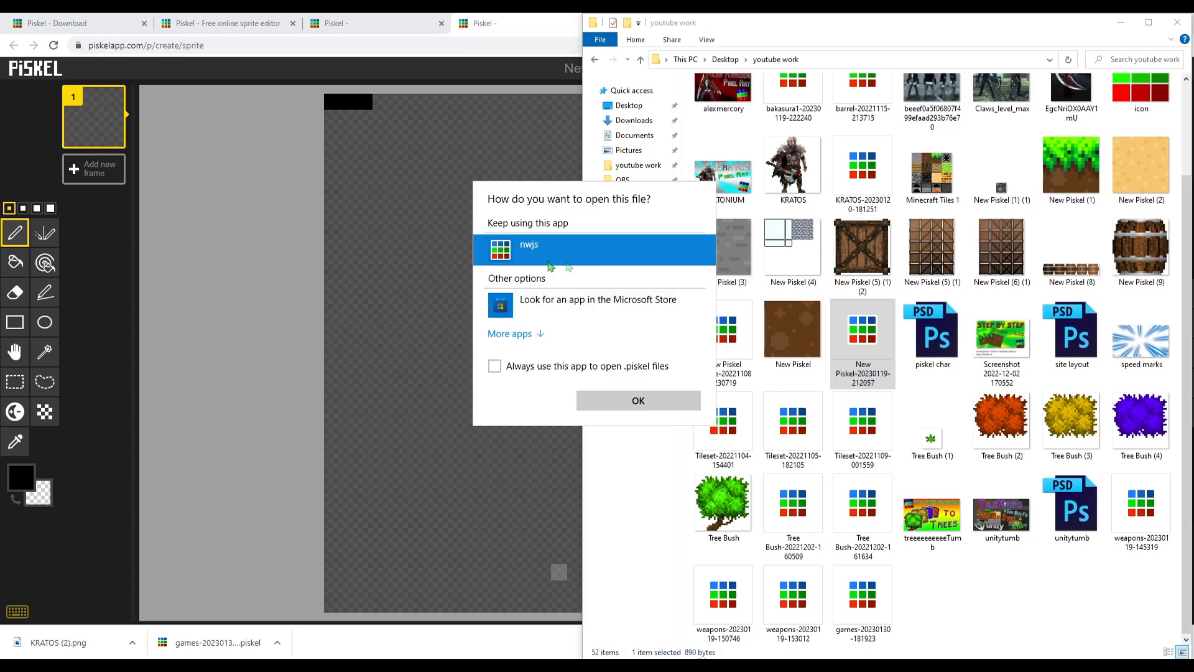
mouse_move(873, 405)
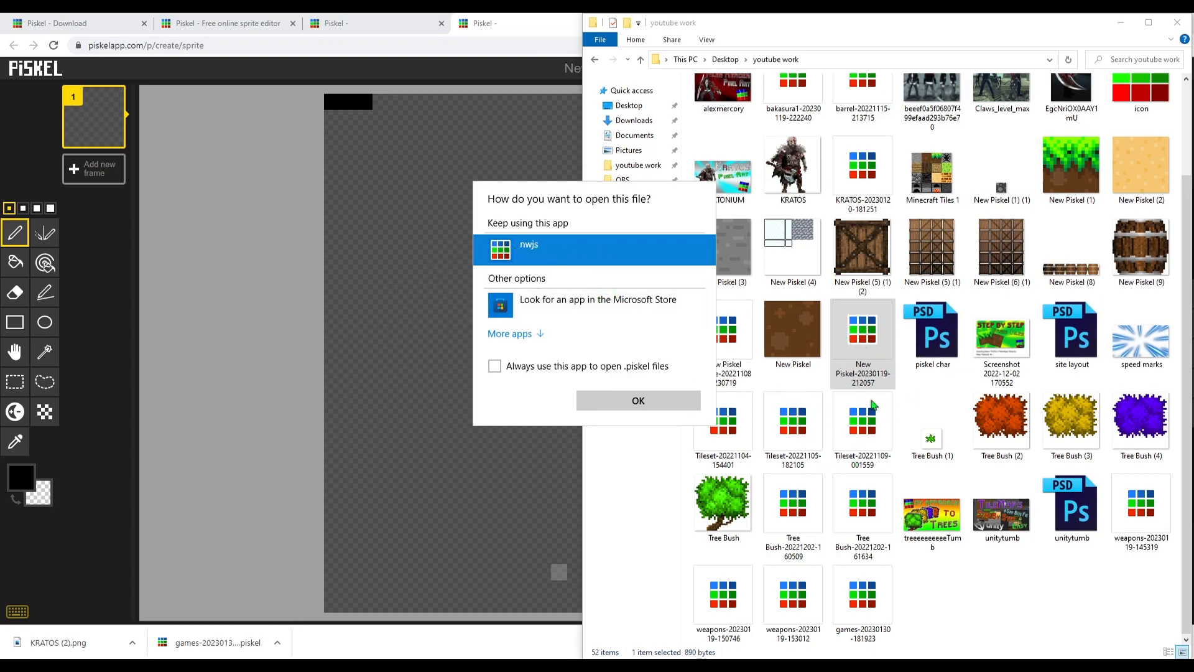
left_click(510, 334)
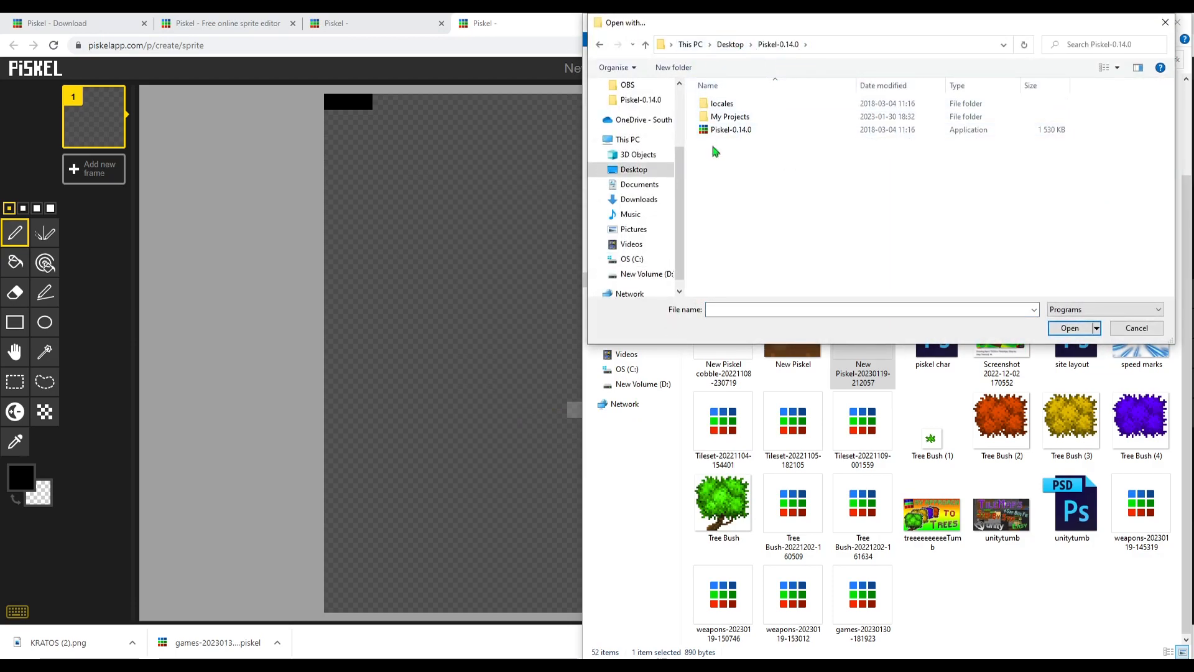
left_click(730, 130)
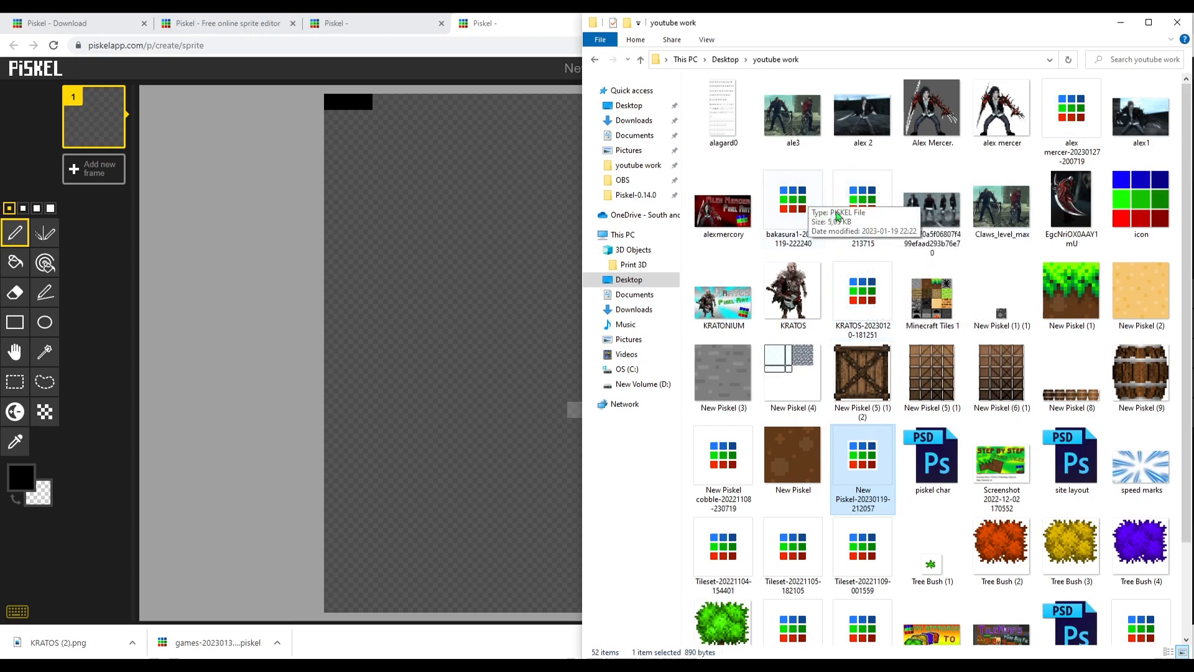
- Scroll to the Tileset project with its dirt, grass, stone and sand tiles
scroll("down", 3)
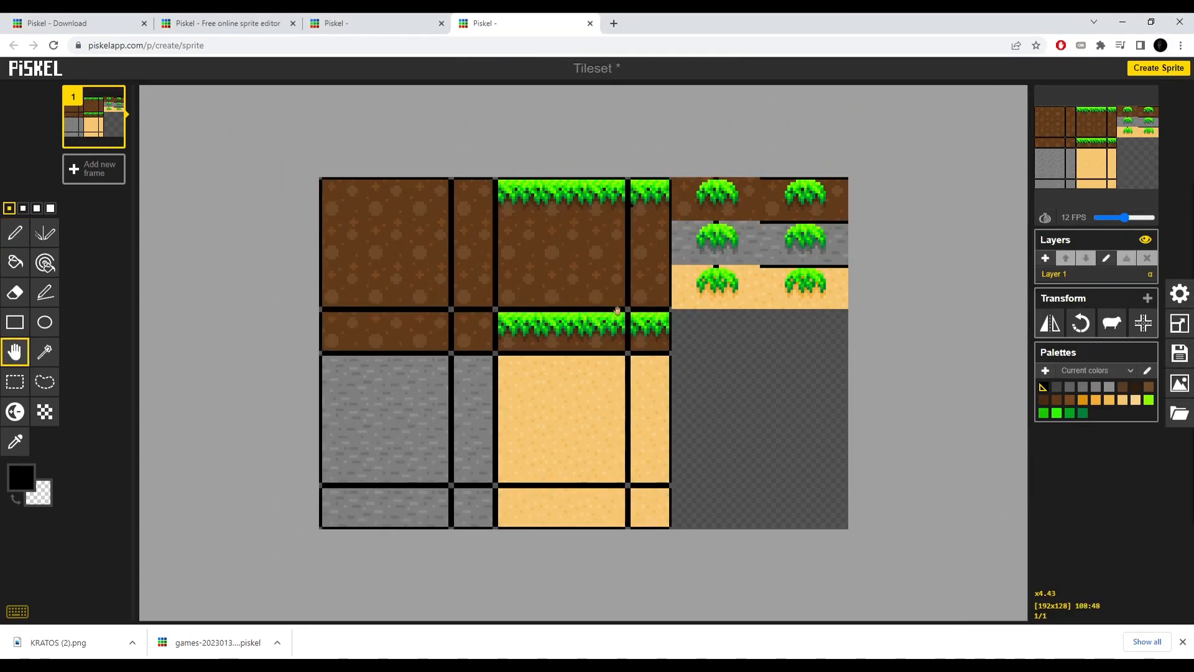
mouse_move(721, 359)
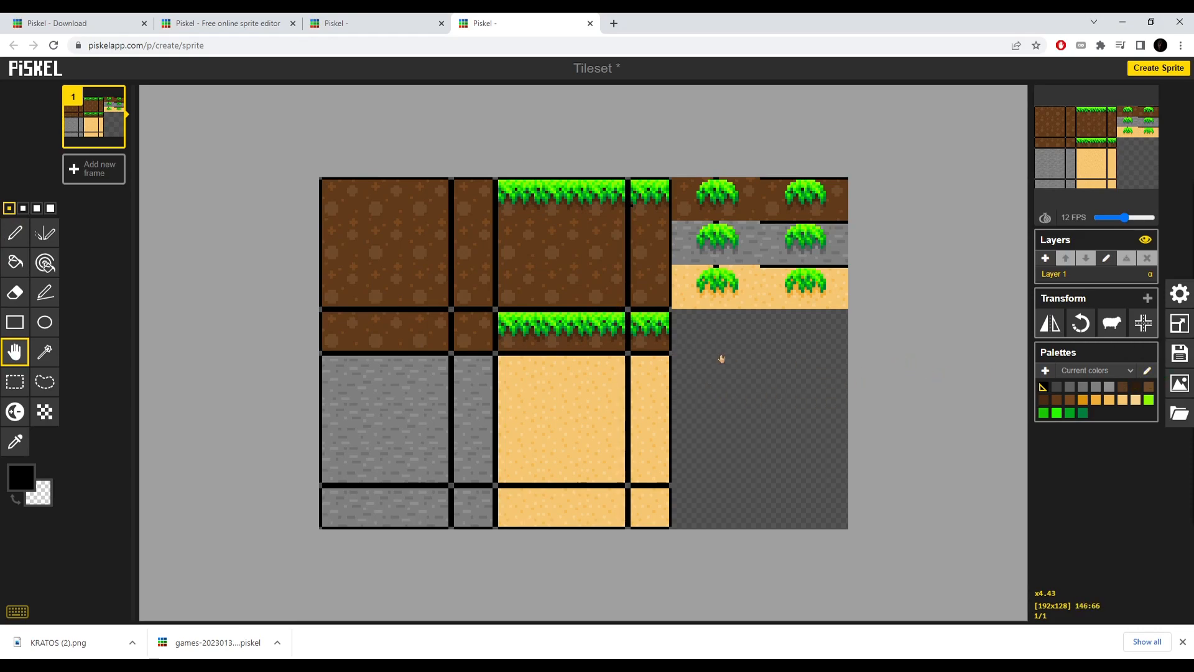
mouse_move(1146, 361)
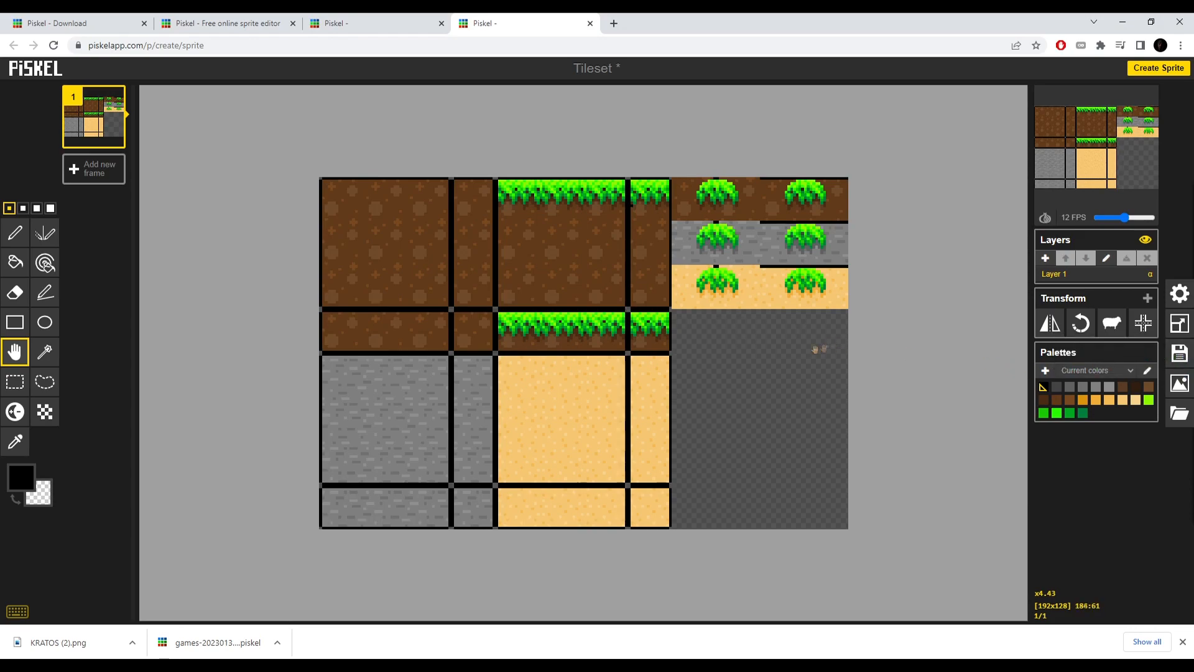
- Download the Tileset as a Tileset-20230130 .piskel file and confirm replacing the animation with the cobble sprite
left_click(1006, 352)
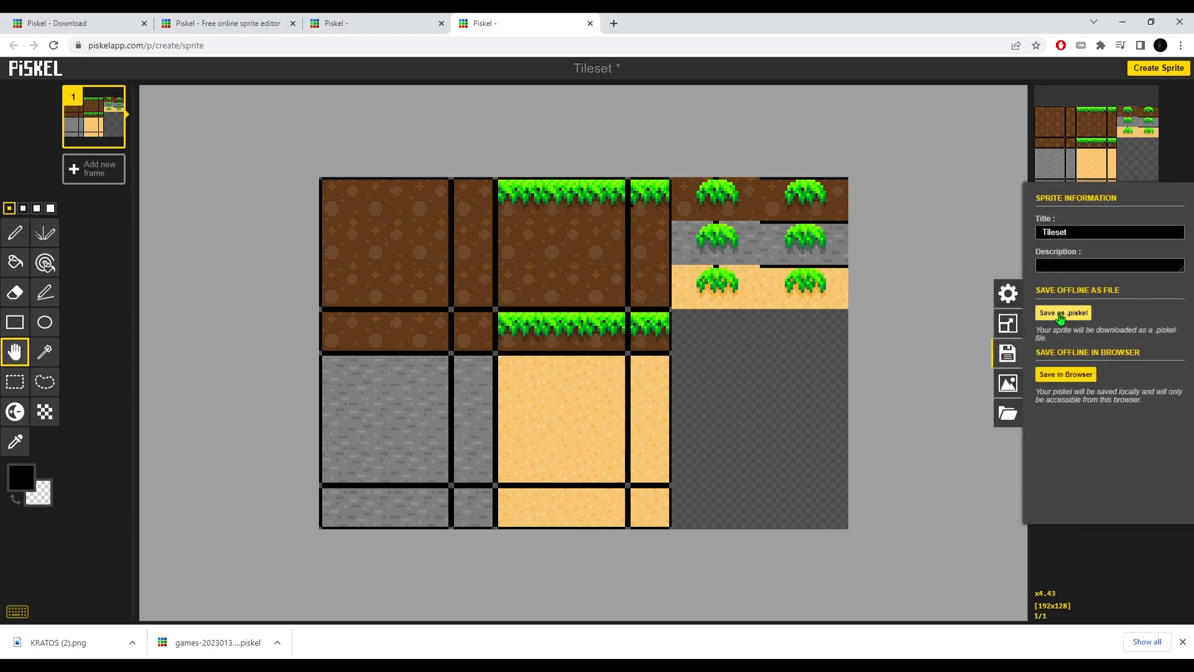
left_click(1062, 312)
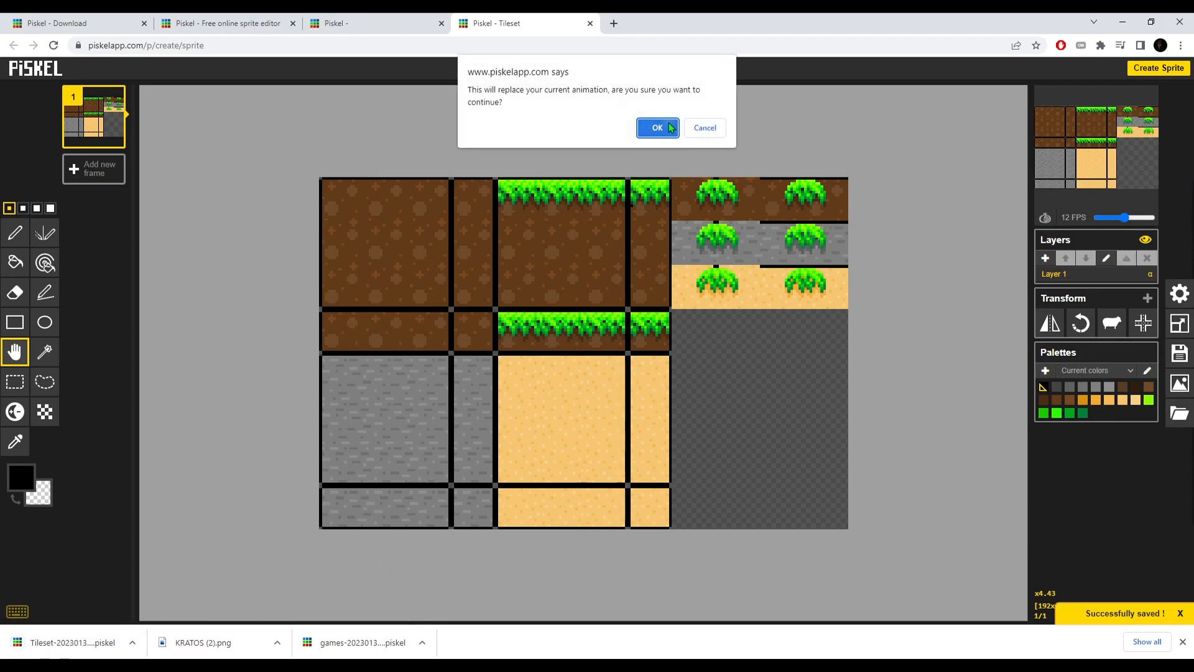
left_click(656, 127)
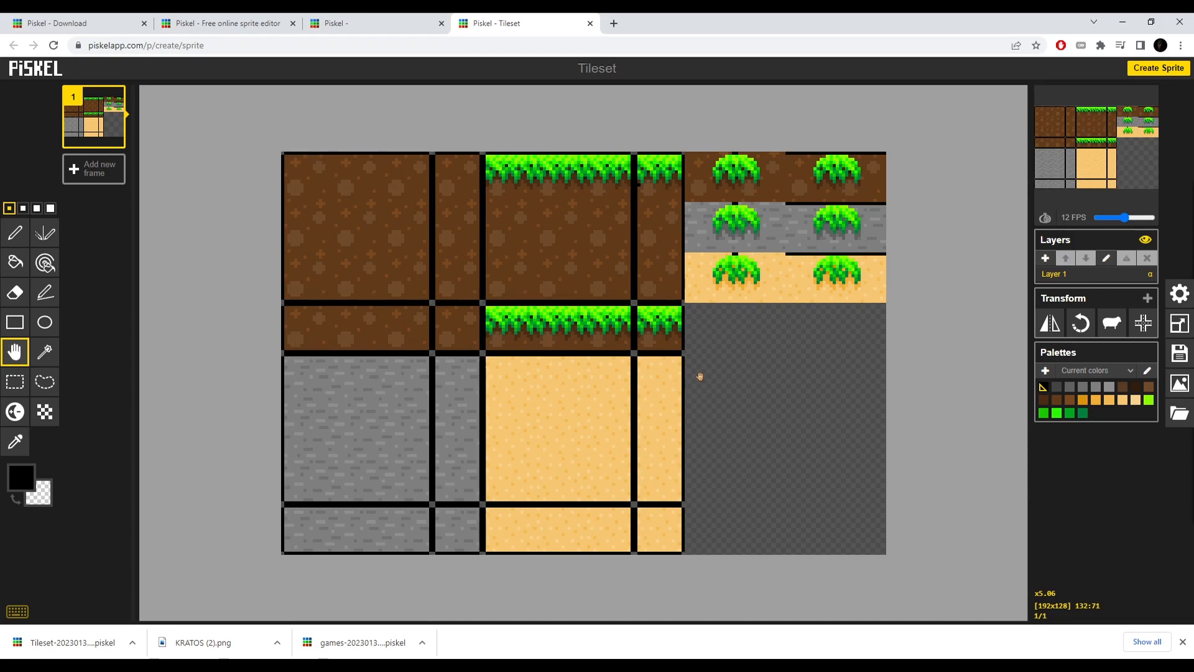
mouse_move(834, 400)
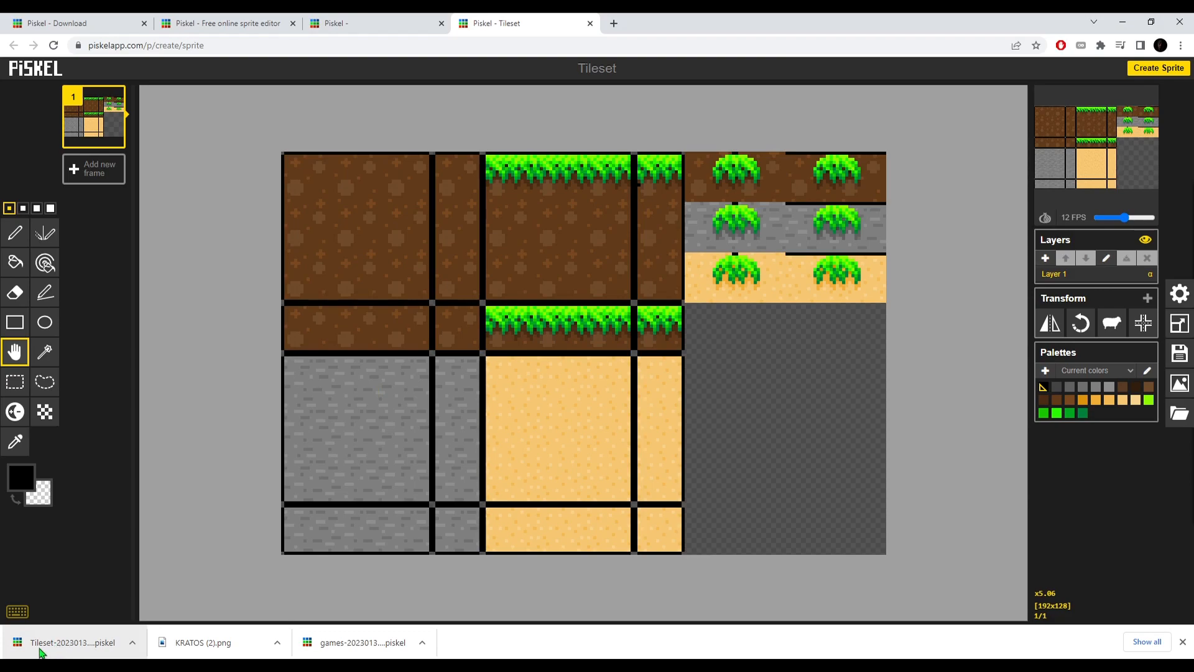
mouse_move(270, 457)
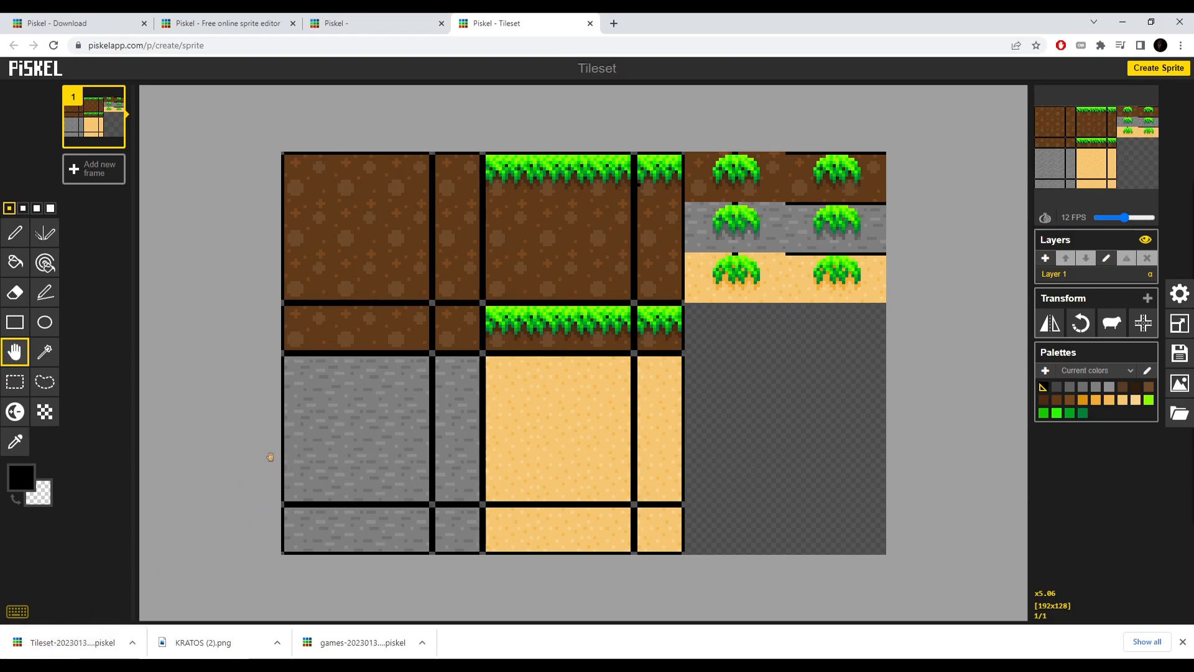
mouse_move(916, 402)
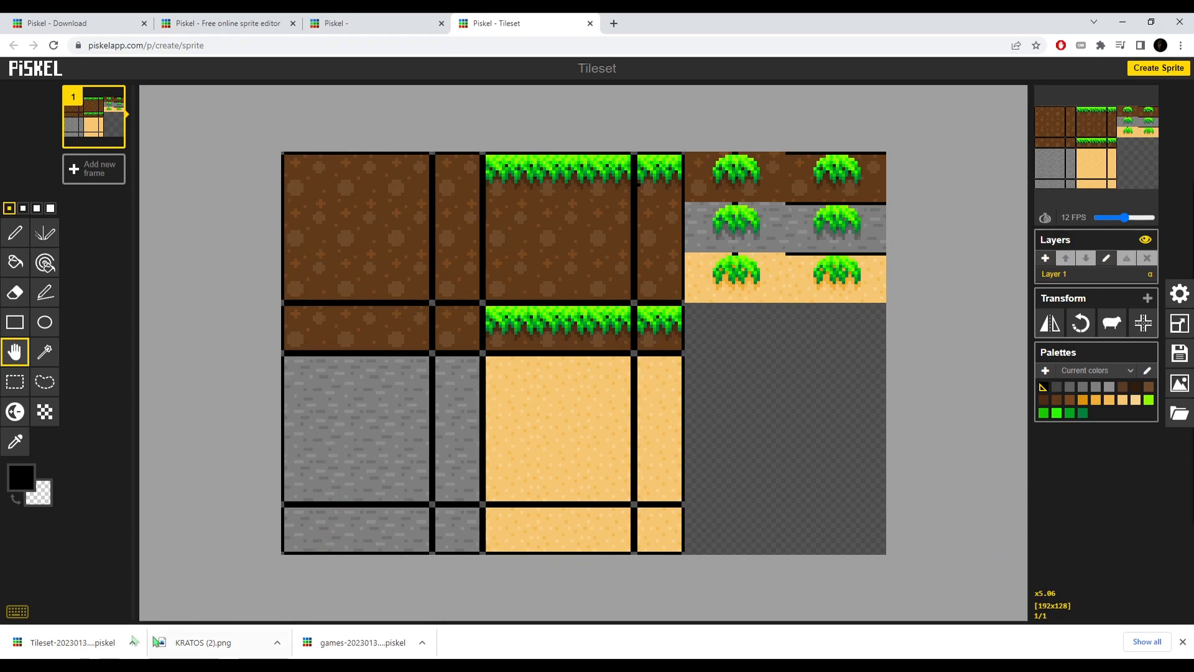
left_click(1007, 352)
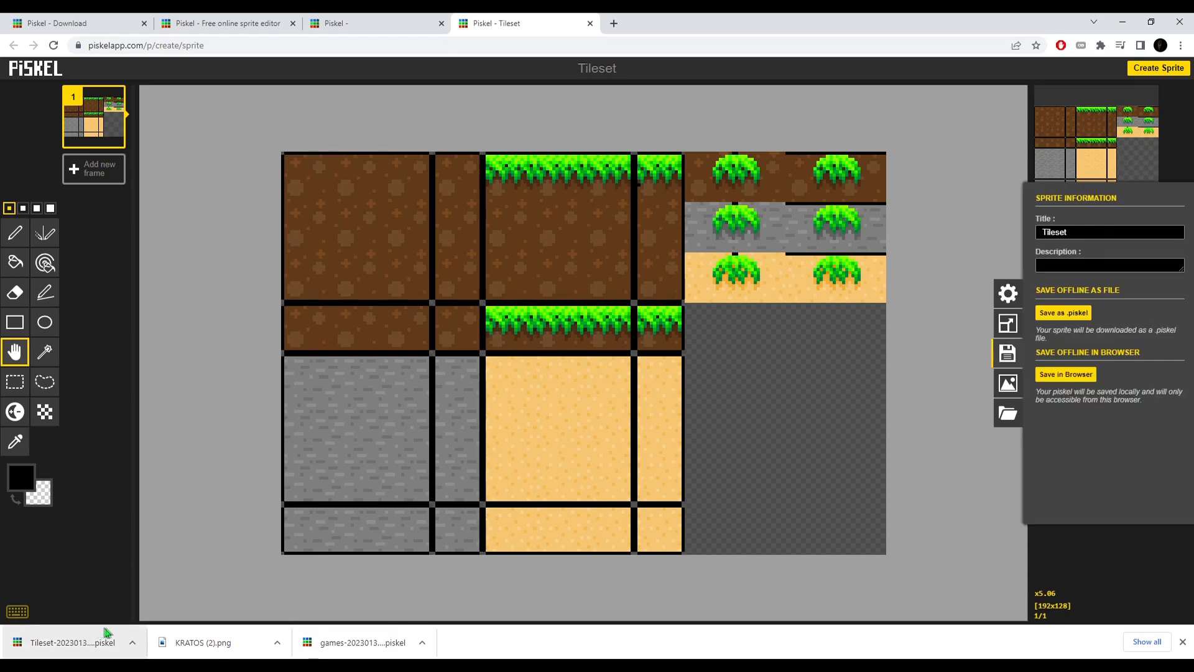
mouse_move(464, 310)
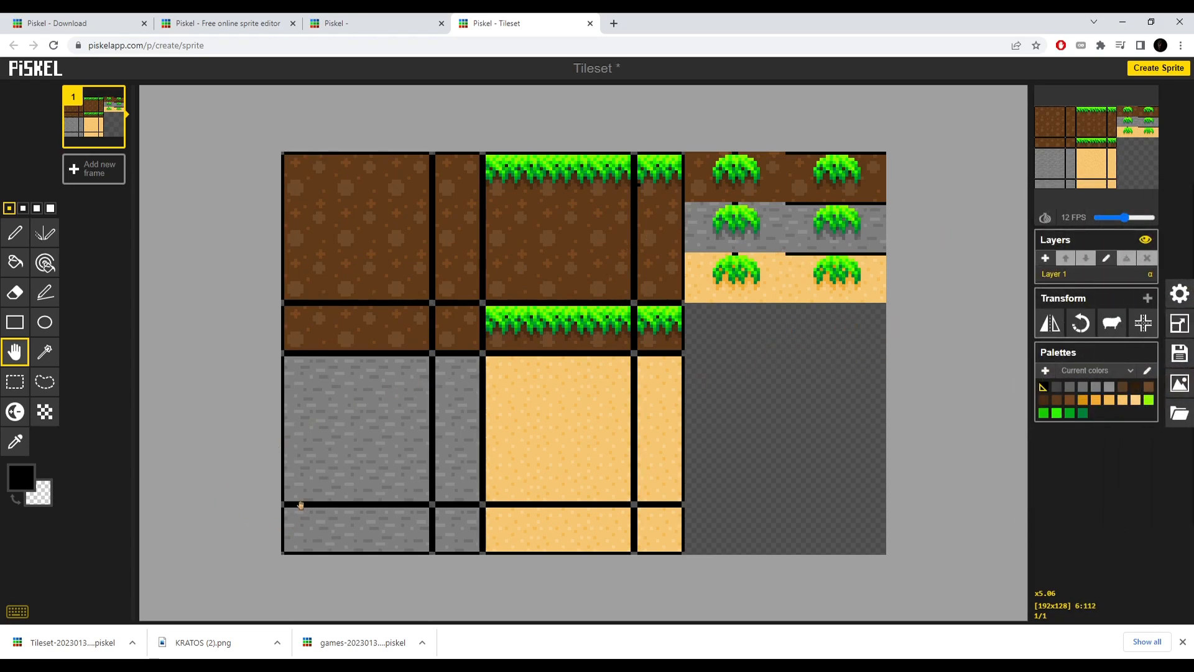
mouse_move(763, 378)
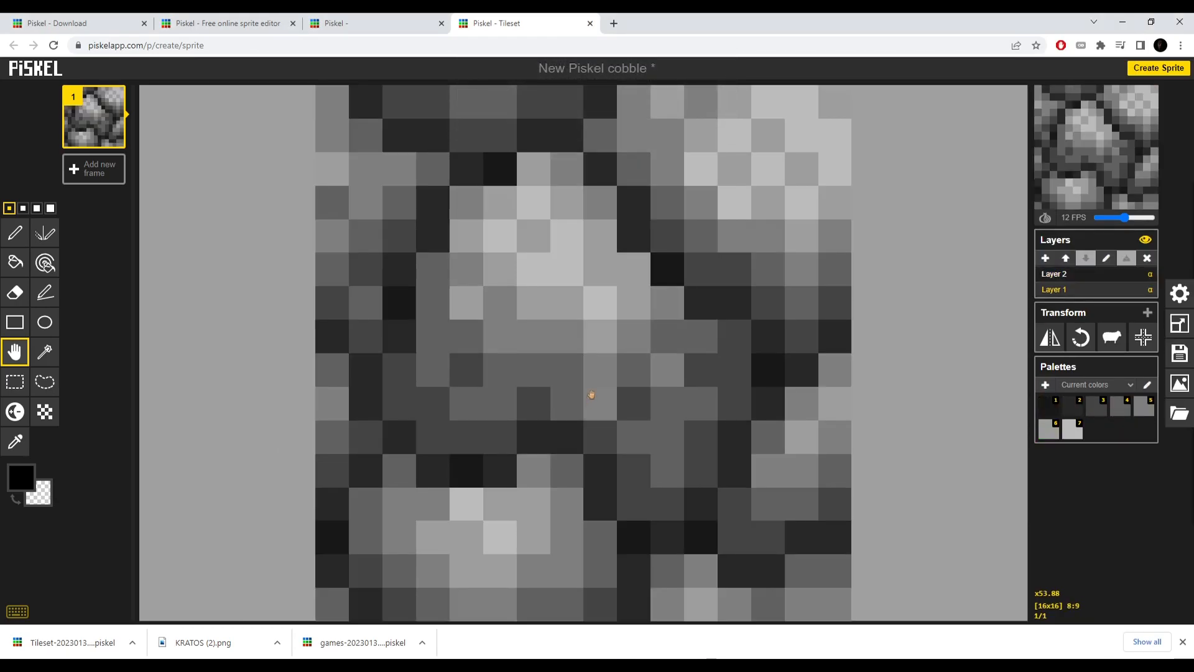
scroll("down", 3)
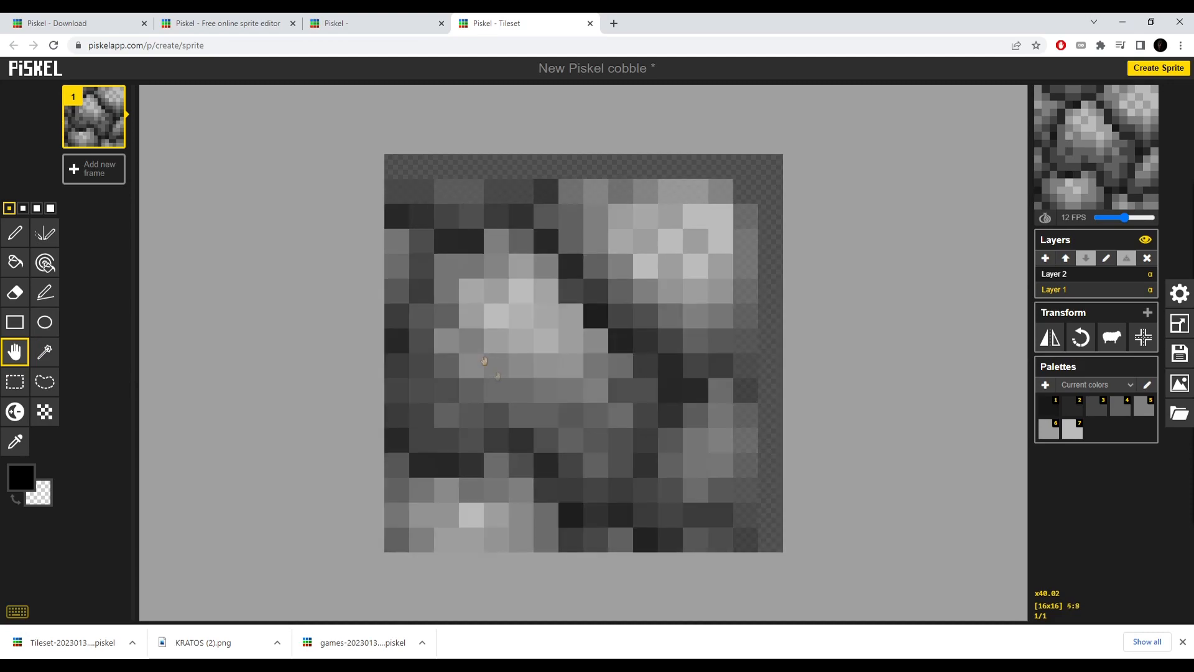
left_click_drag(484, 362, 582, 355)
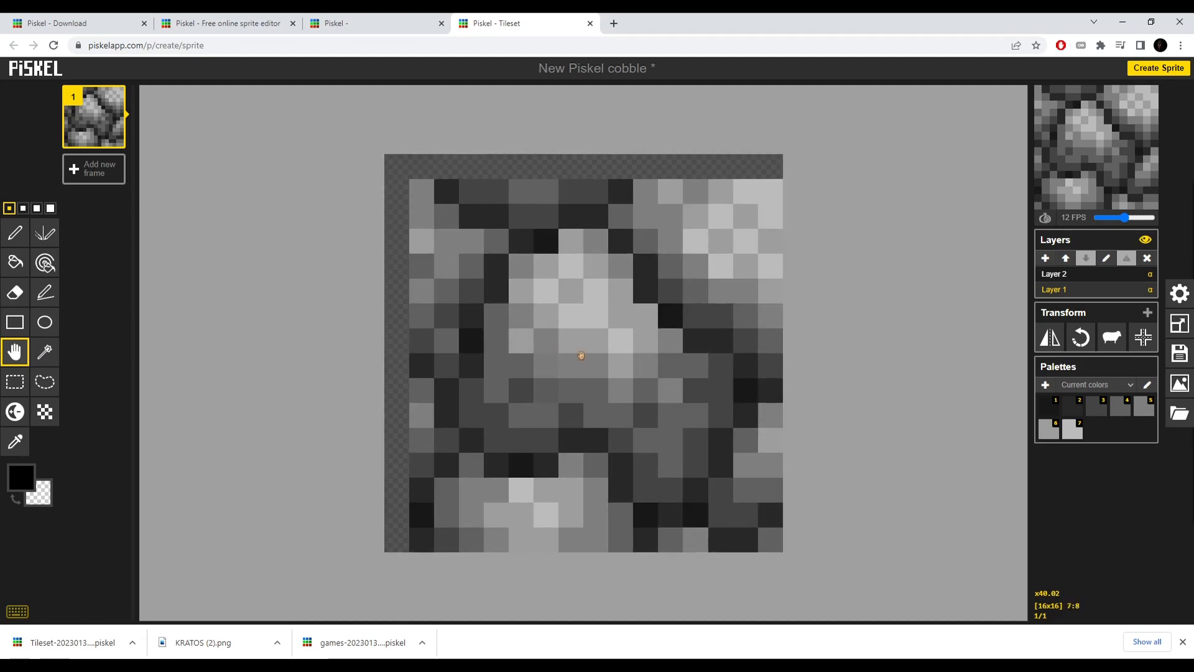
scroll("down", 3)
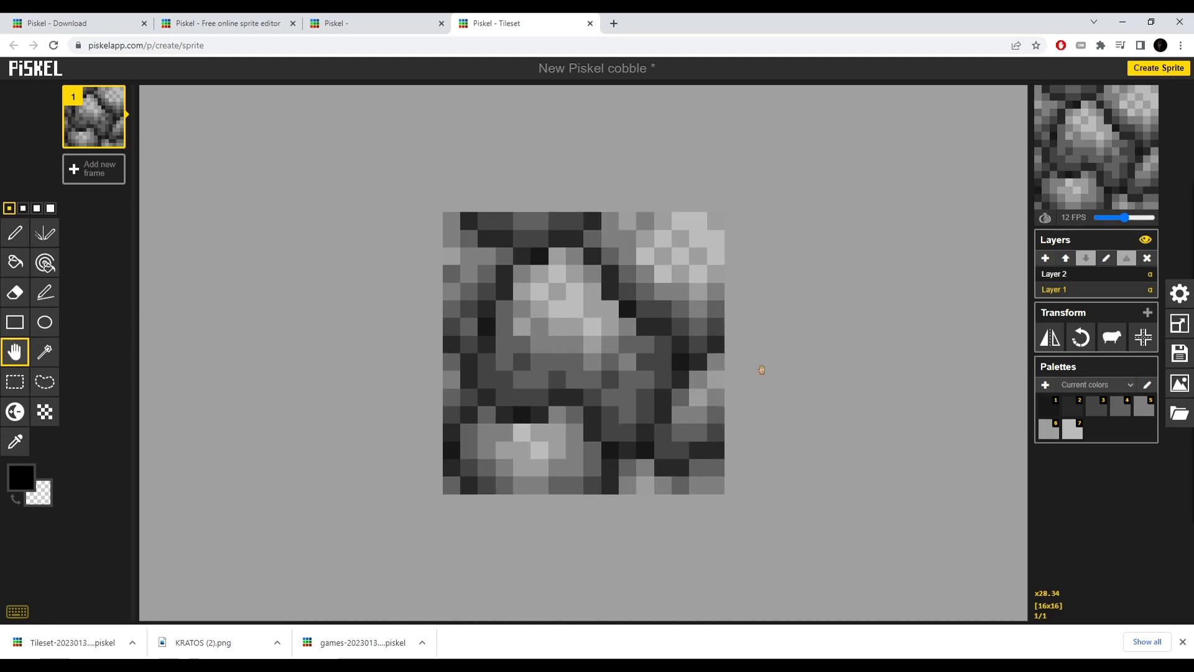
mouse_move(774, 362)
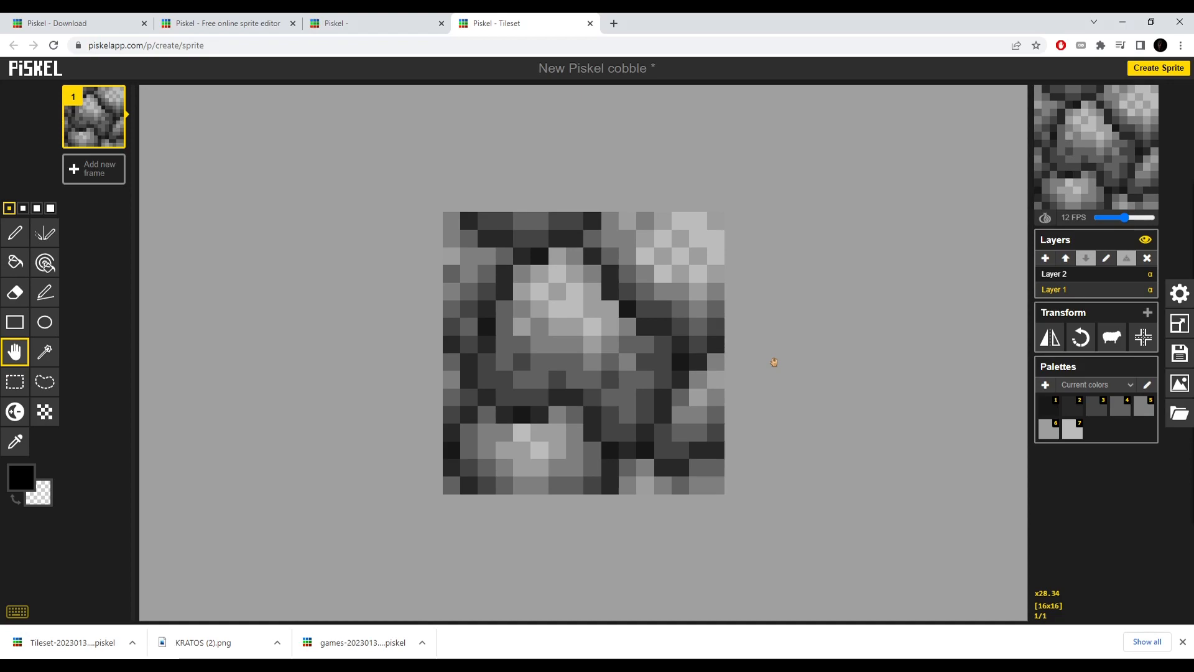
mouse_move(889, 310)
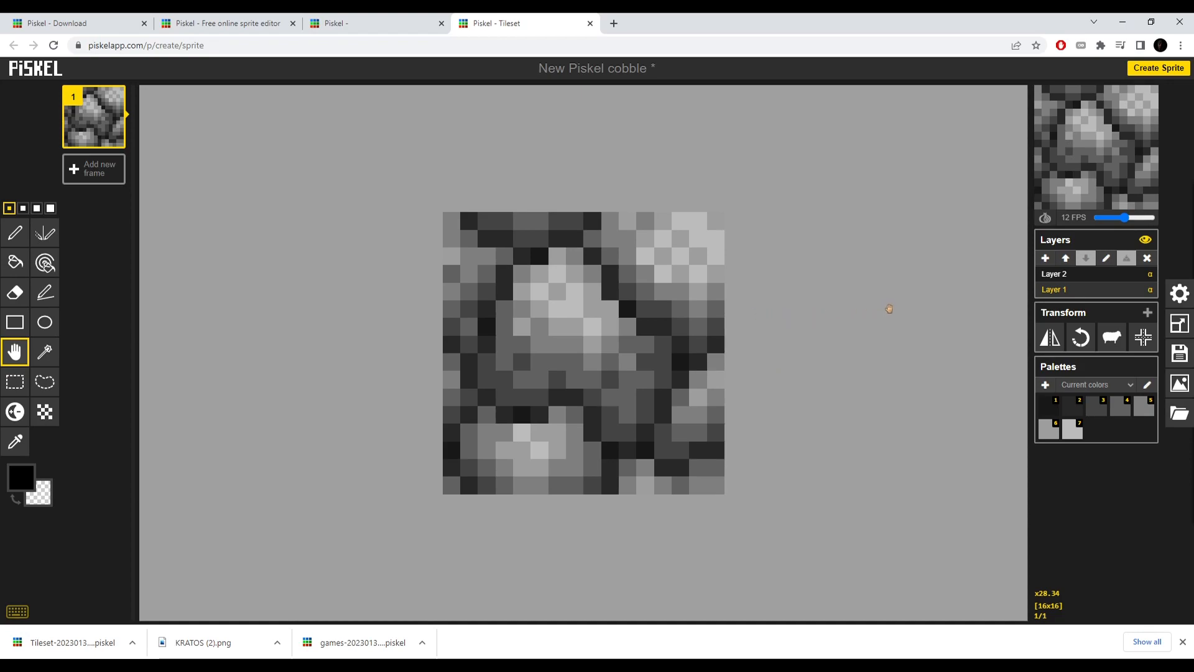
mouse_move(914, 322)
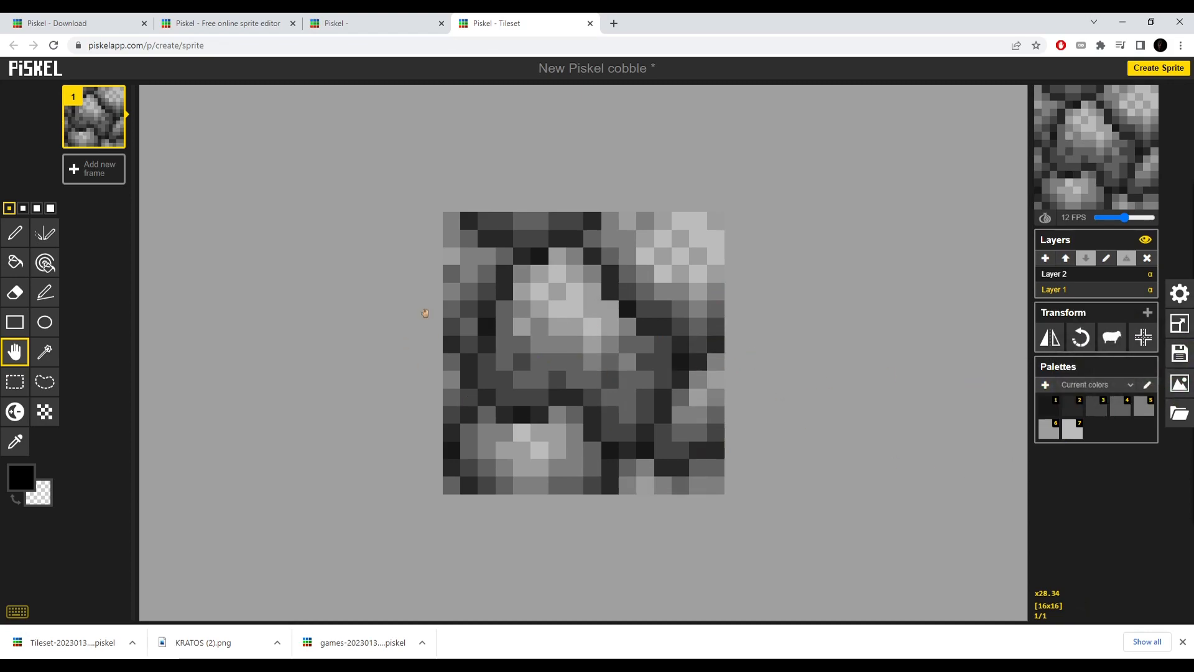
mouse_move(738, 313)
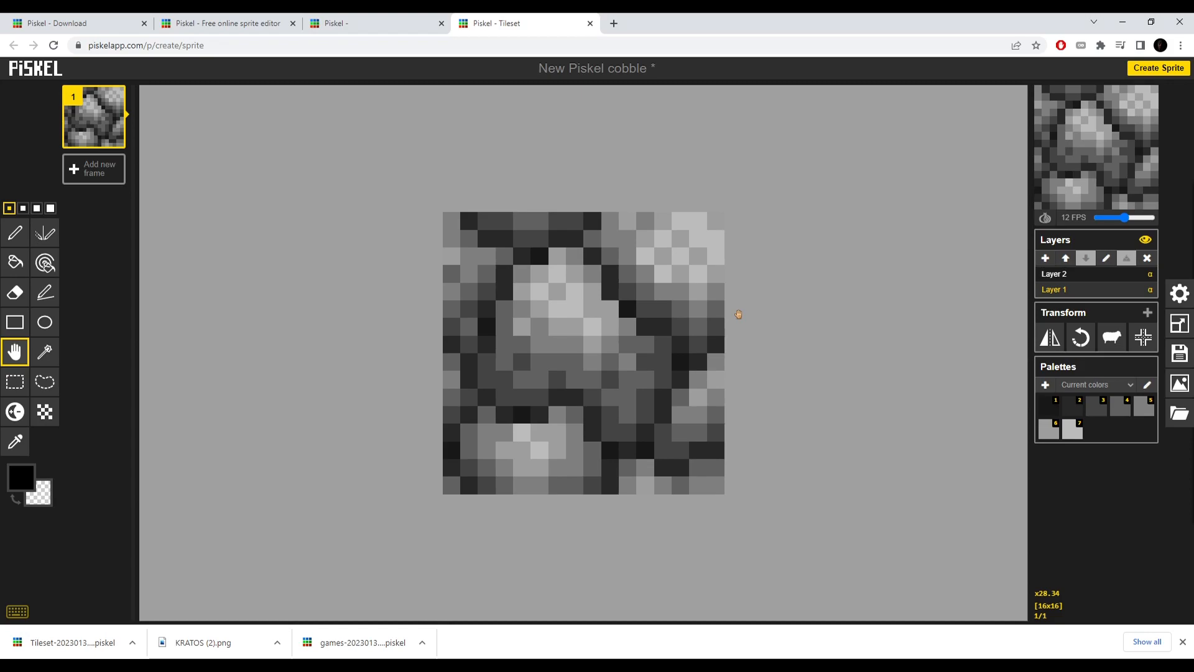
mouse_move(386, 249)
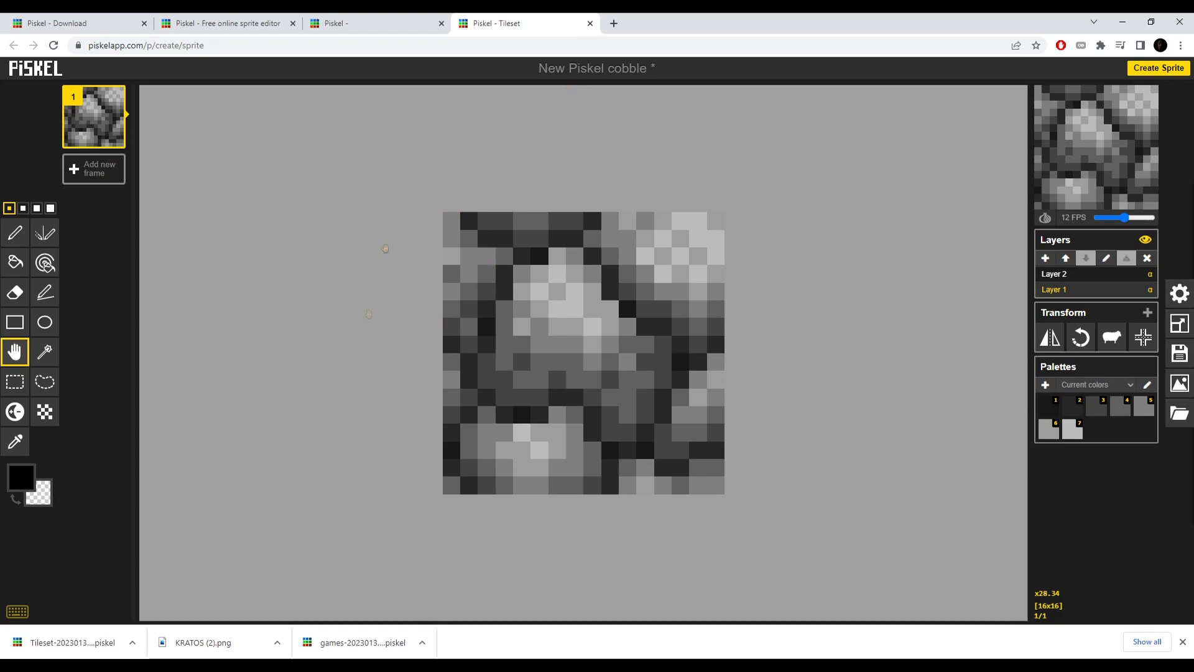
mouse_move(886, 357)
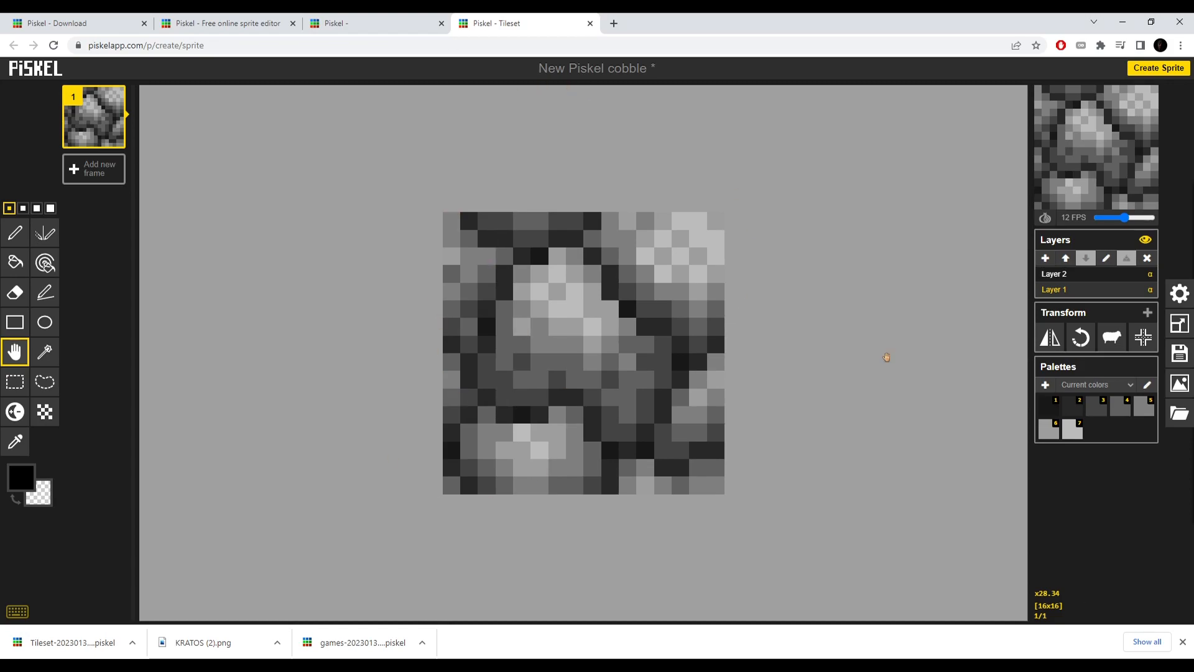